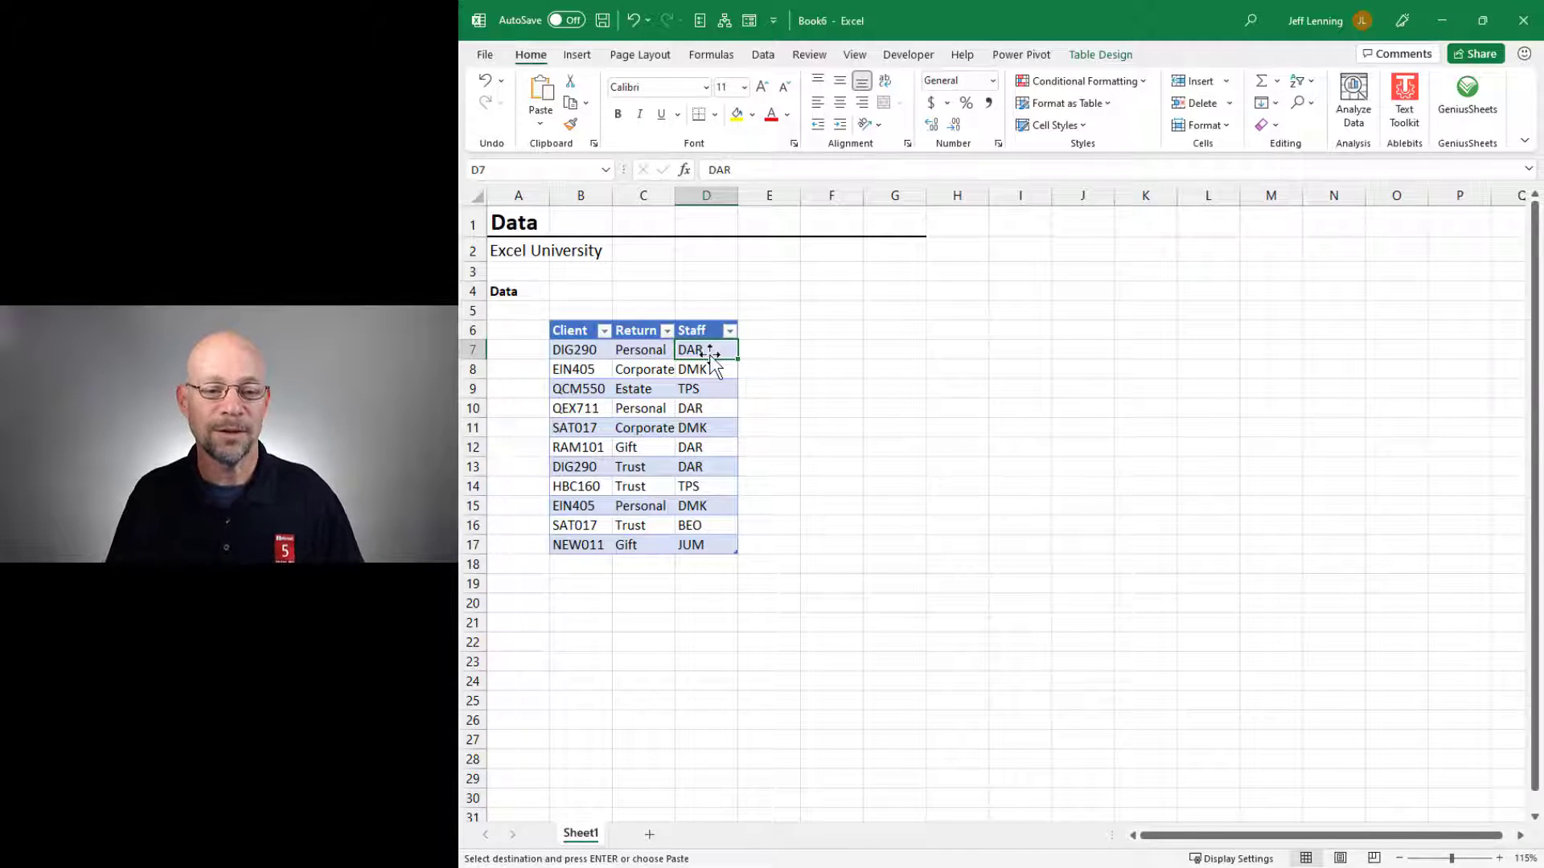
Step: Review the client/staff source table and insert a PivotTable placed at F6 on the existing sheet
click(580, 349)
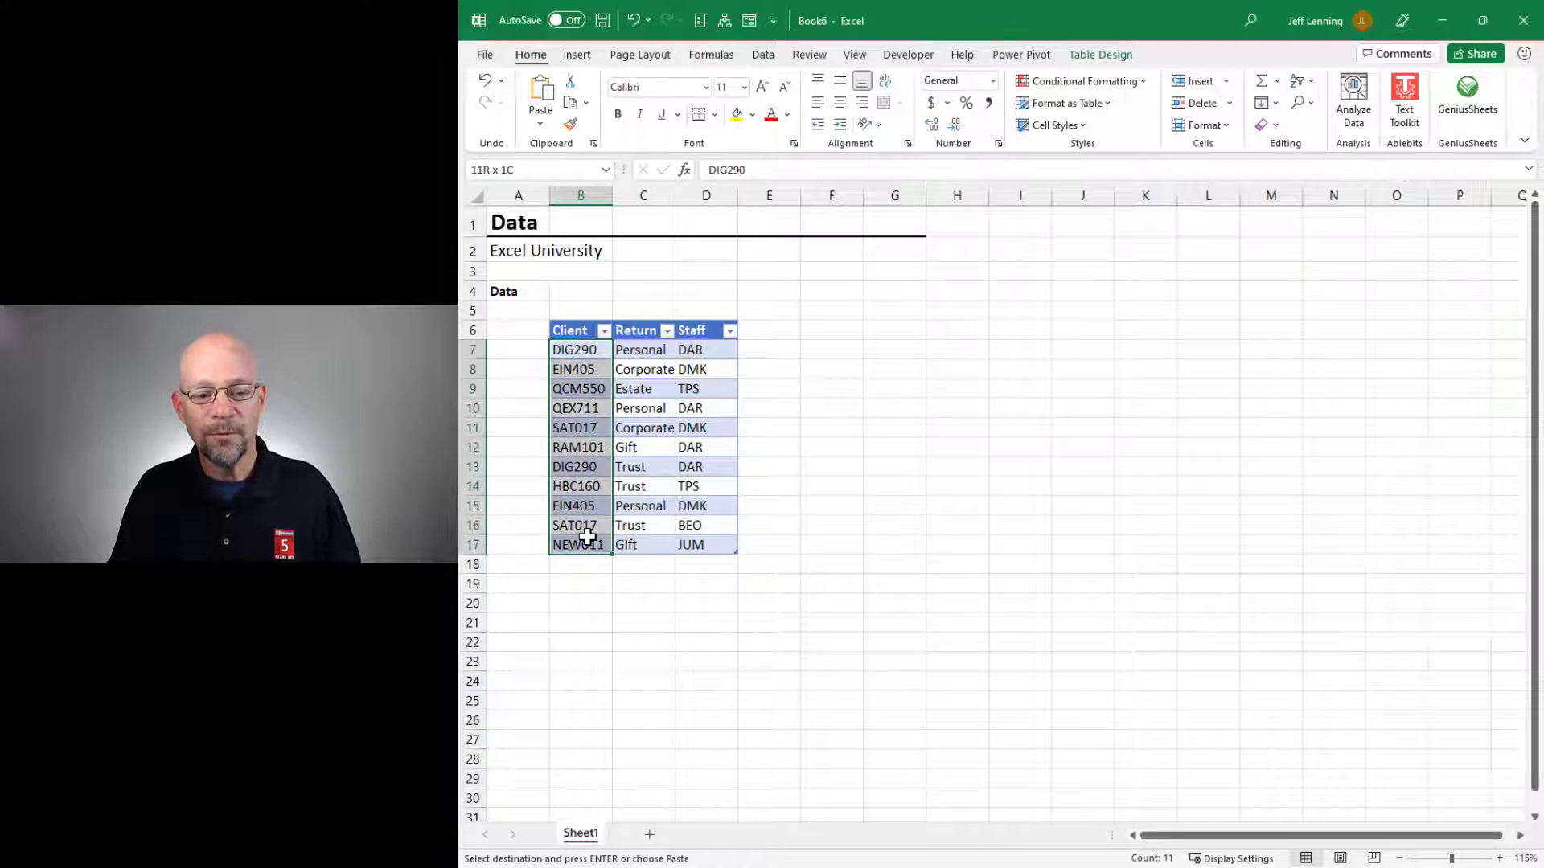
click(580, 348)
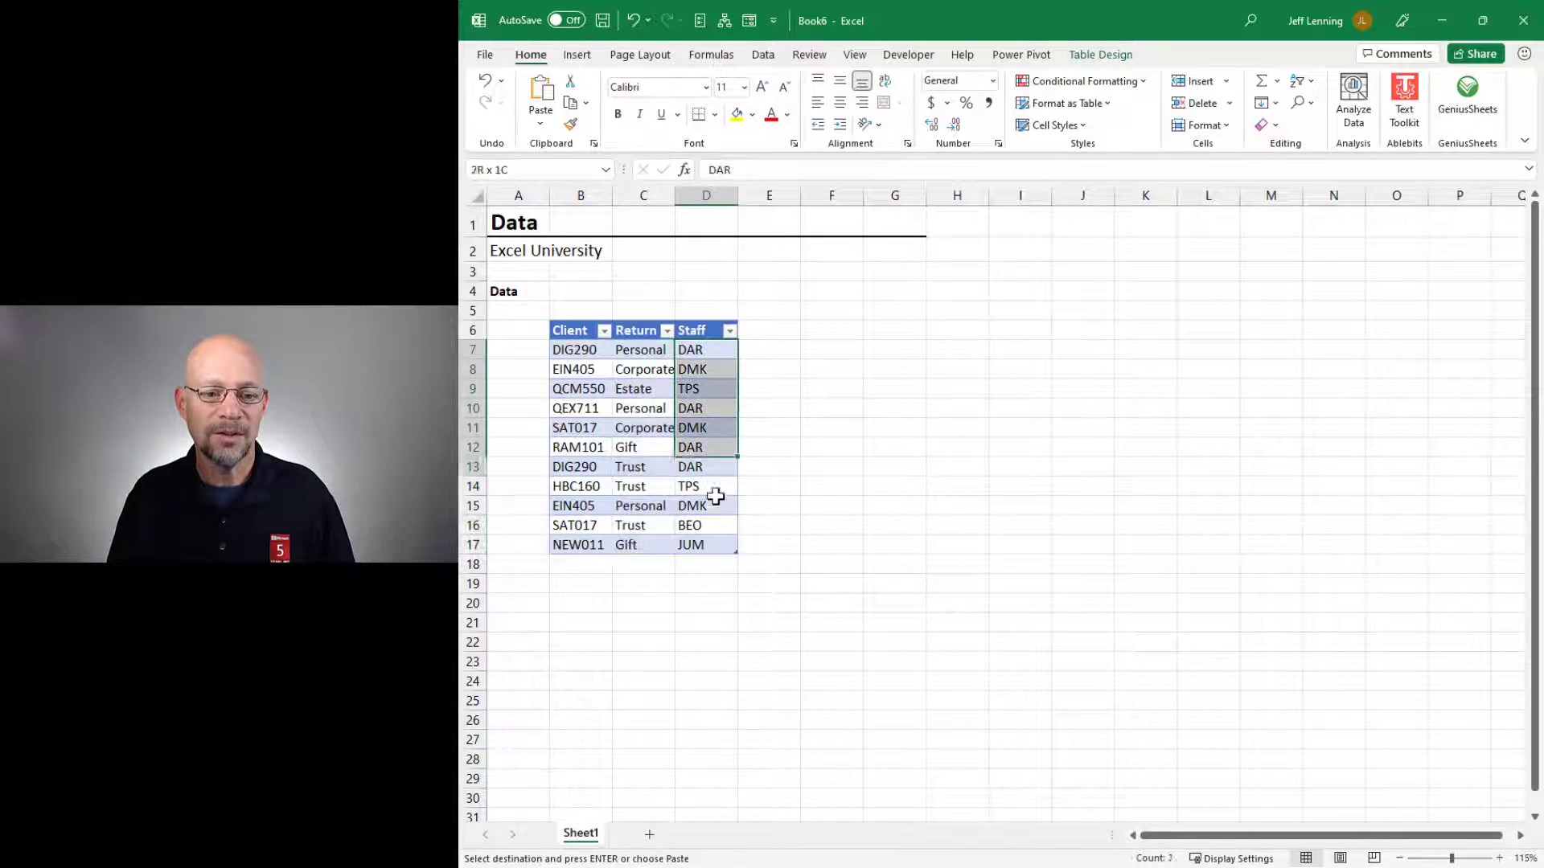
click(581, 349)
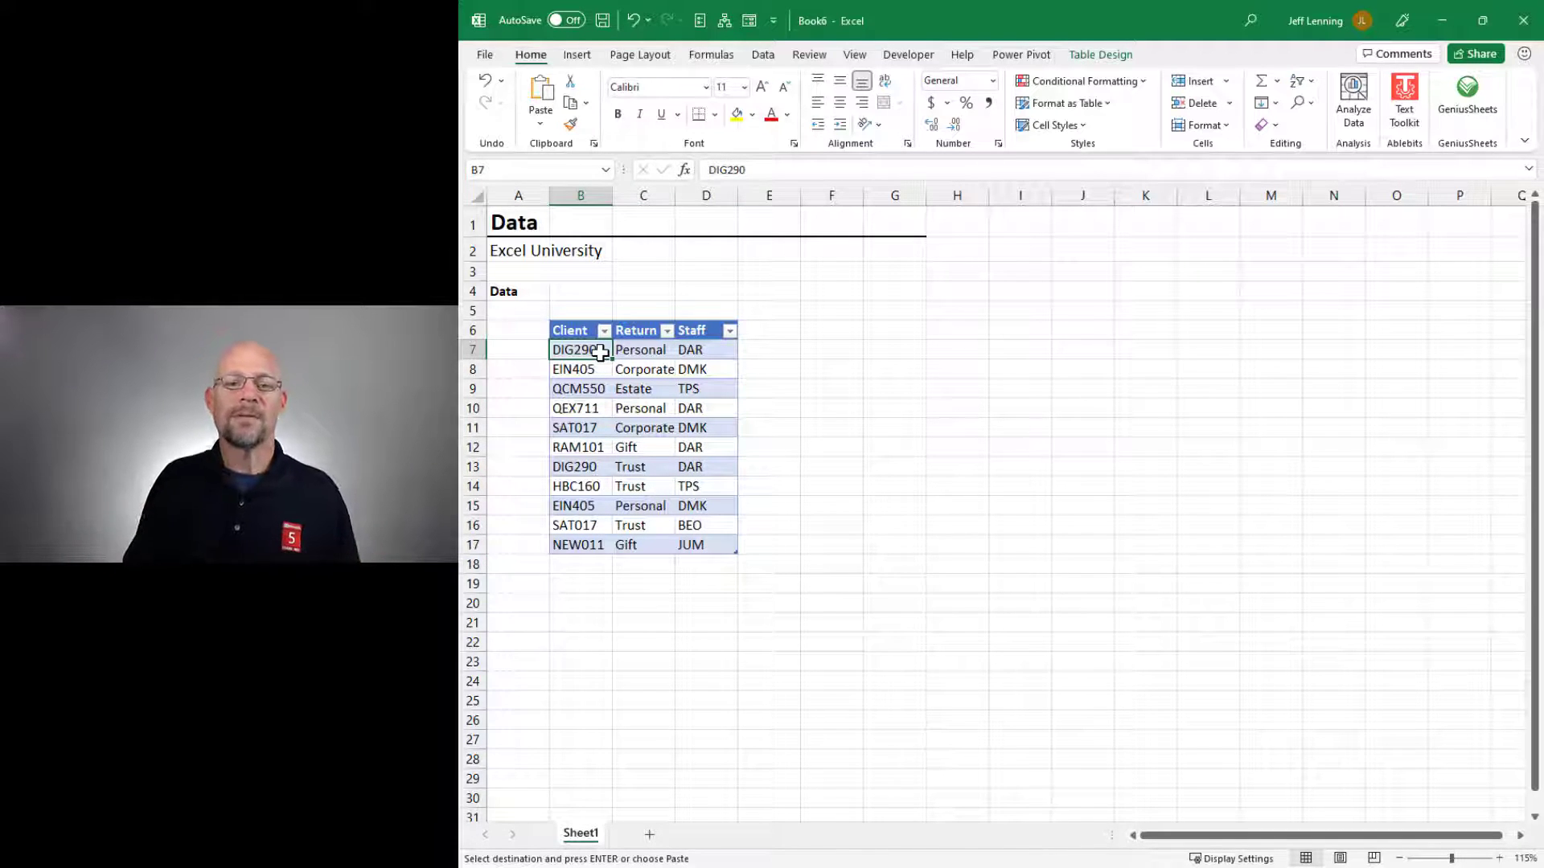
click(575, 55)
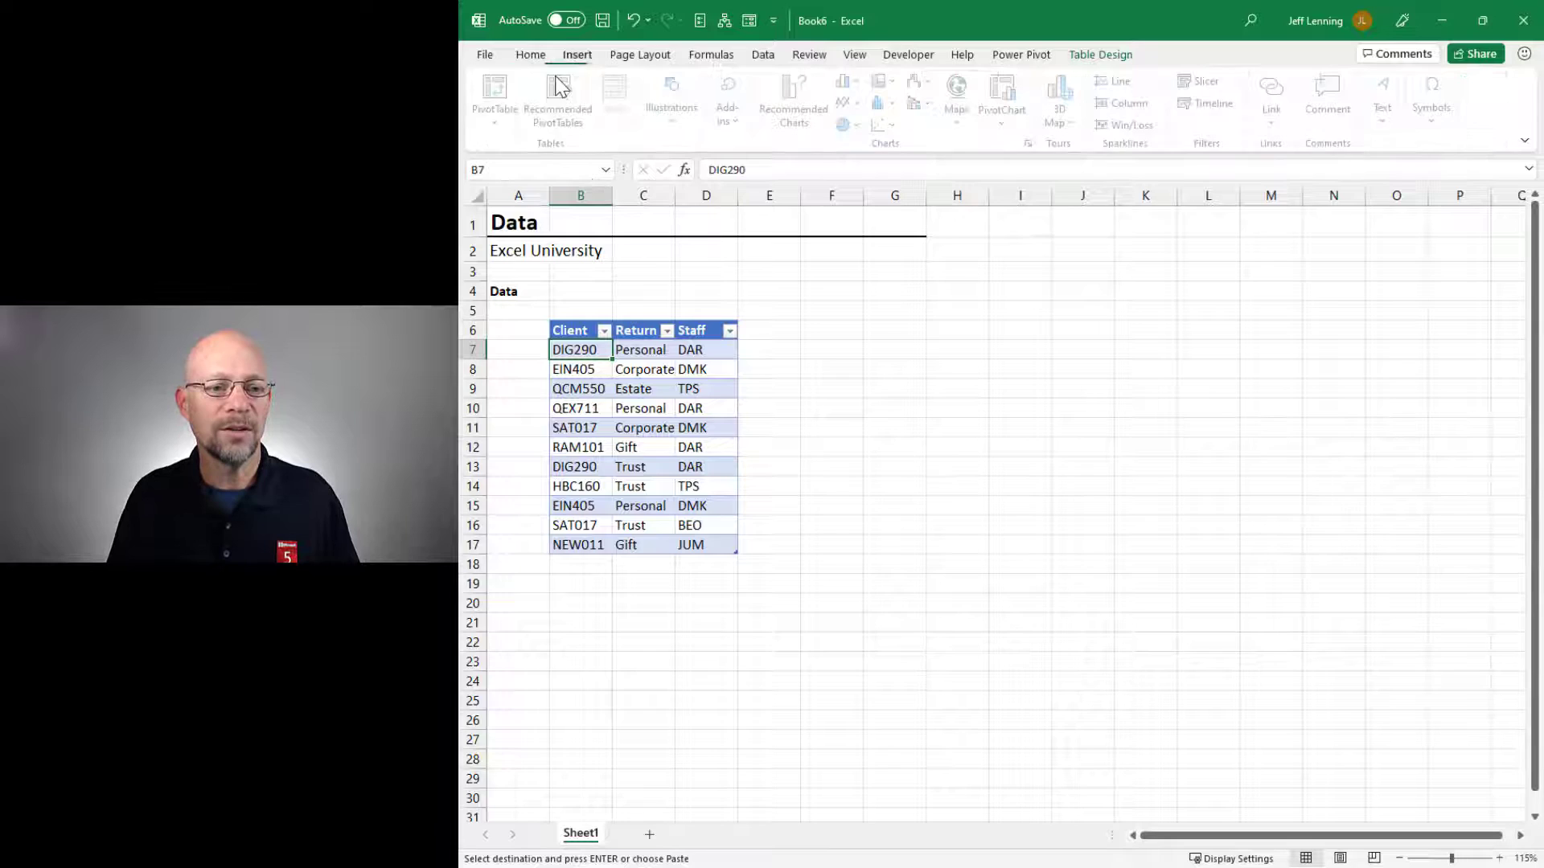
click(494, 98)
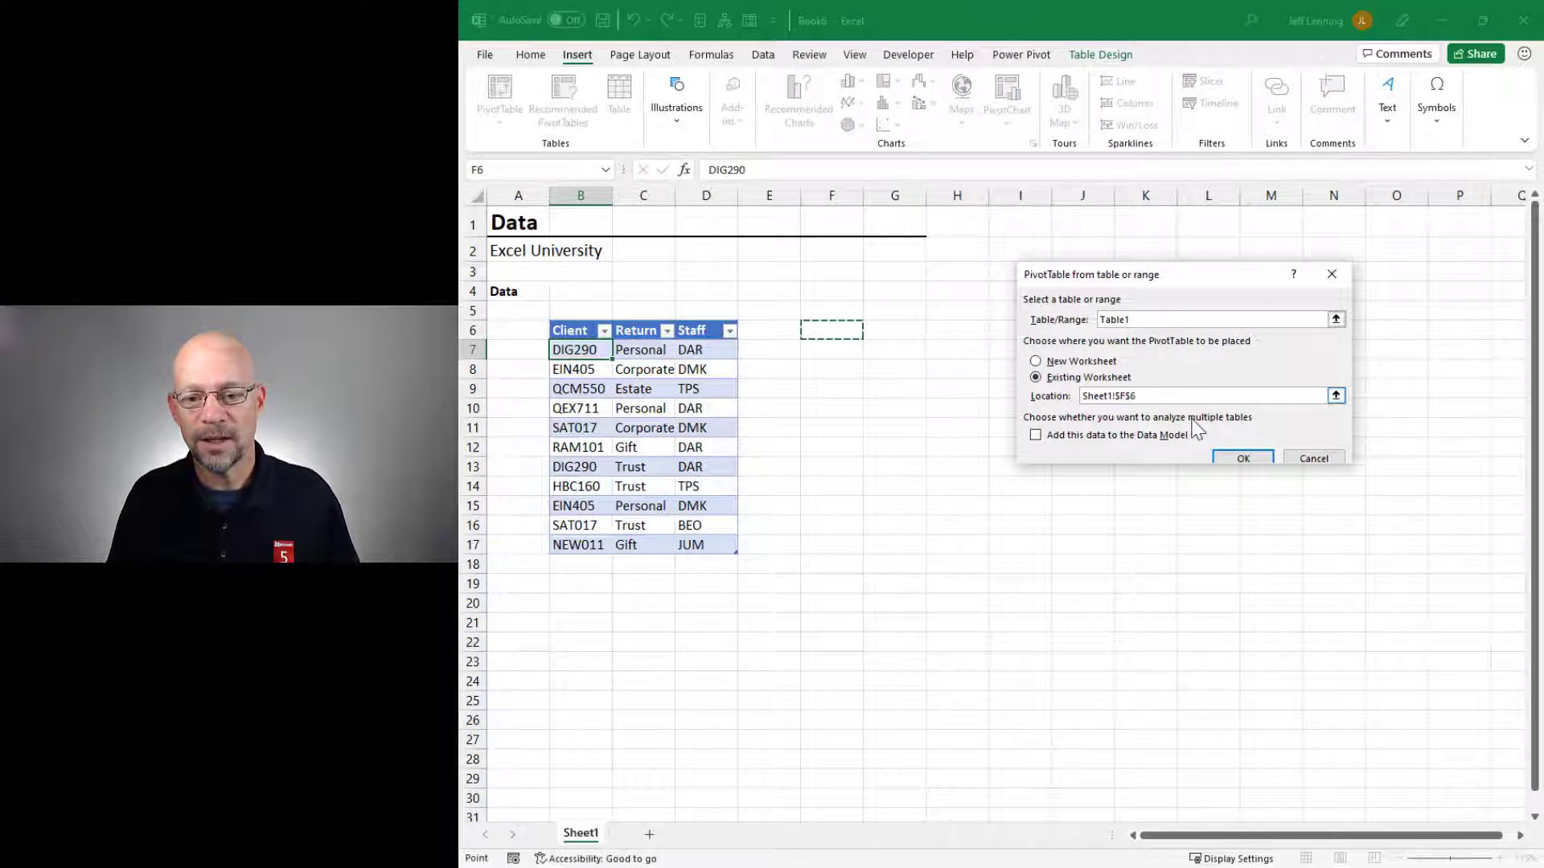
click(1241, 458)
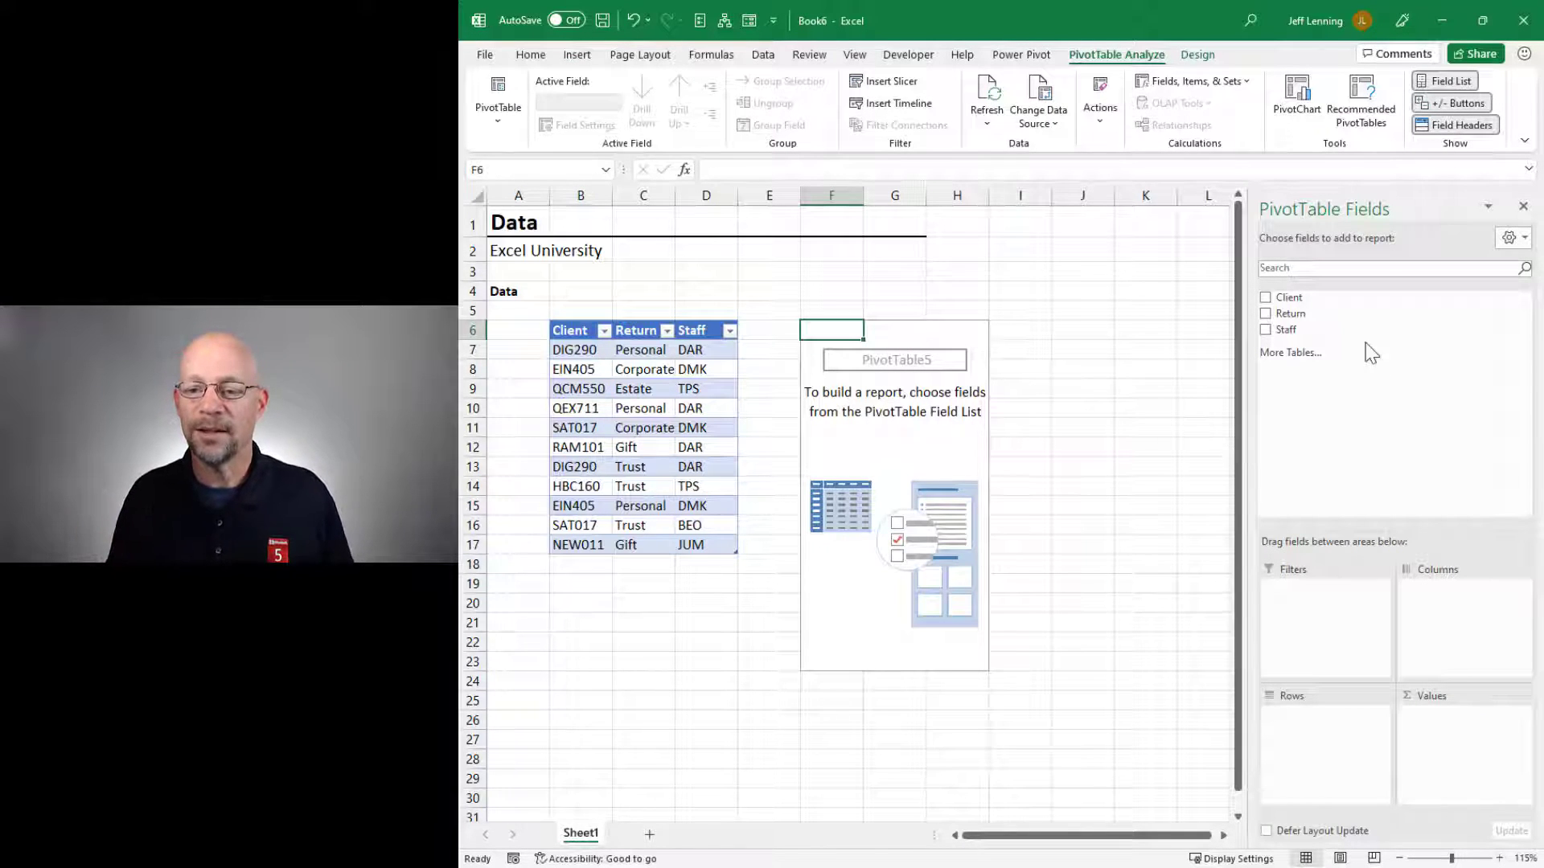
Step: Arrange the pivot with Client in Rows, Return in Columns and Staff counted in Values
click(1265, 295)
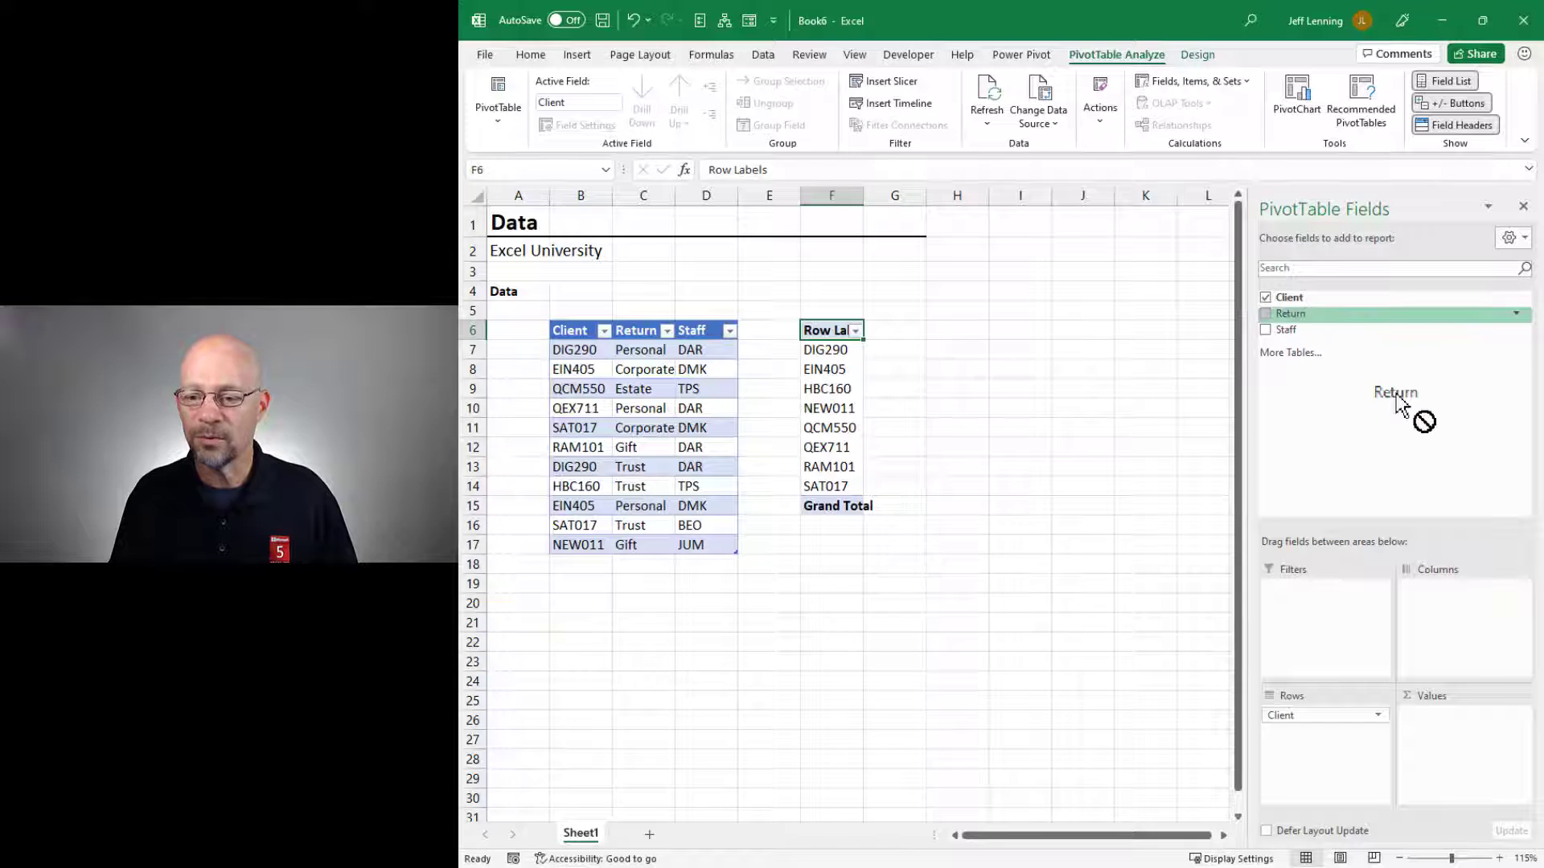
drag(1395, 392, 1464, 589)
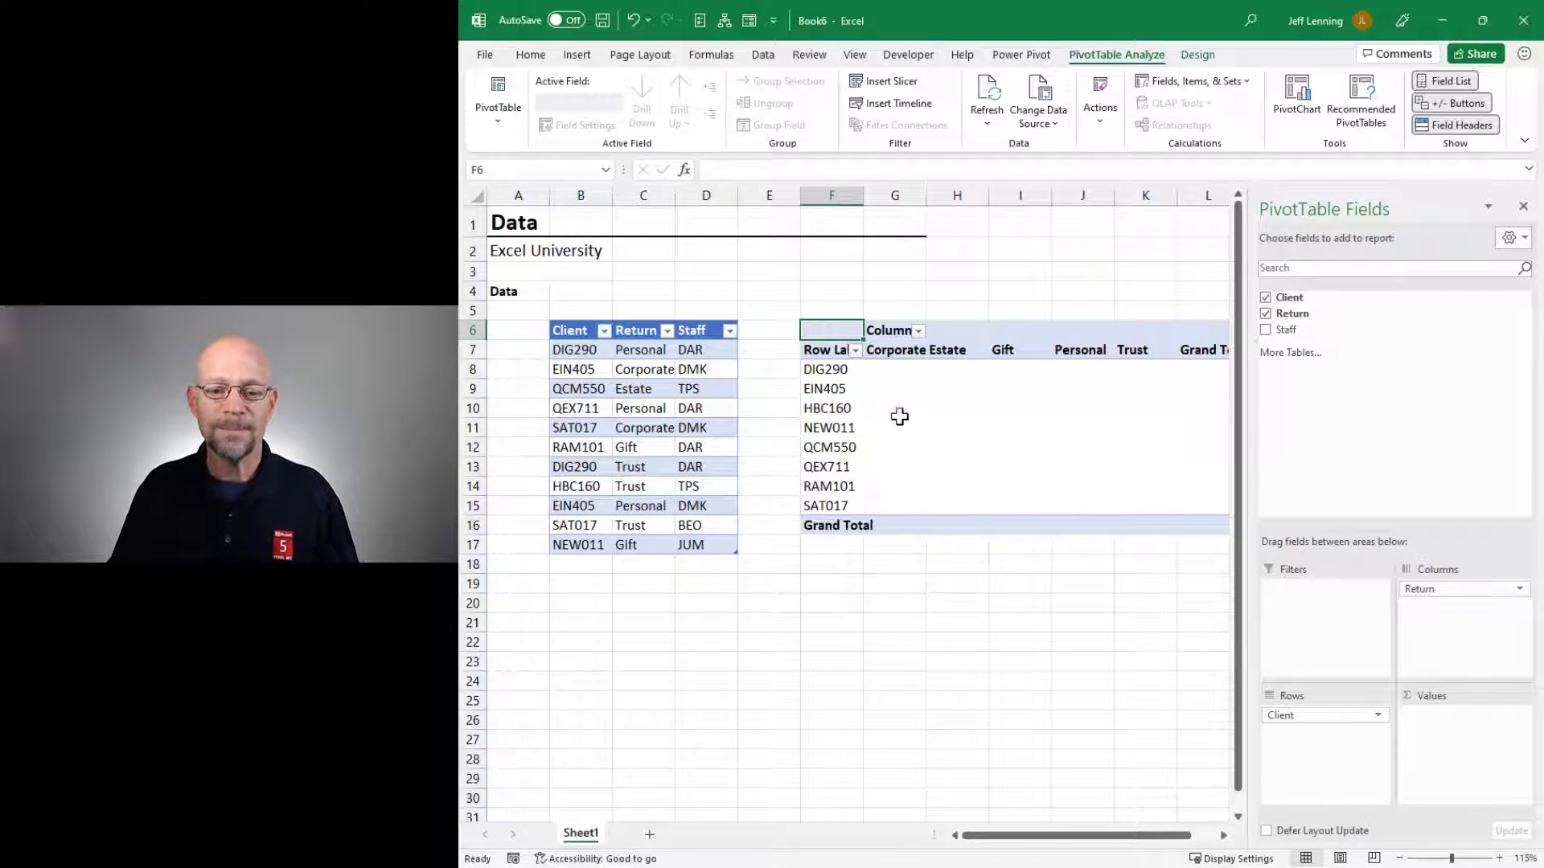
mouse_move(1287, 328)
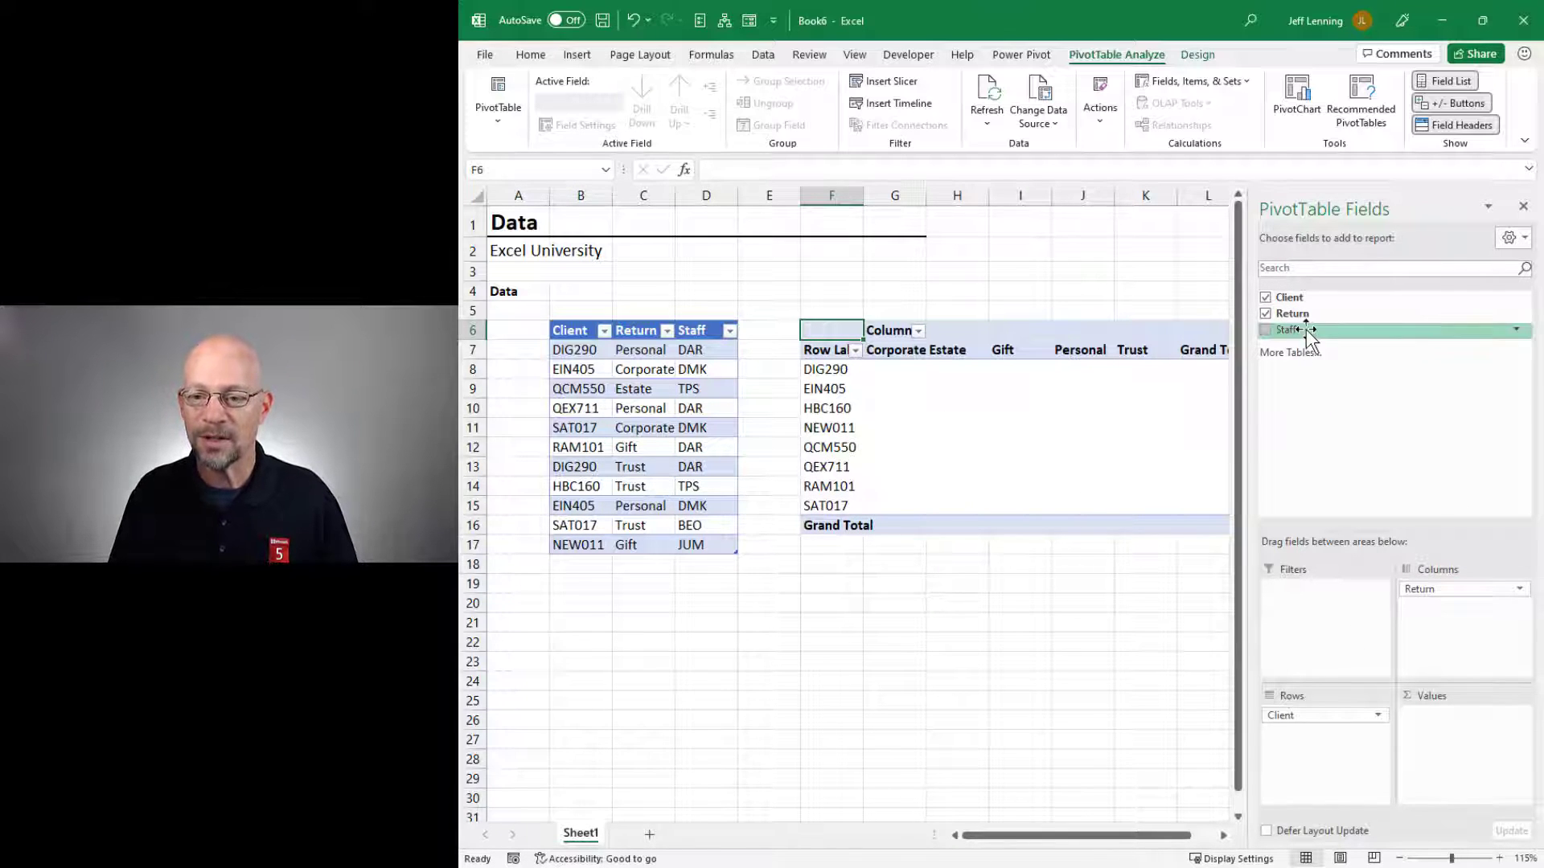
drag(1287, 328, 1452, 768)
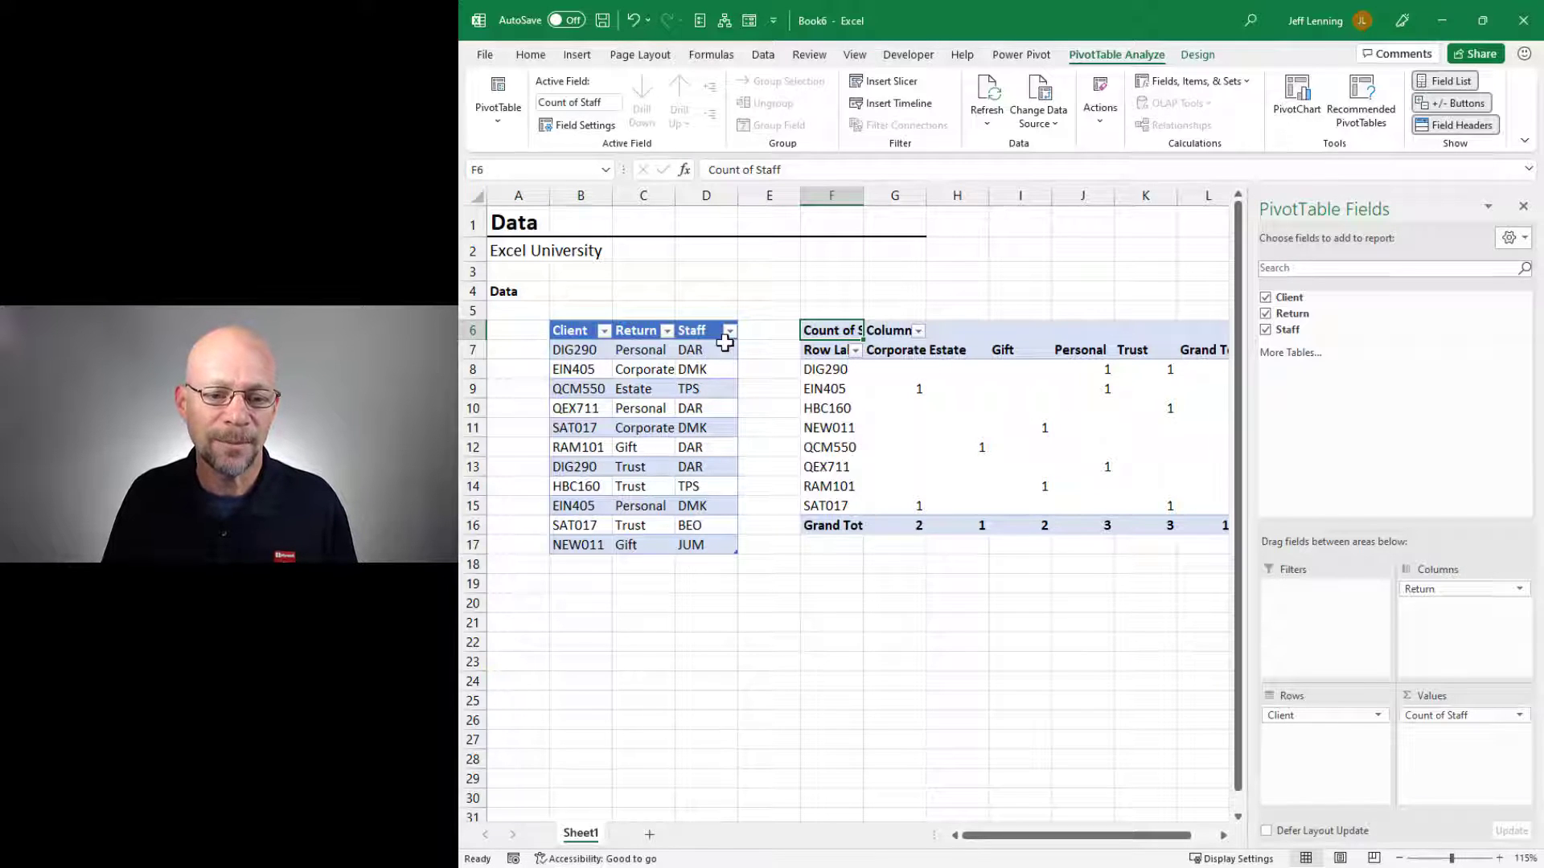
mouse_move(755, 643)
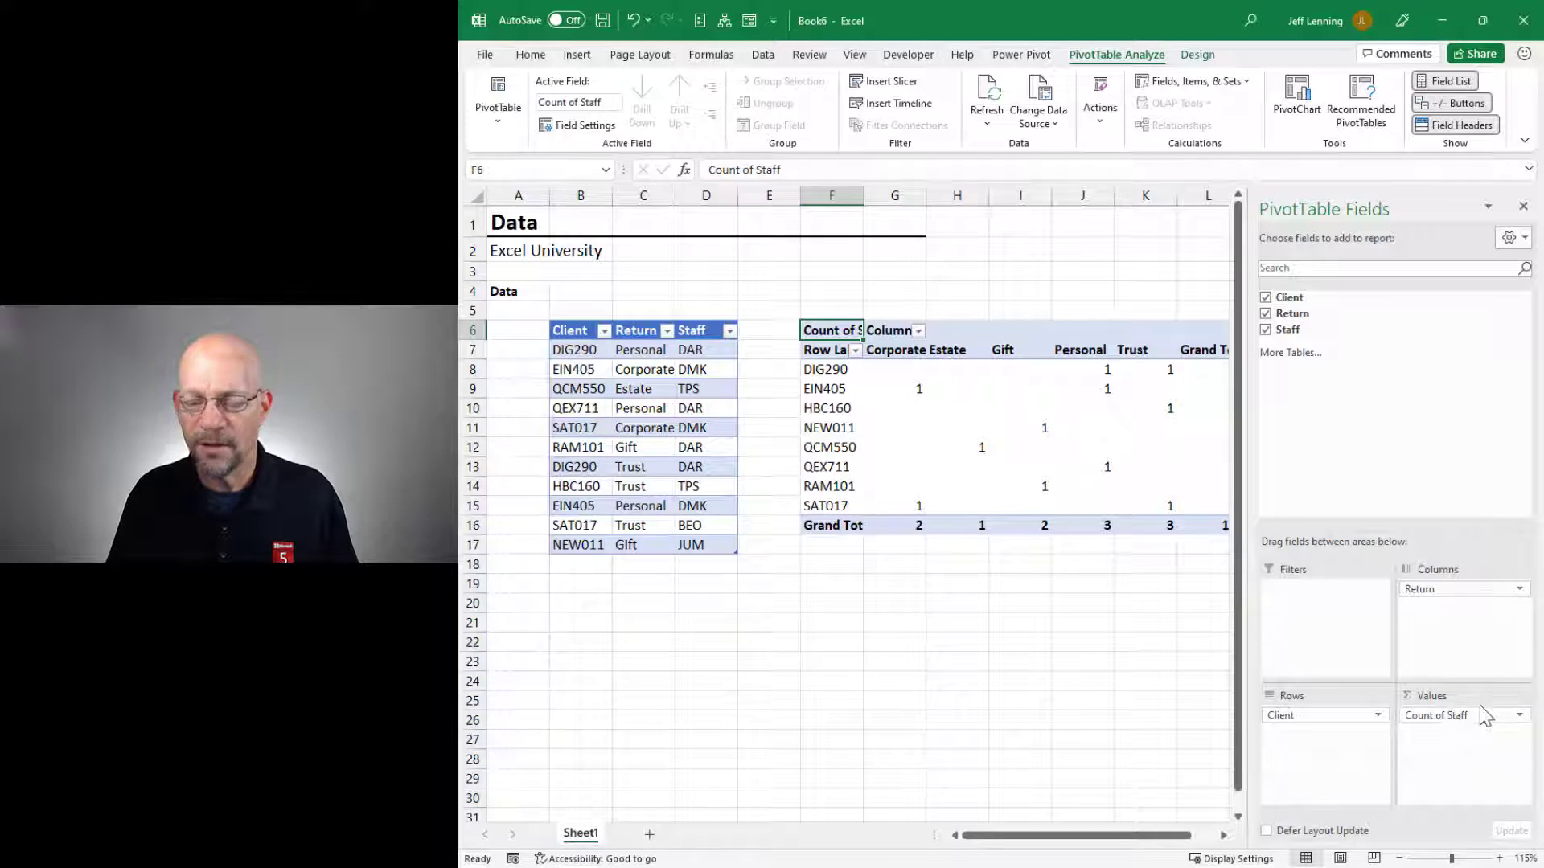
mouse_move(962, 510)
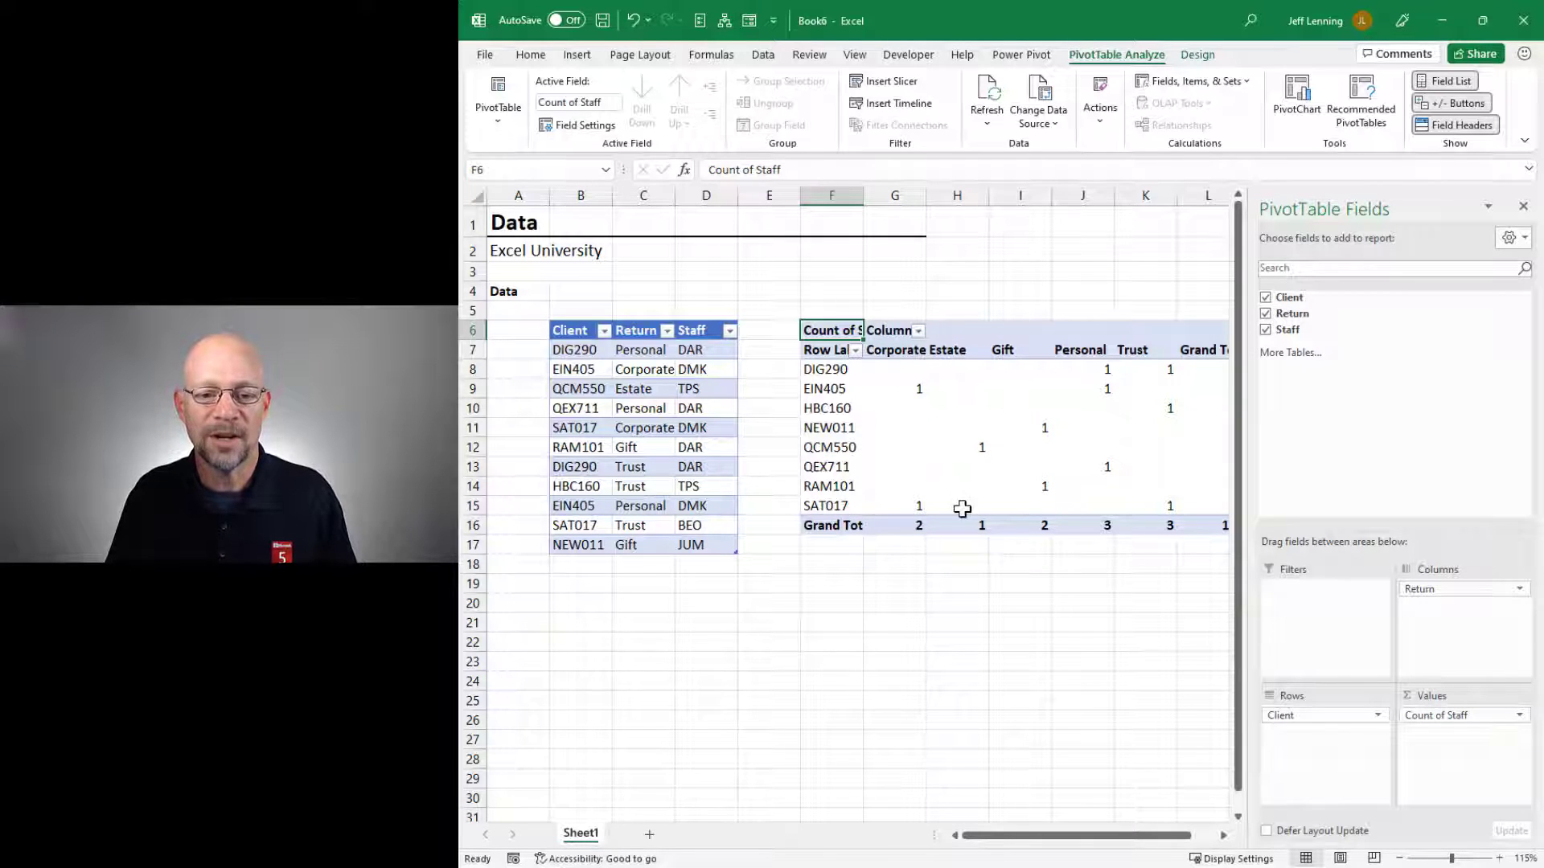
mouse_move(1151, 617)
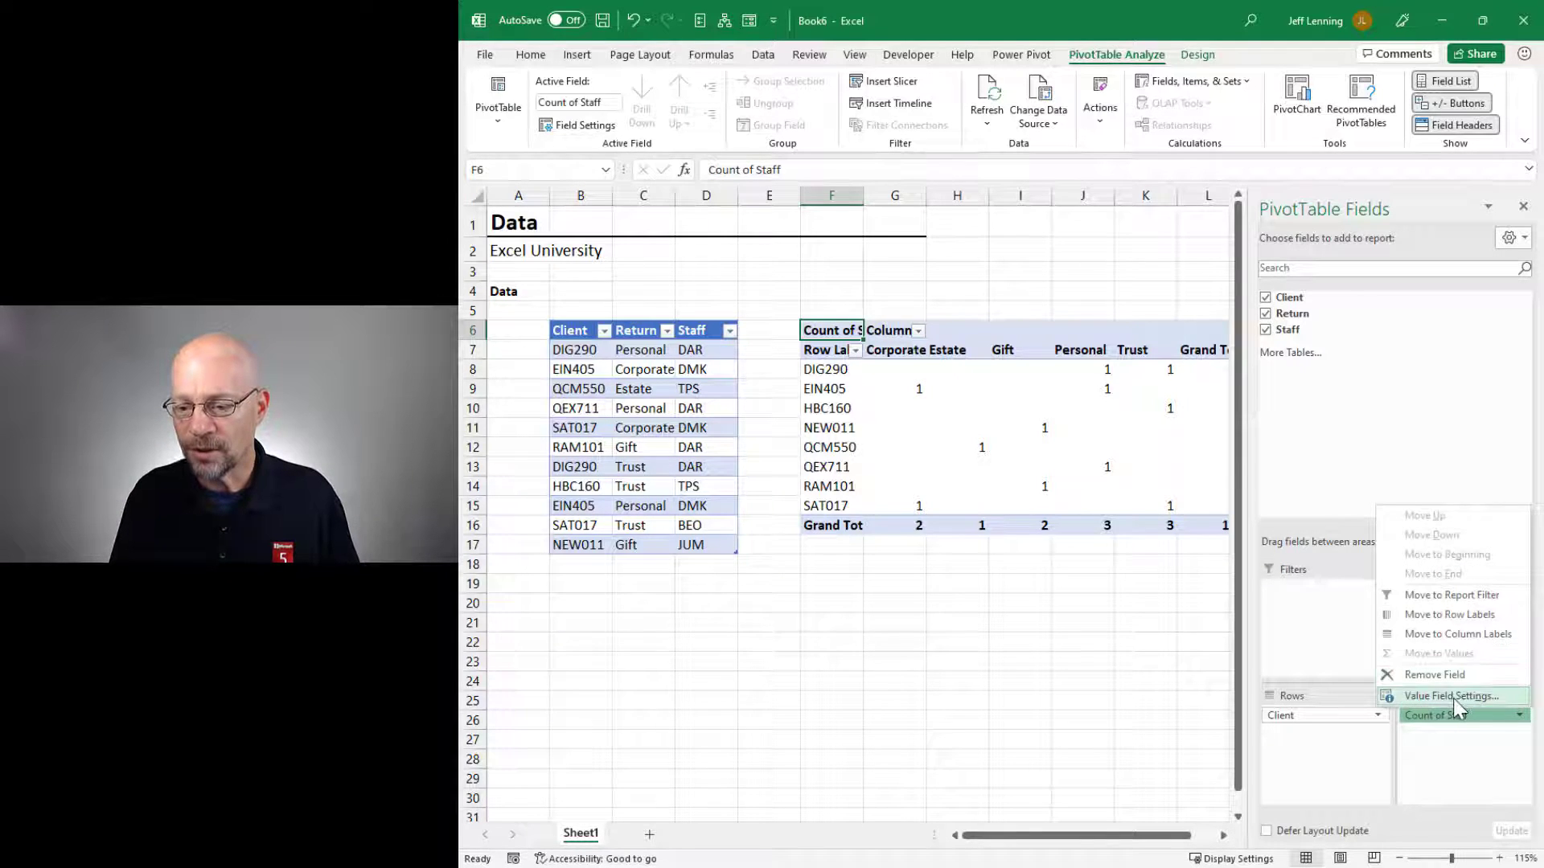
Step: Summarise the Staff values by Min instead of Count, leaving the grid full of zeros
click(1452, 696)
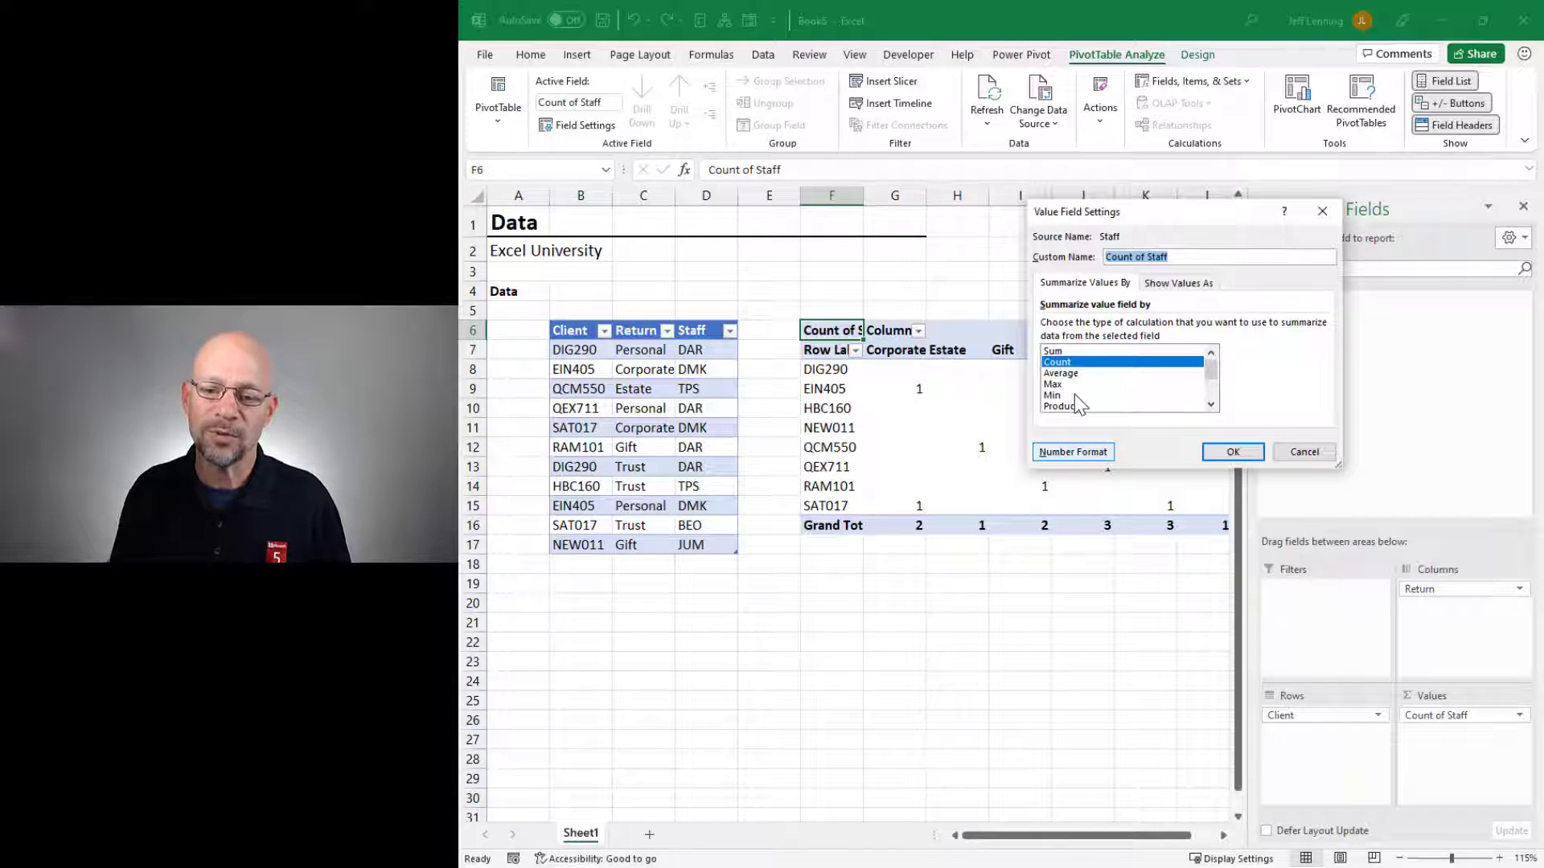
click(1052, 395)
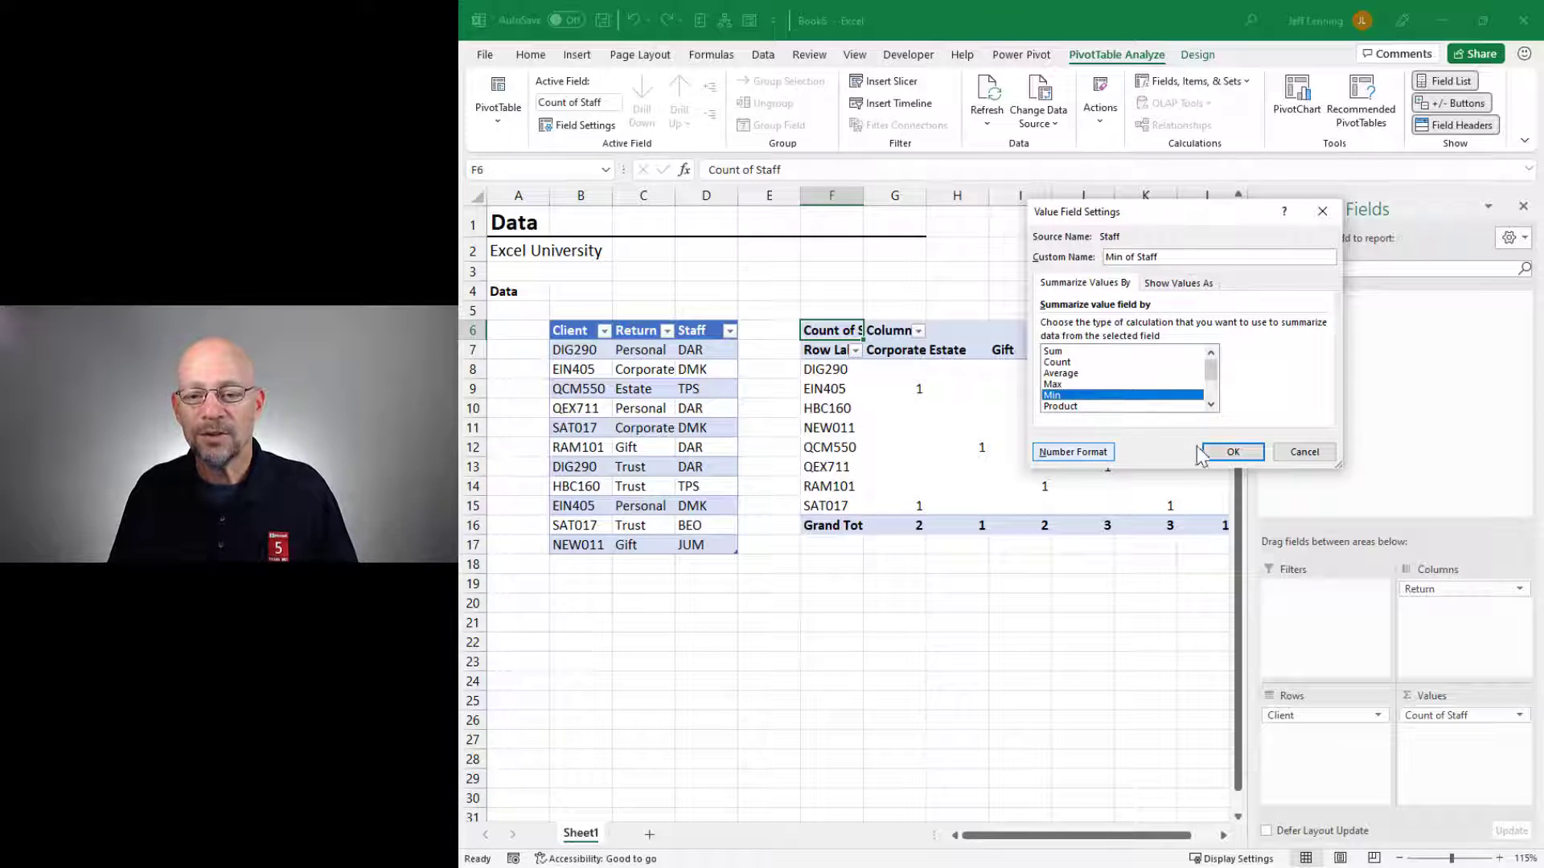
click(1231, 452)
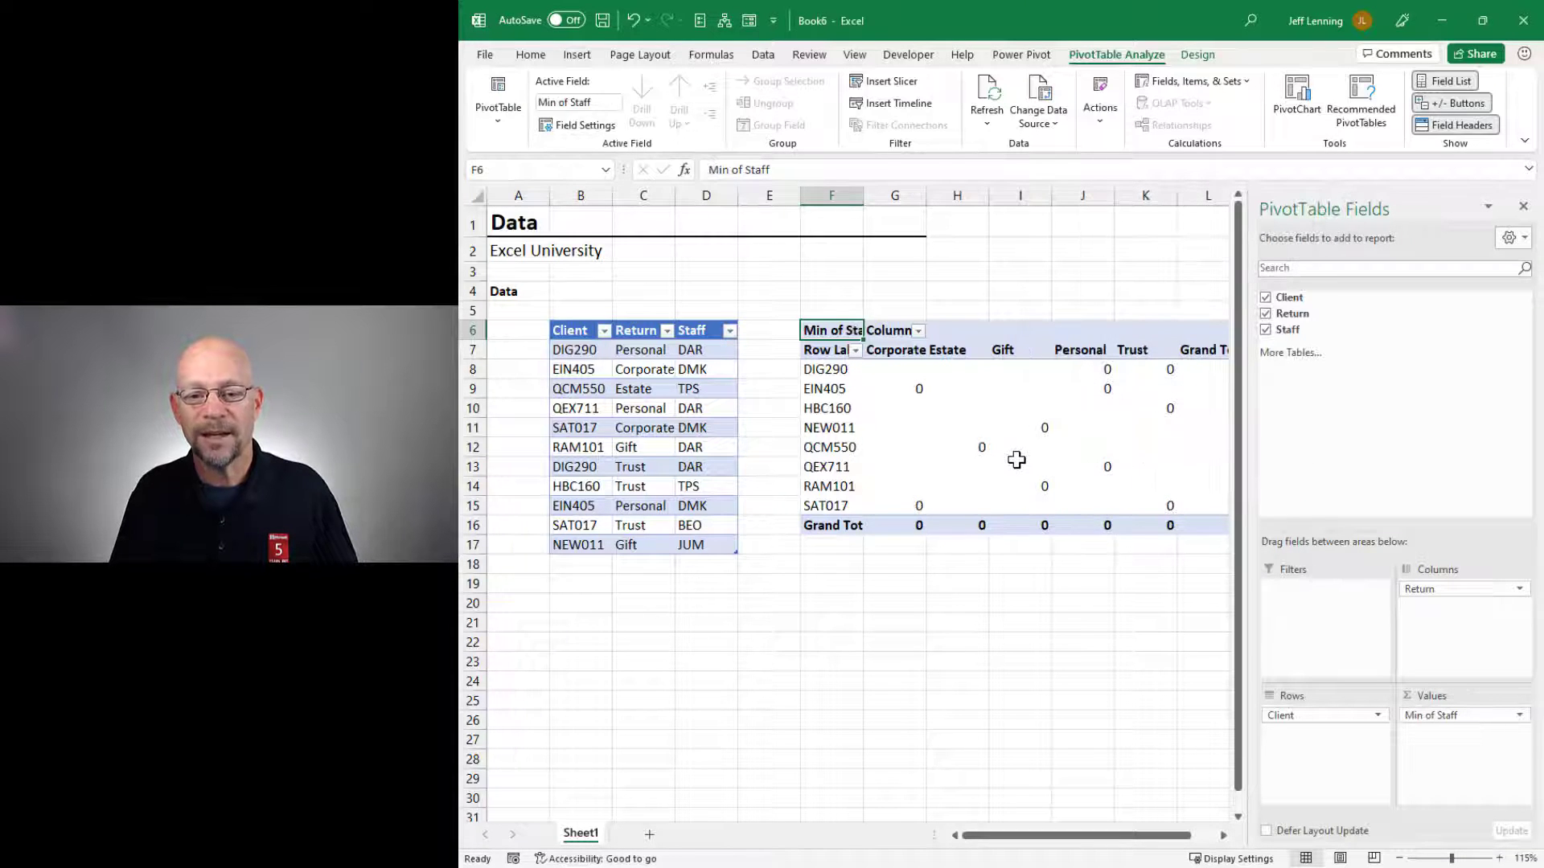
mouse_move(1016, 460)
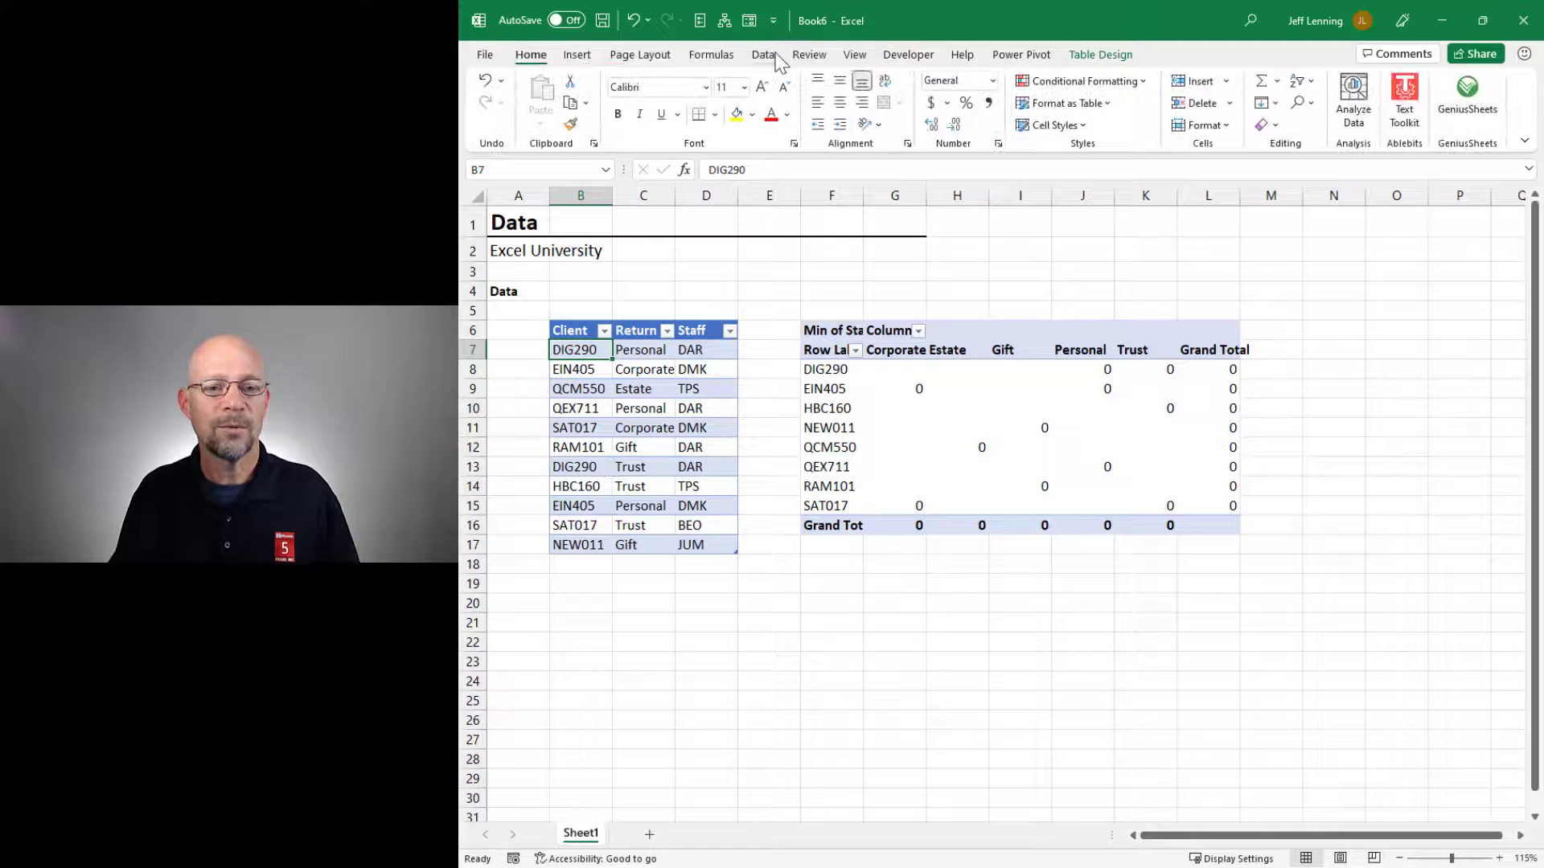
Step: Load the table into Power Query and pivot the Return column using Staff as the values column
click(763, 54)
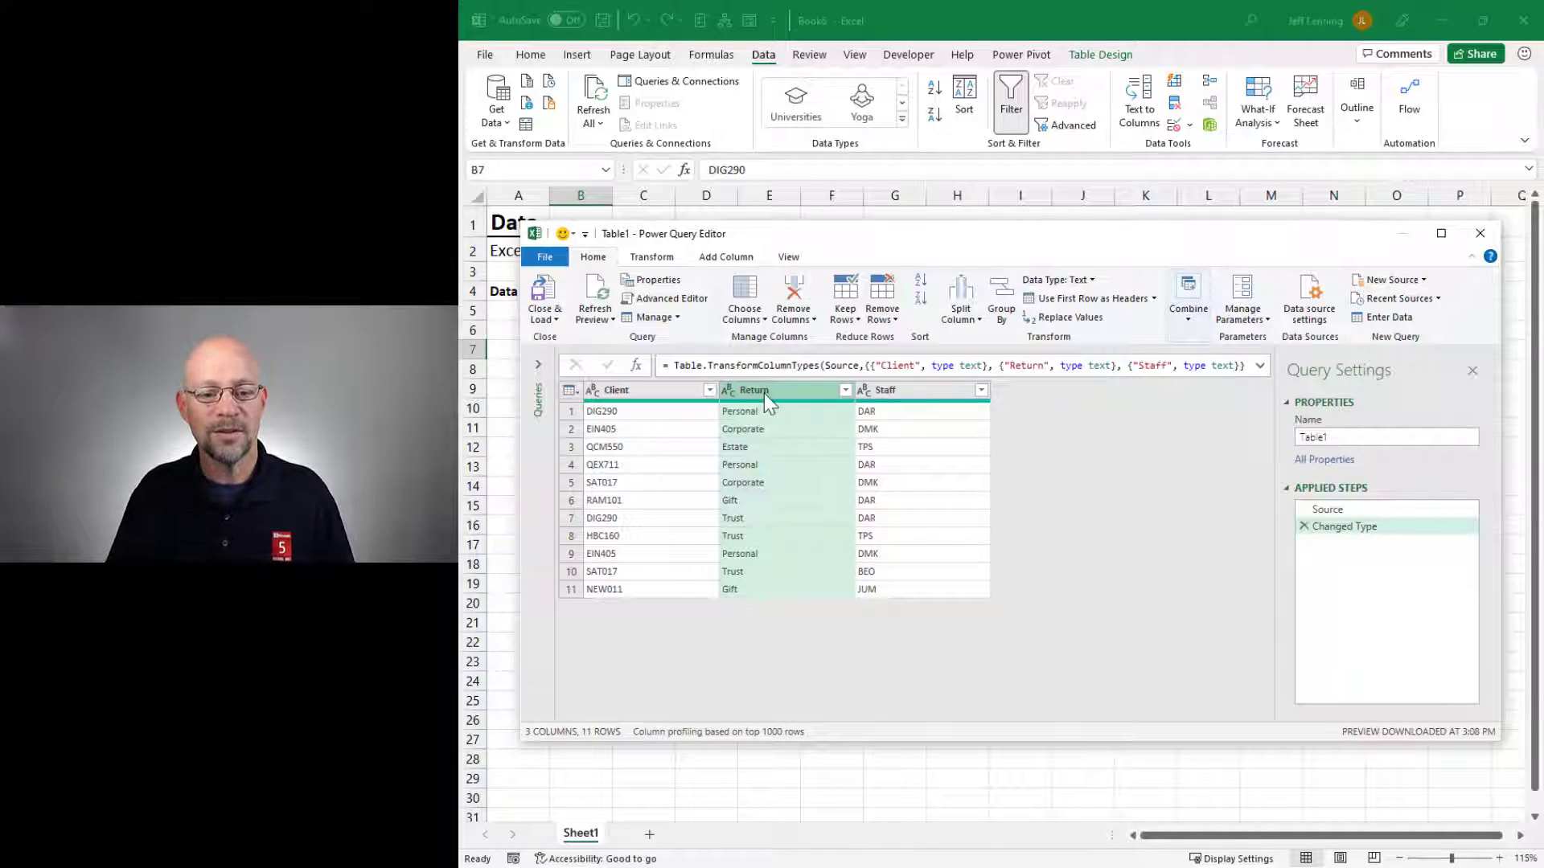
click(651, 257)
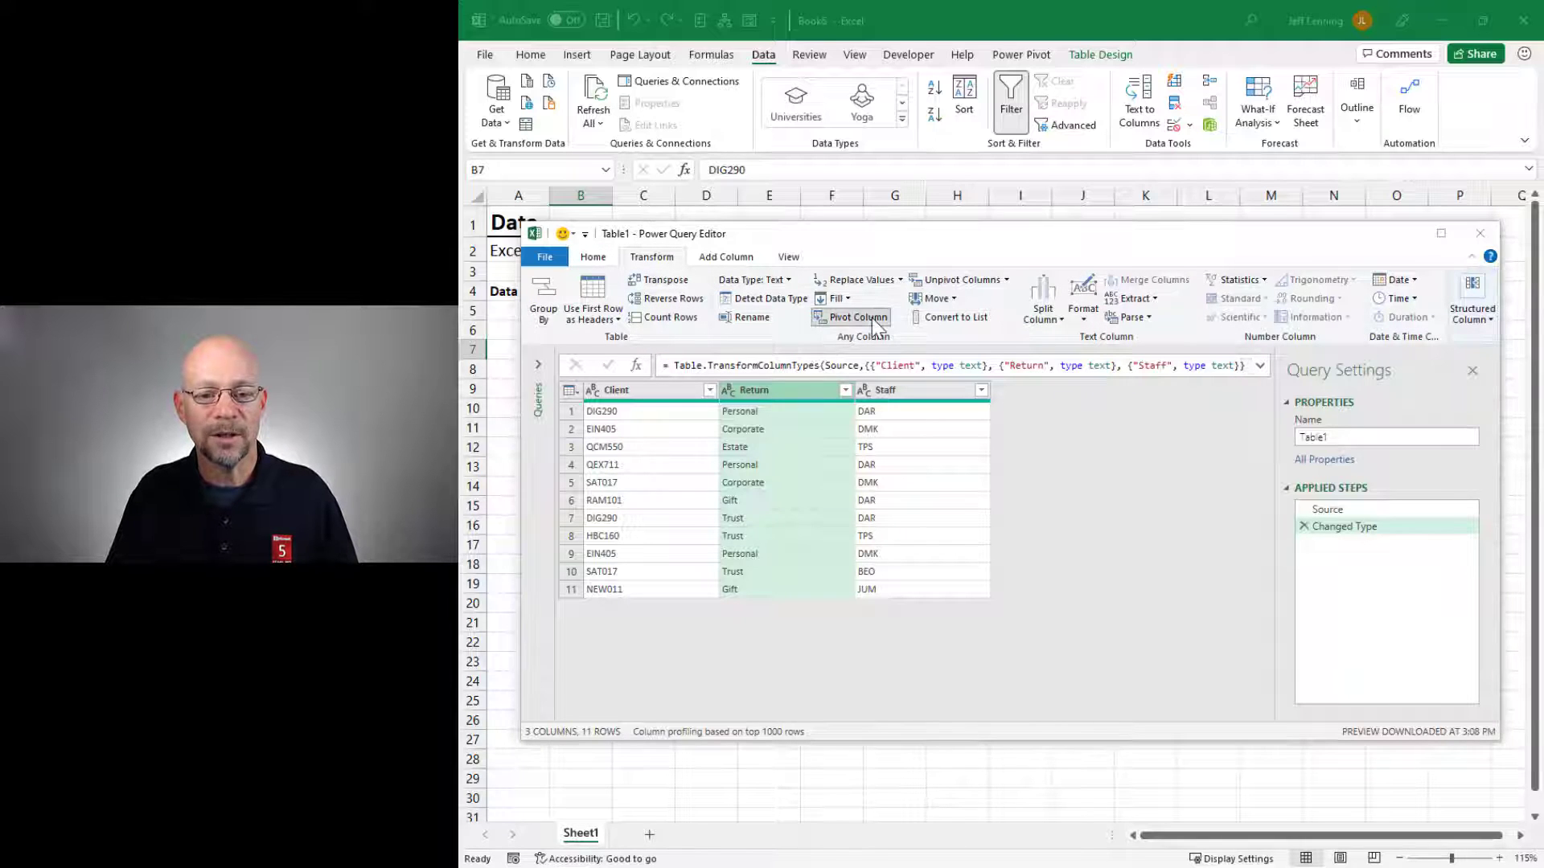
click(857, 317)
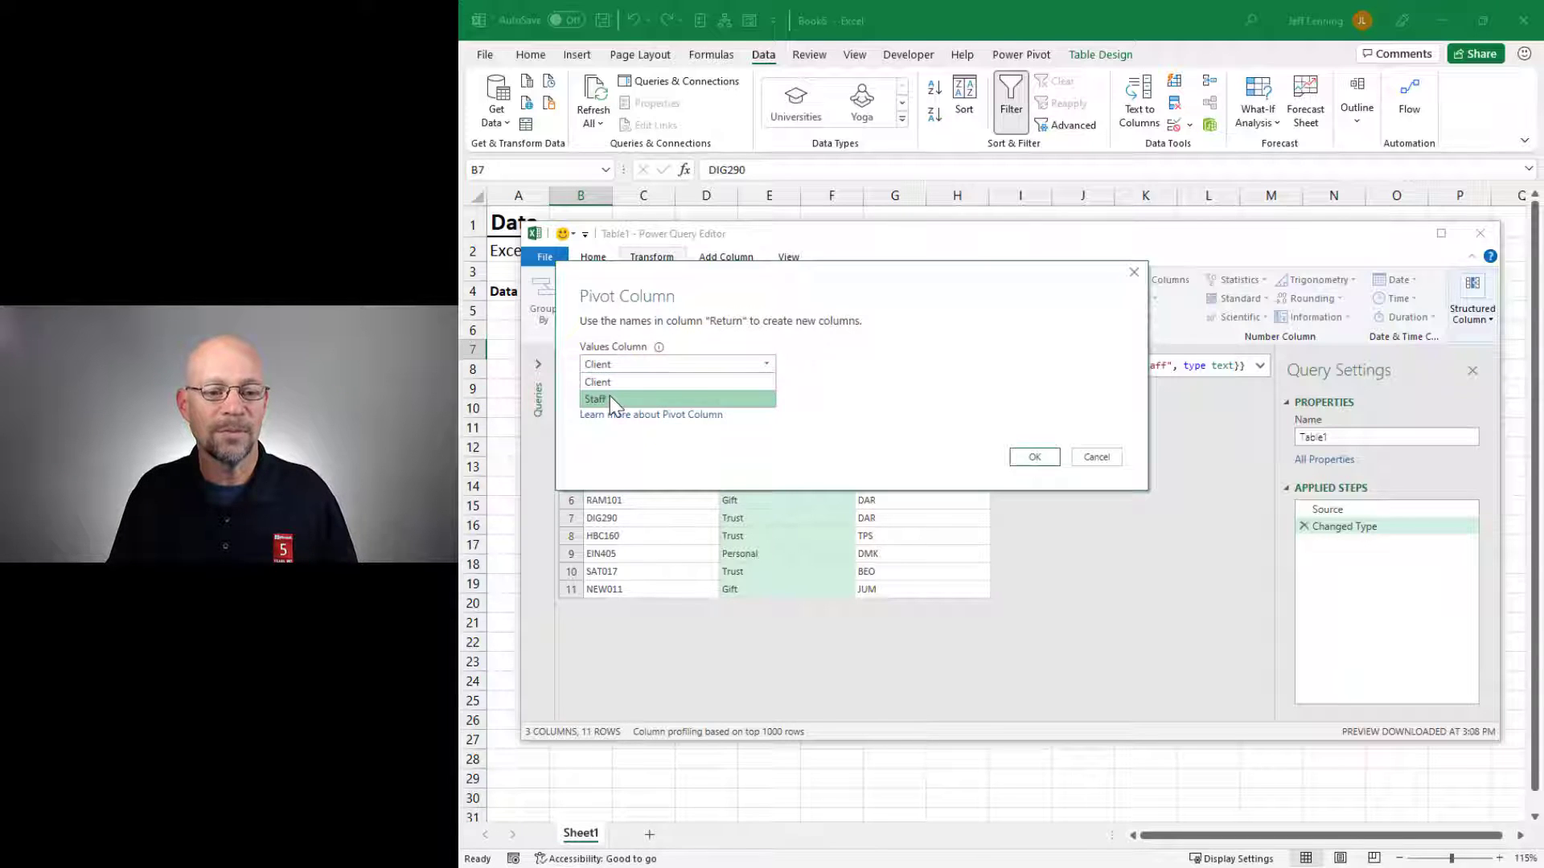
click(595, 399)
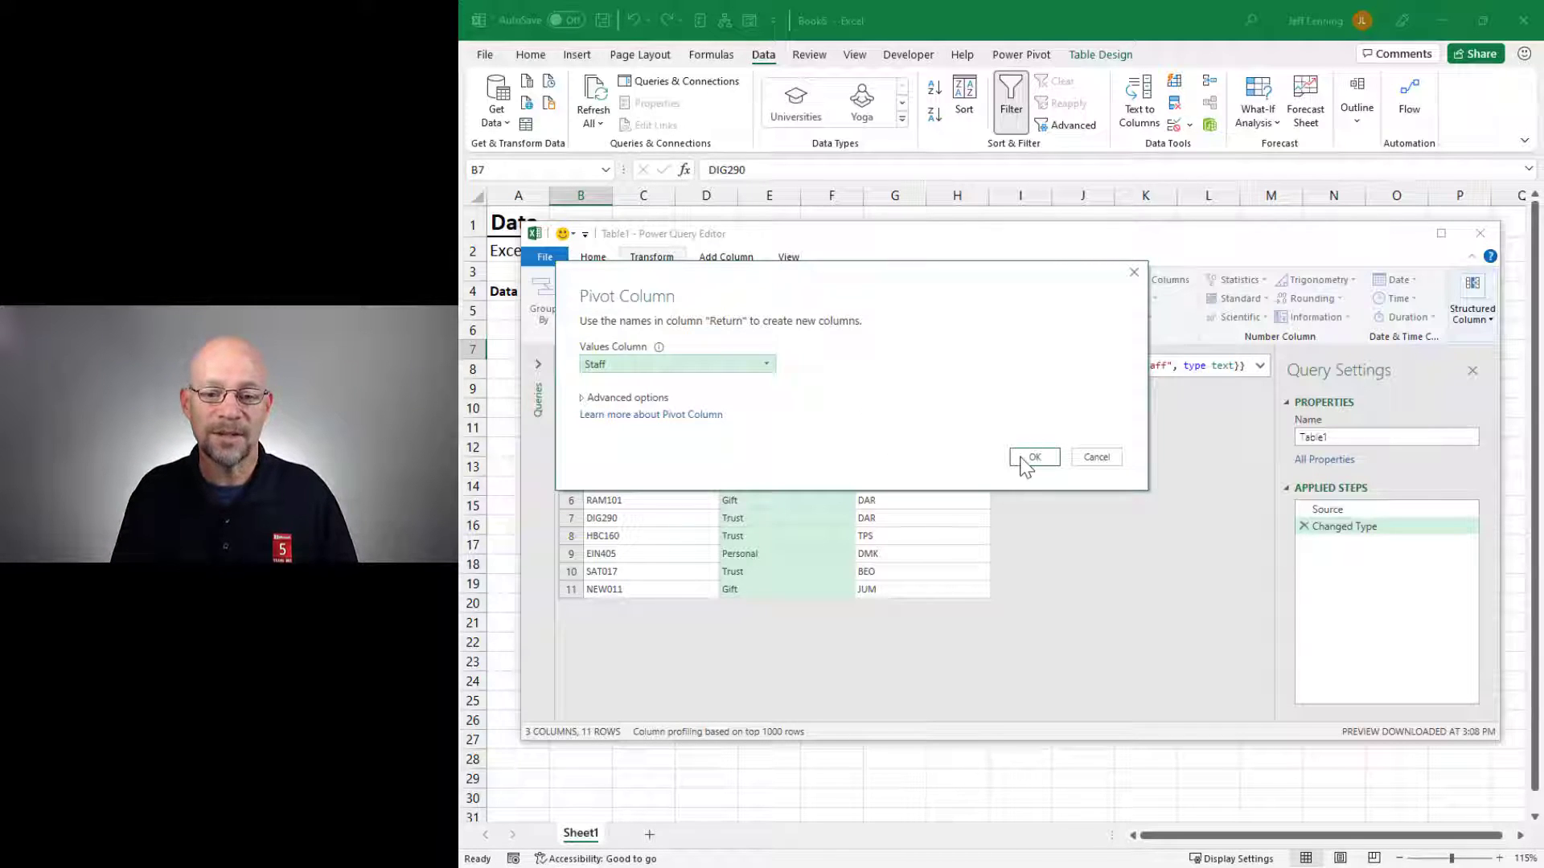
click(1032, 456)
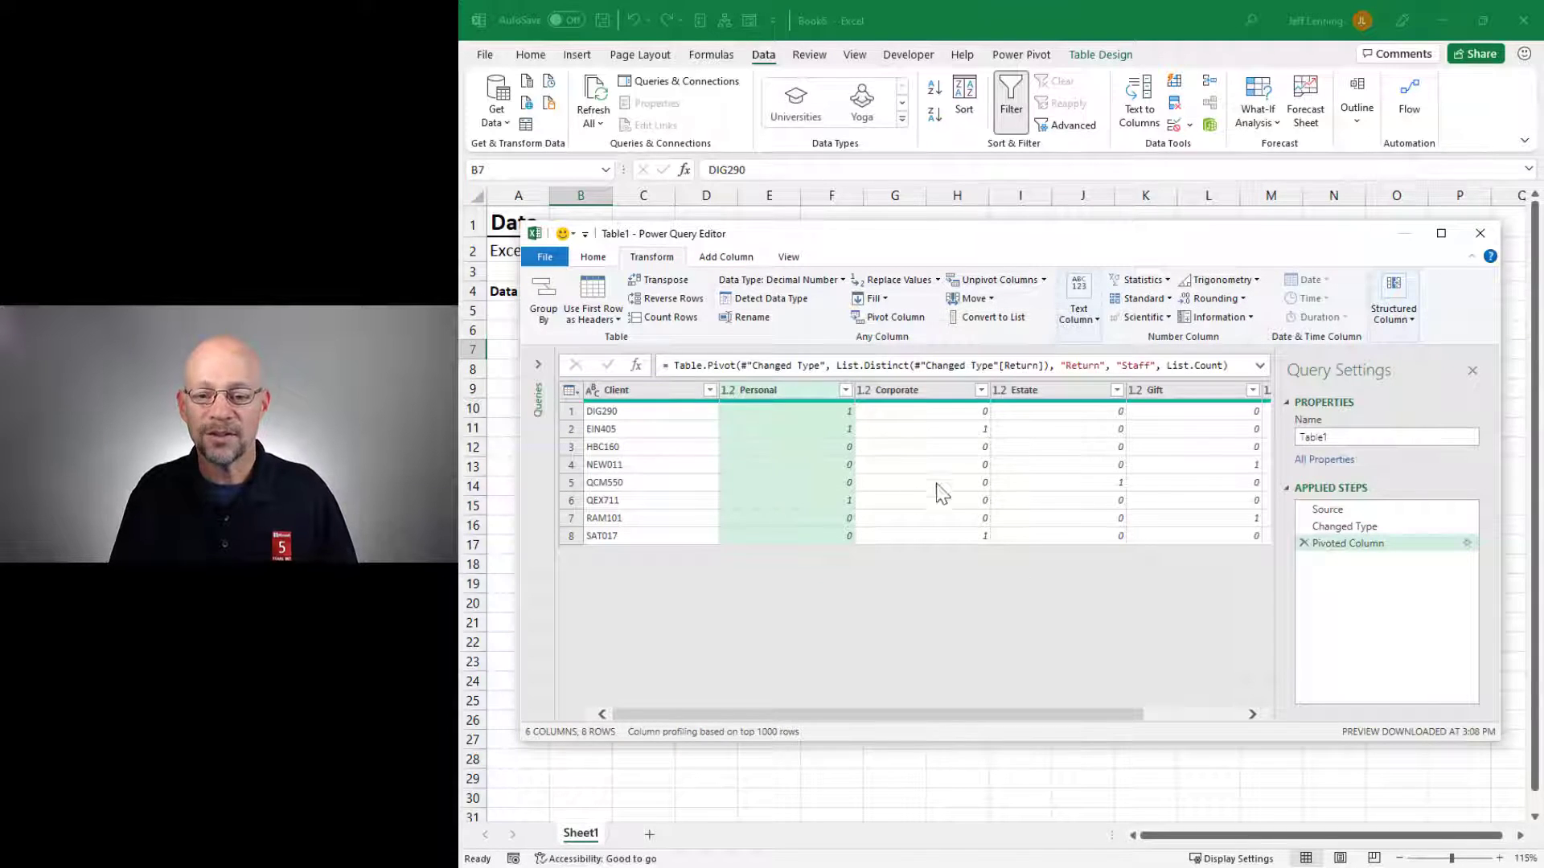
mouse_move(880, 561)
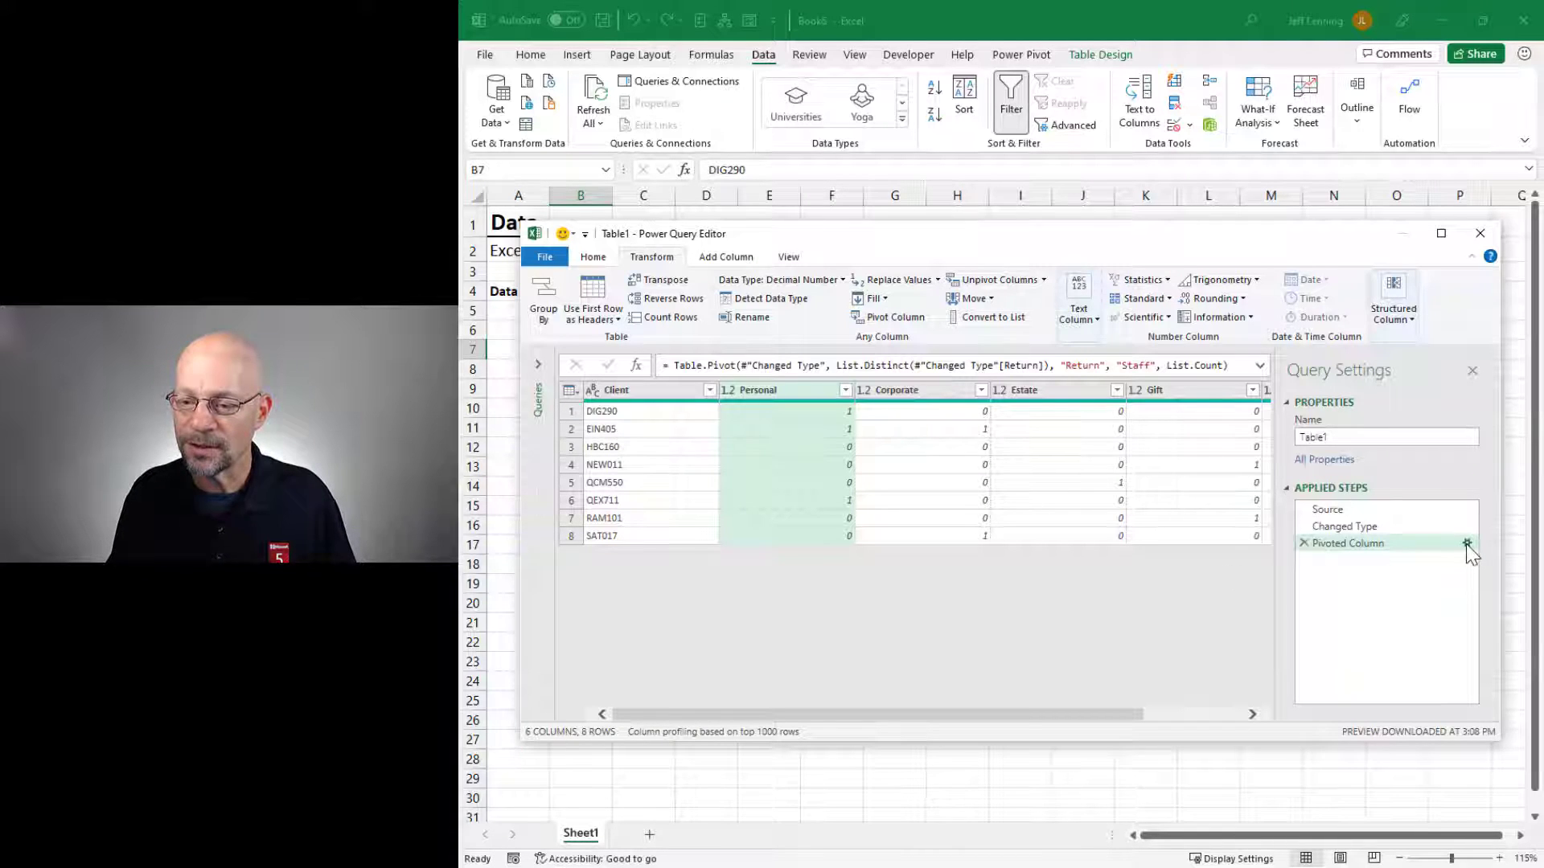
Step: Set the Pivoted Column step's advanced aggregation to Minimum so staff initials appear per return type
click(1466, 542)
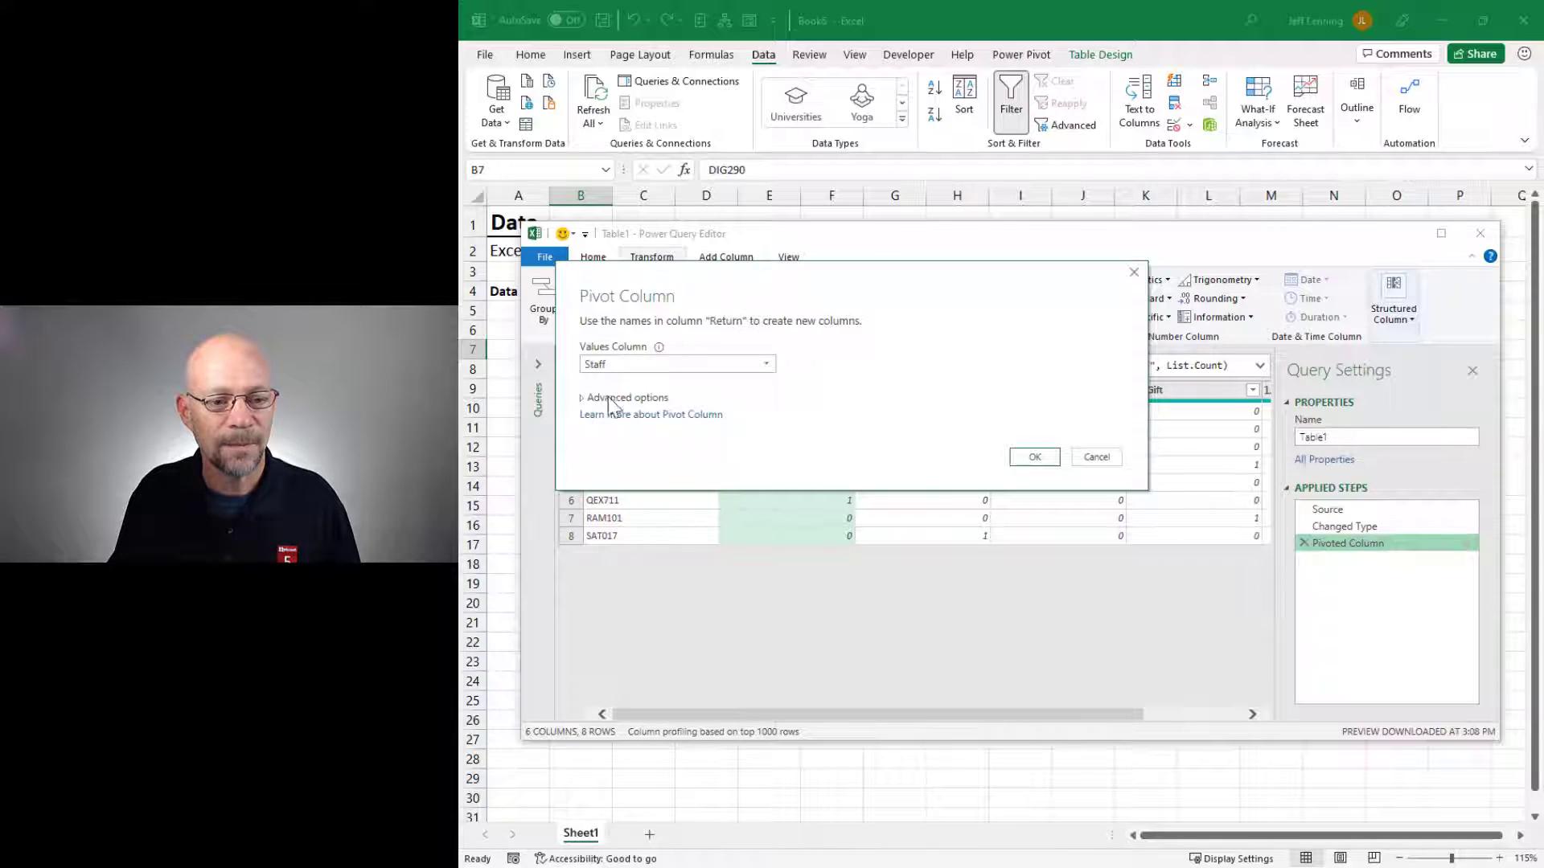
click(624, 397)
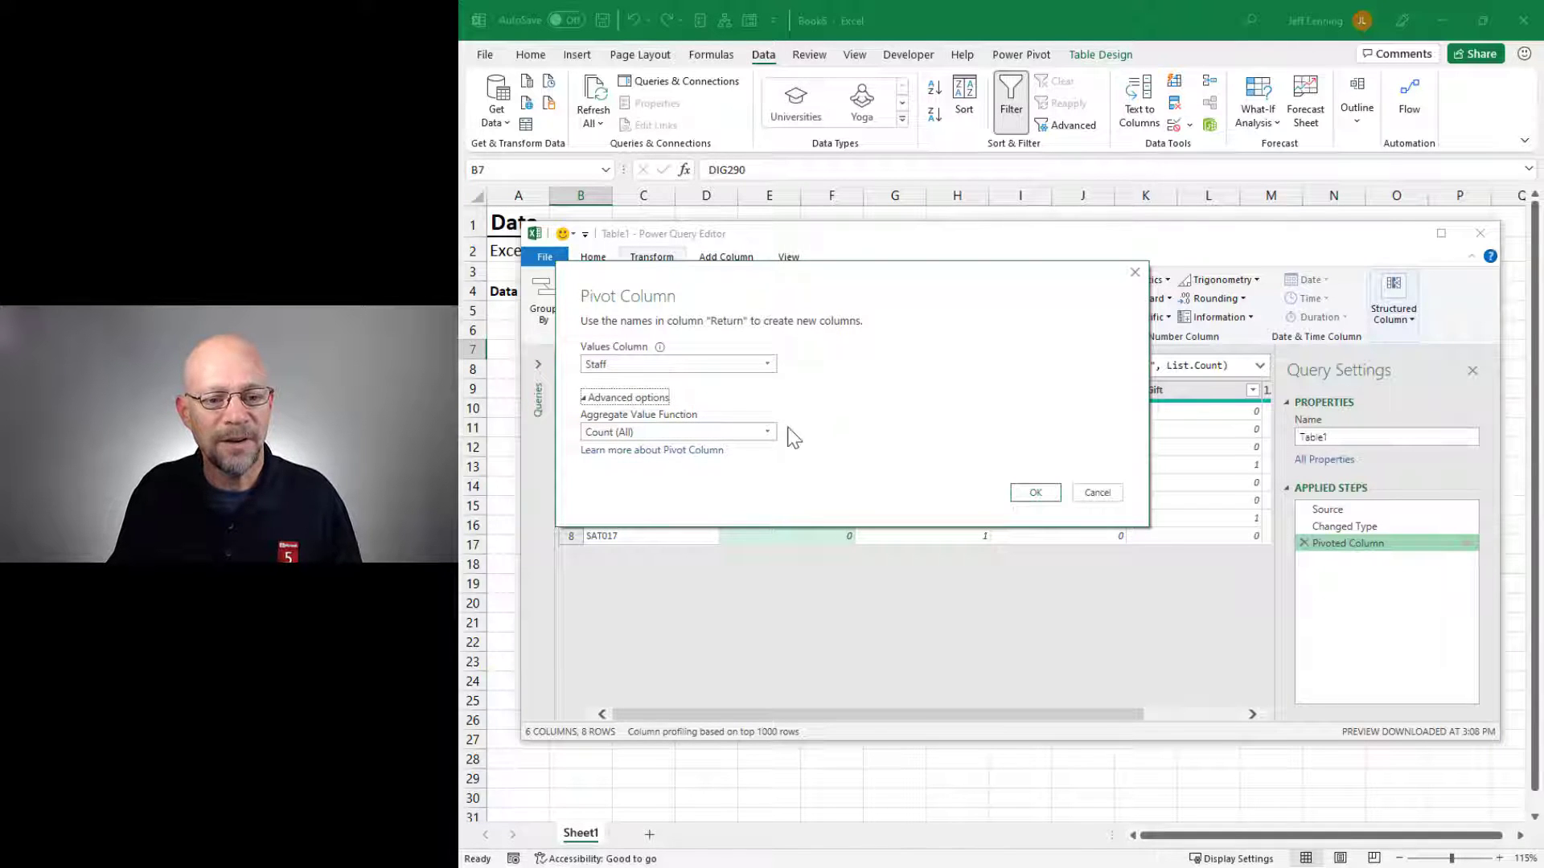
click(767, 431)
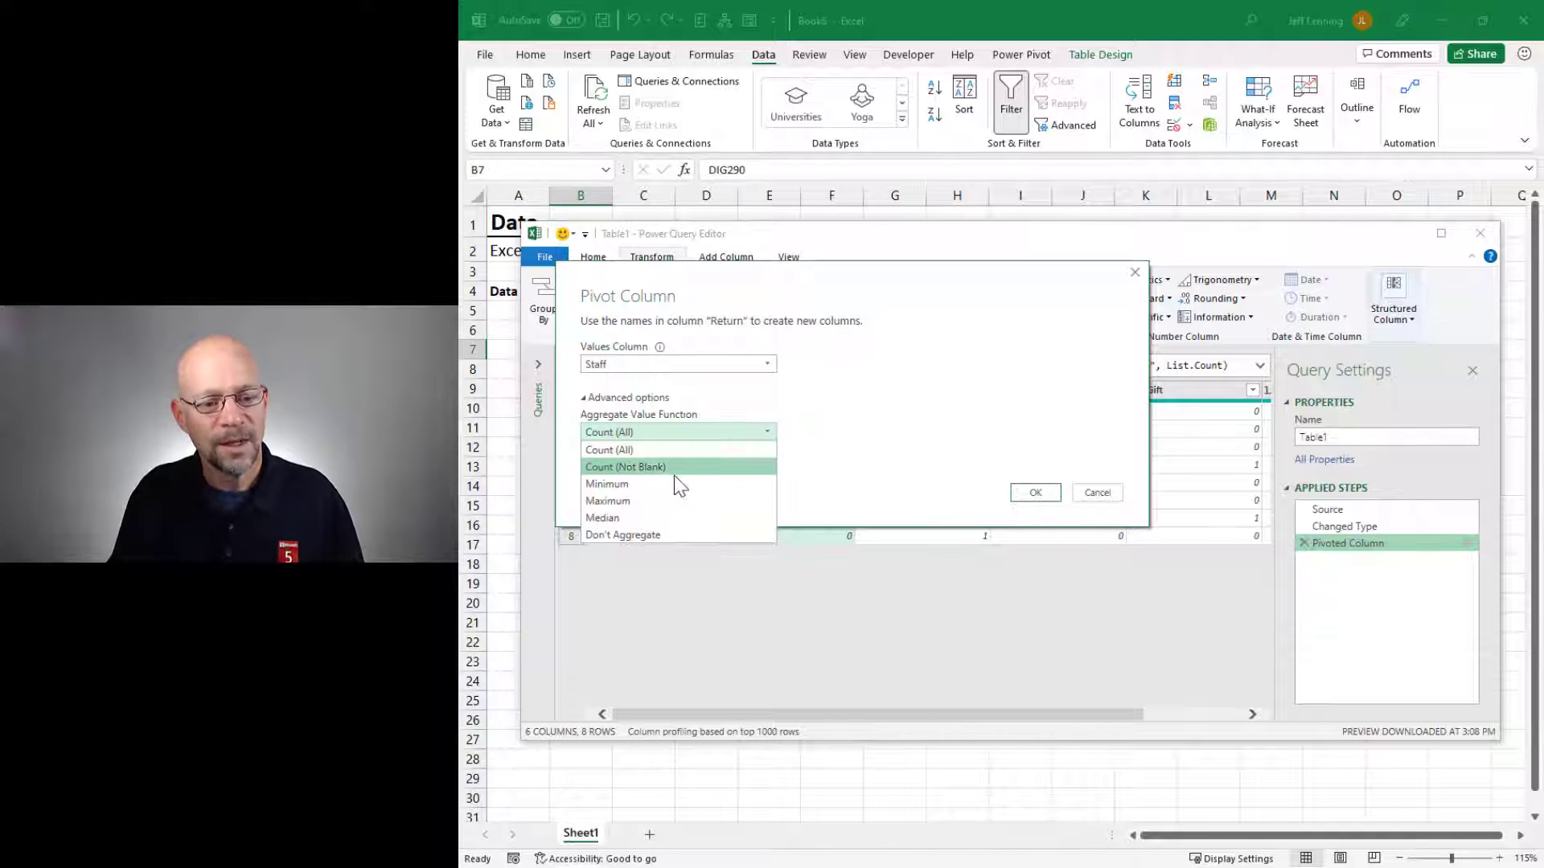
mouse_move(623, 534)
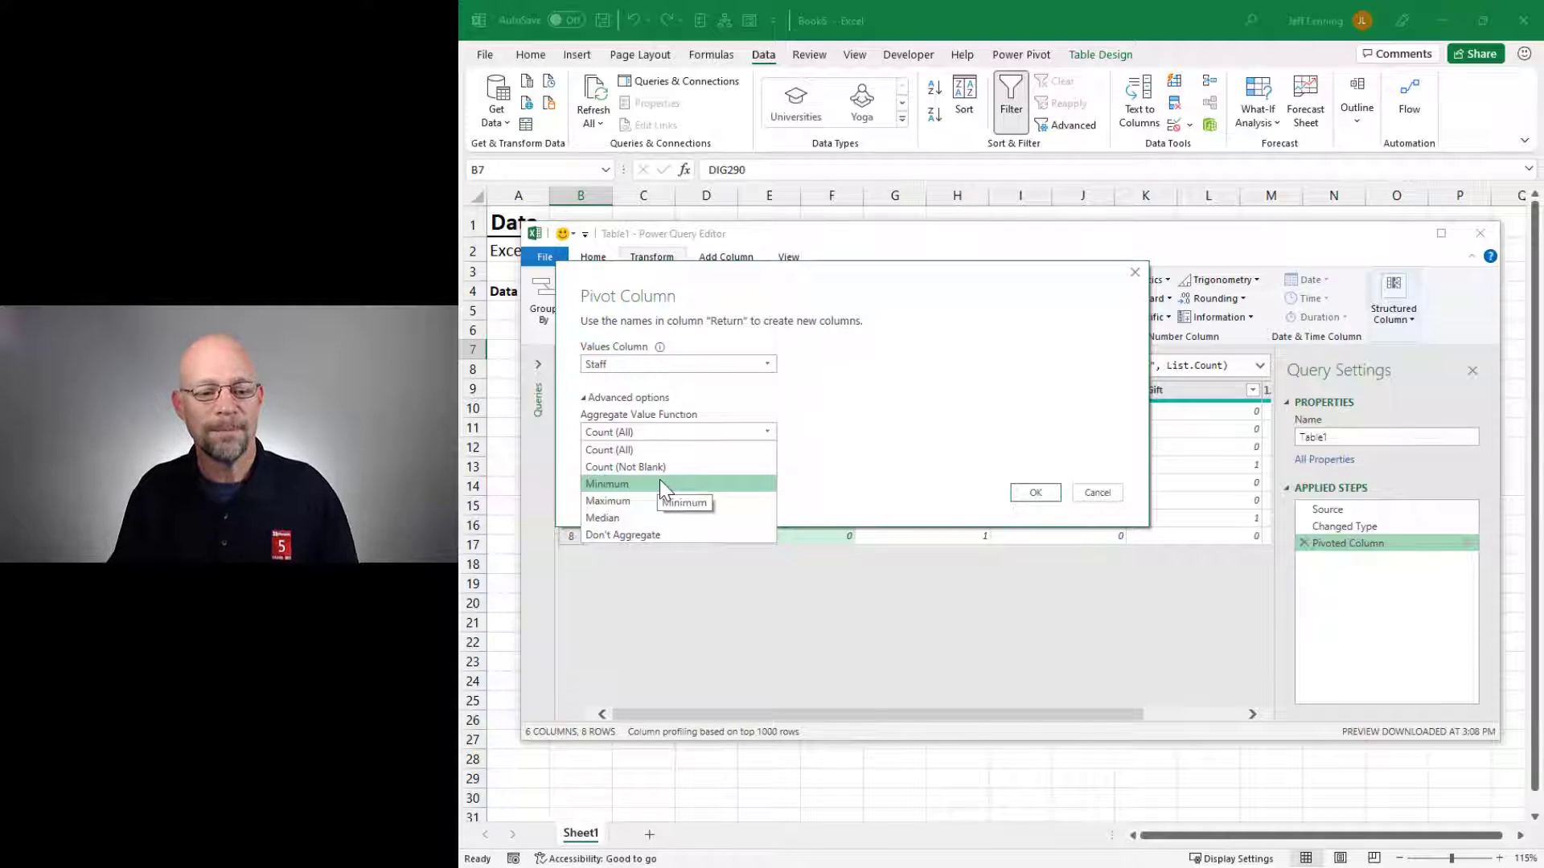
click(607, 484)
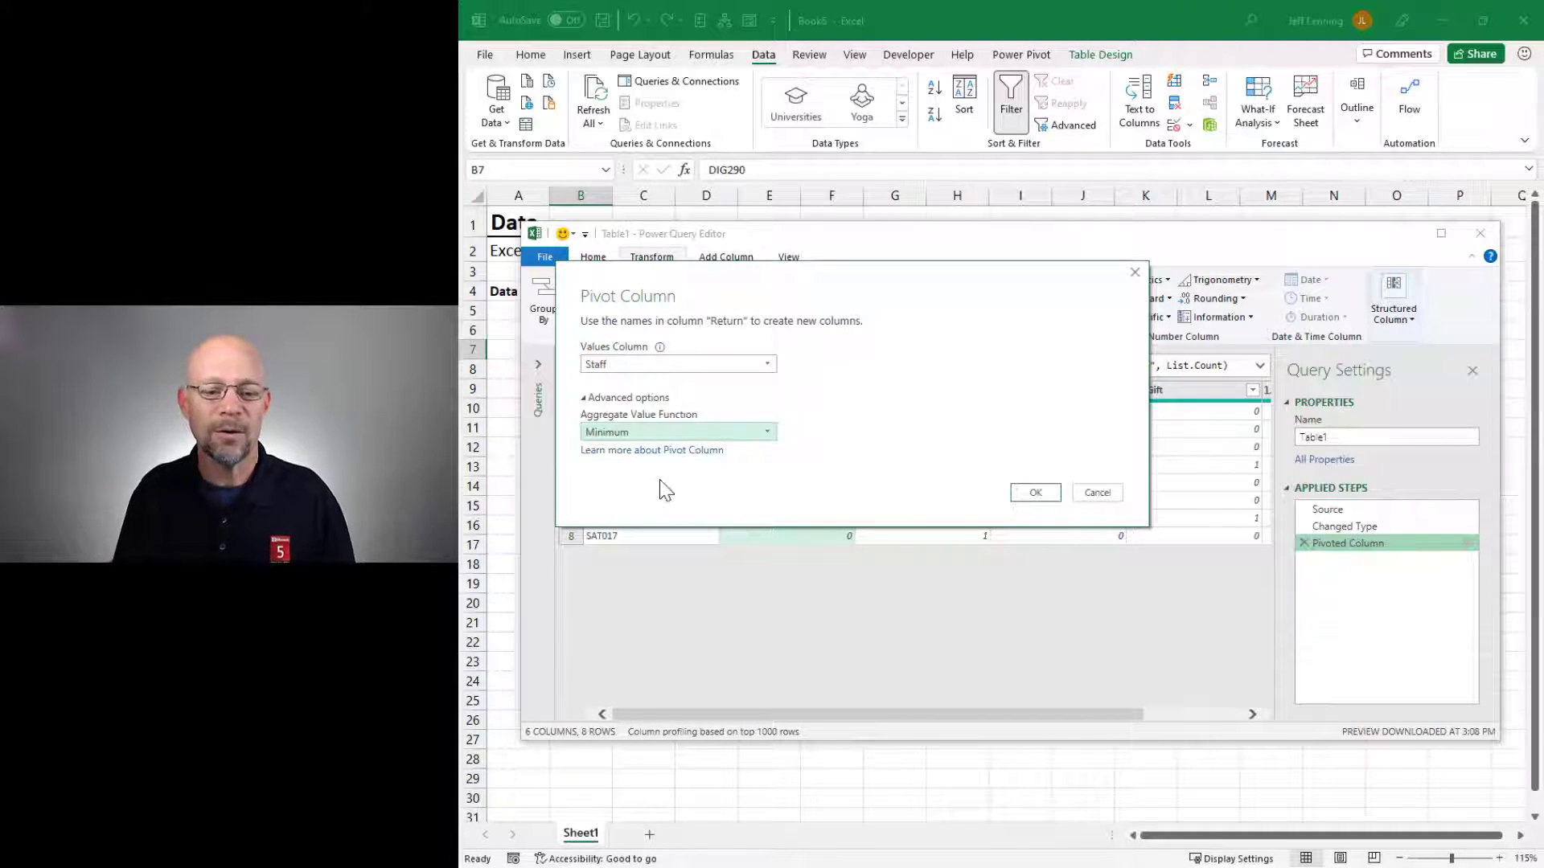
click(1034, 492)
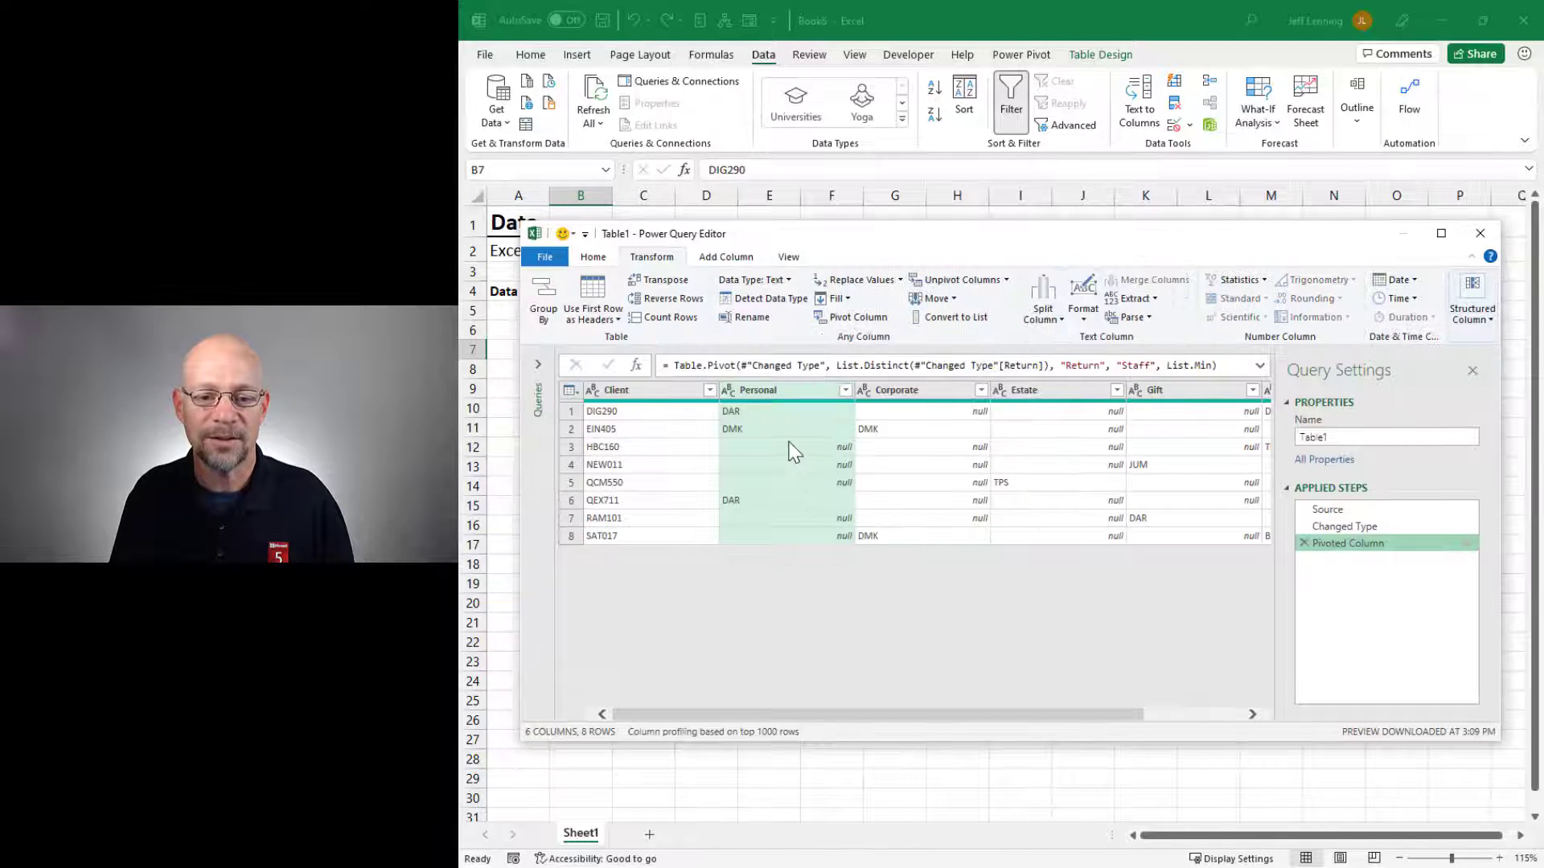
mouse_move(830, 505)
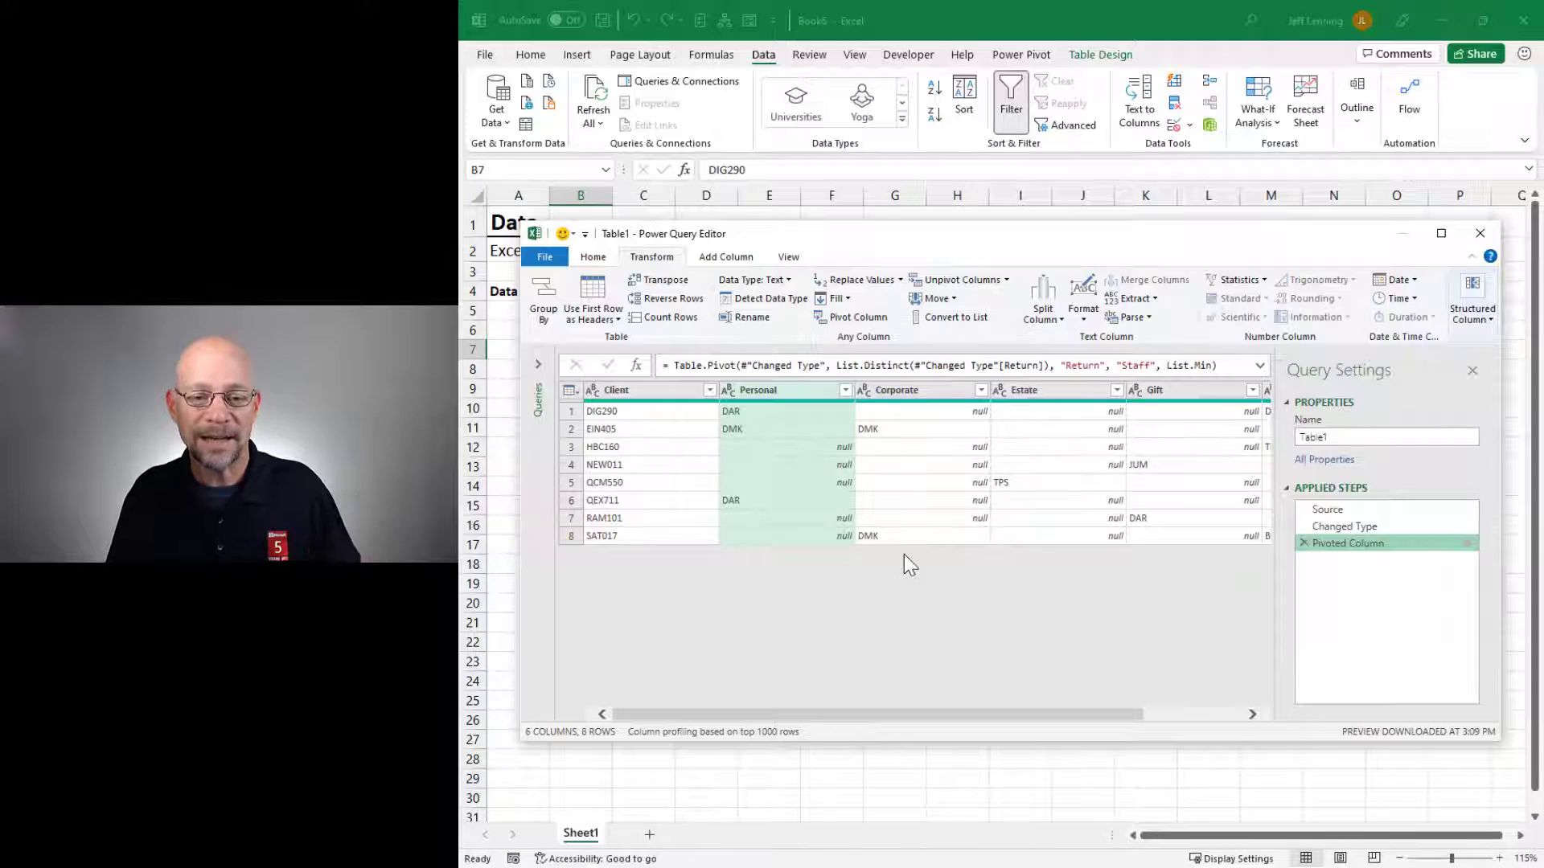
mouse_move(881, 524)
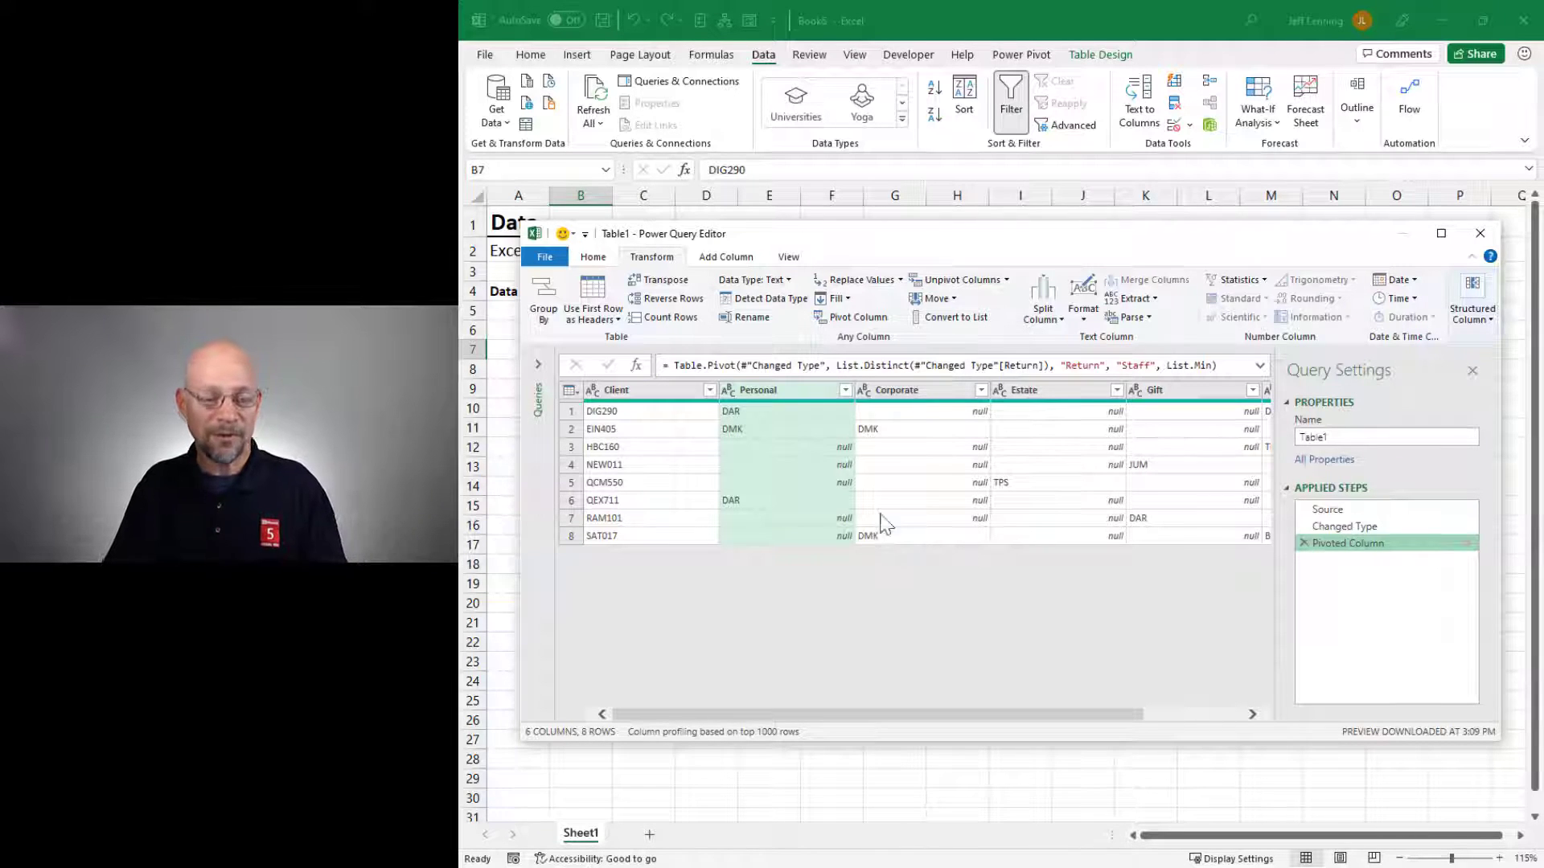
Step: Close & Load the query results as a table at F19 on the existing worksheet
click(594, 258)
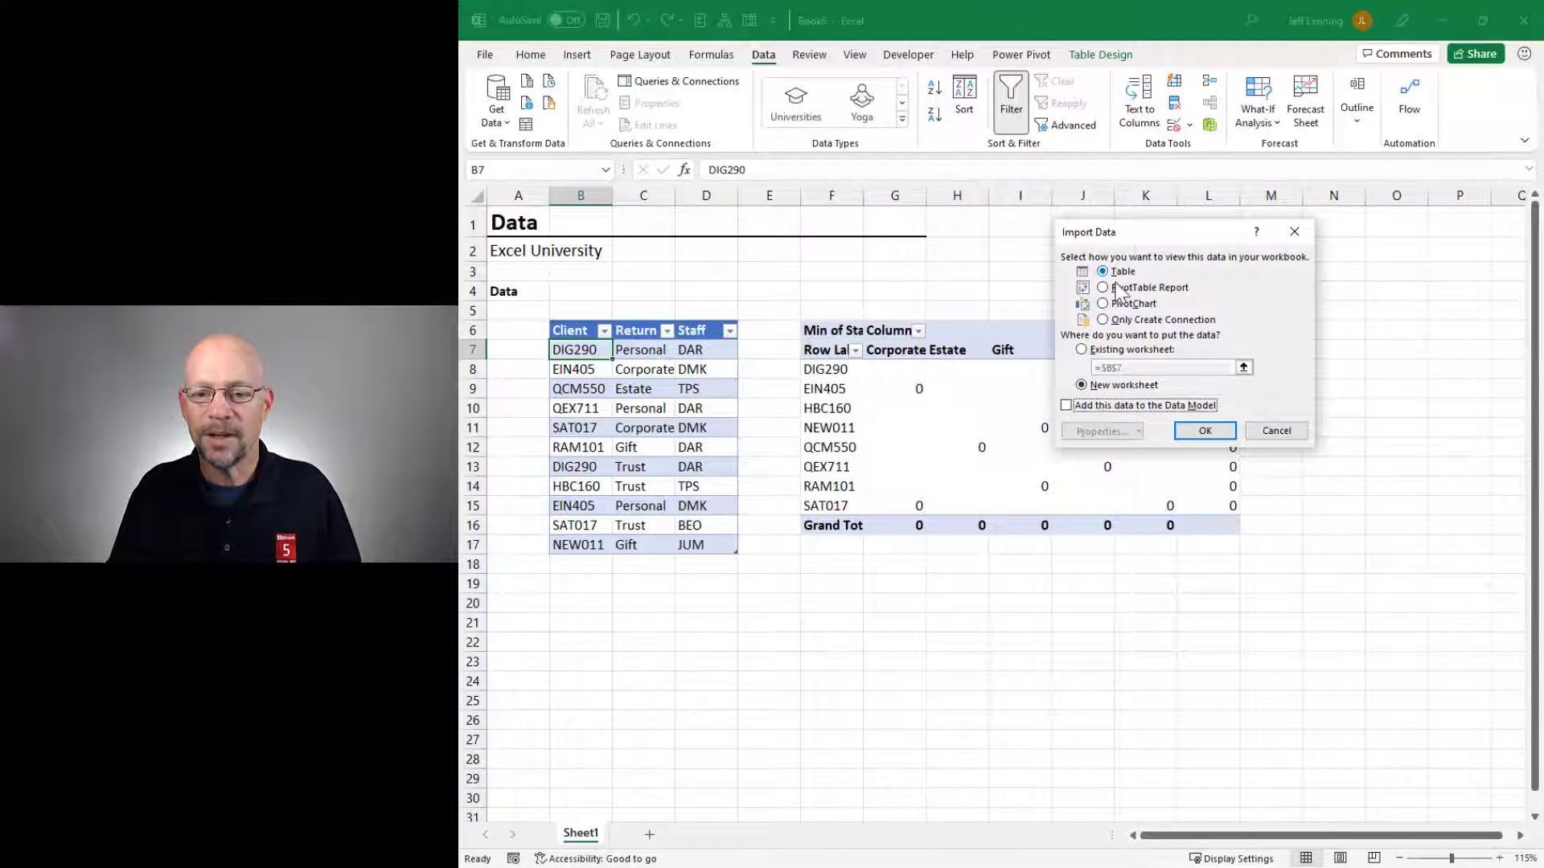
click(1081, 349)
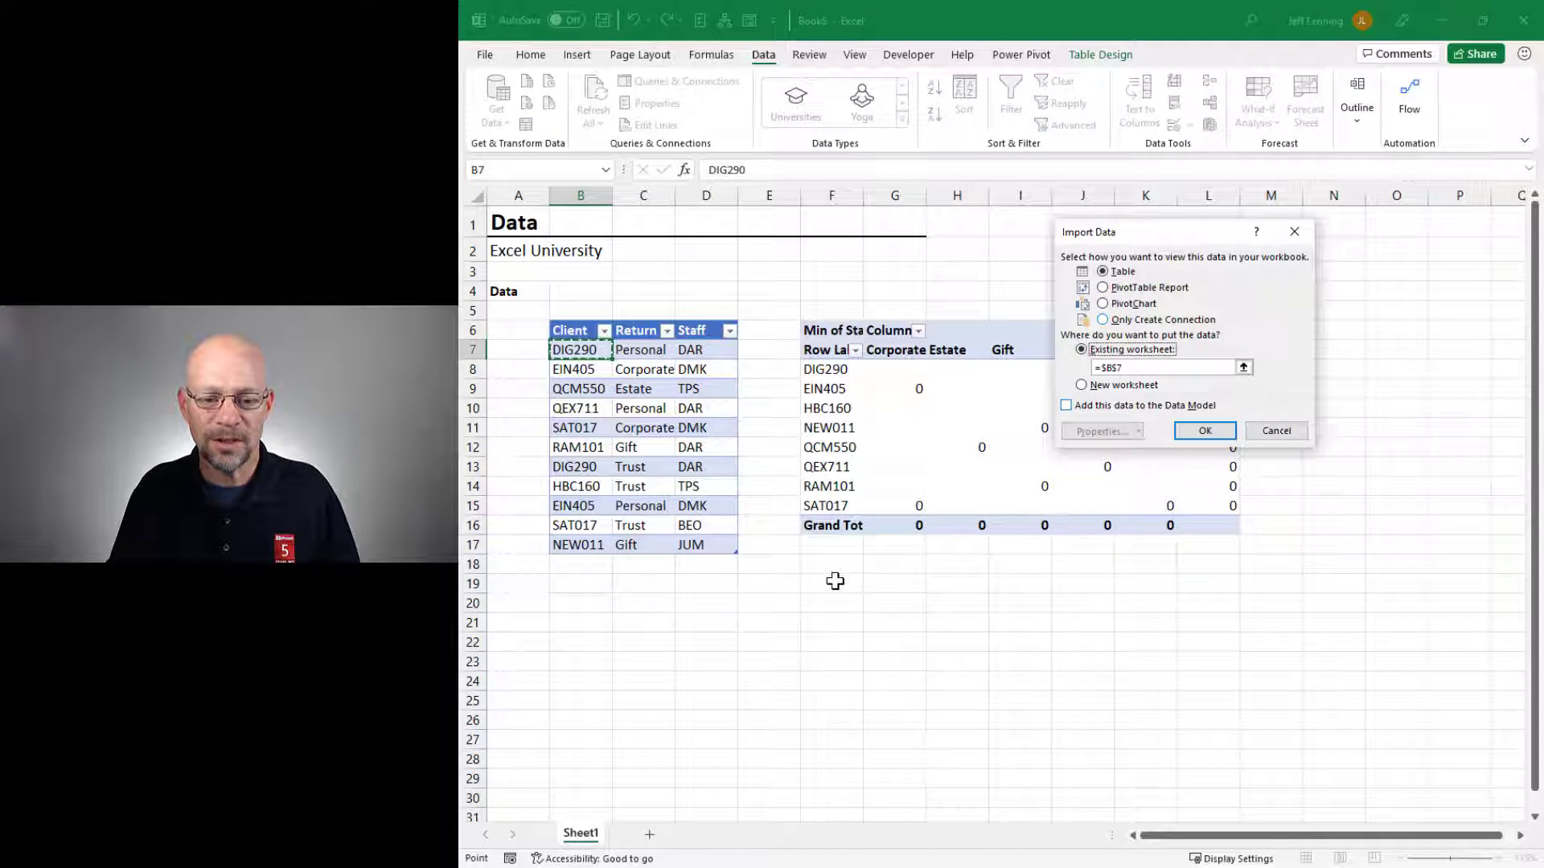
click(1203, 431)
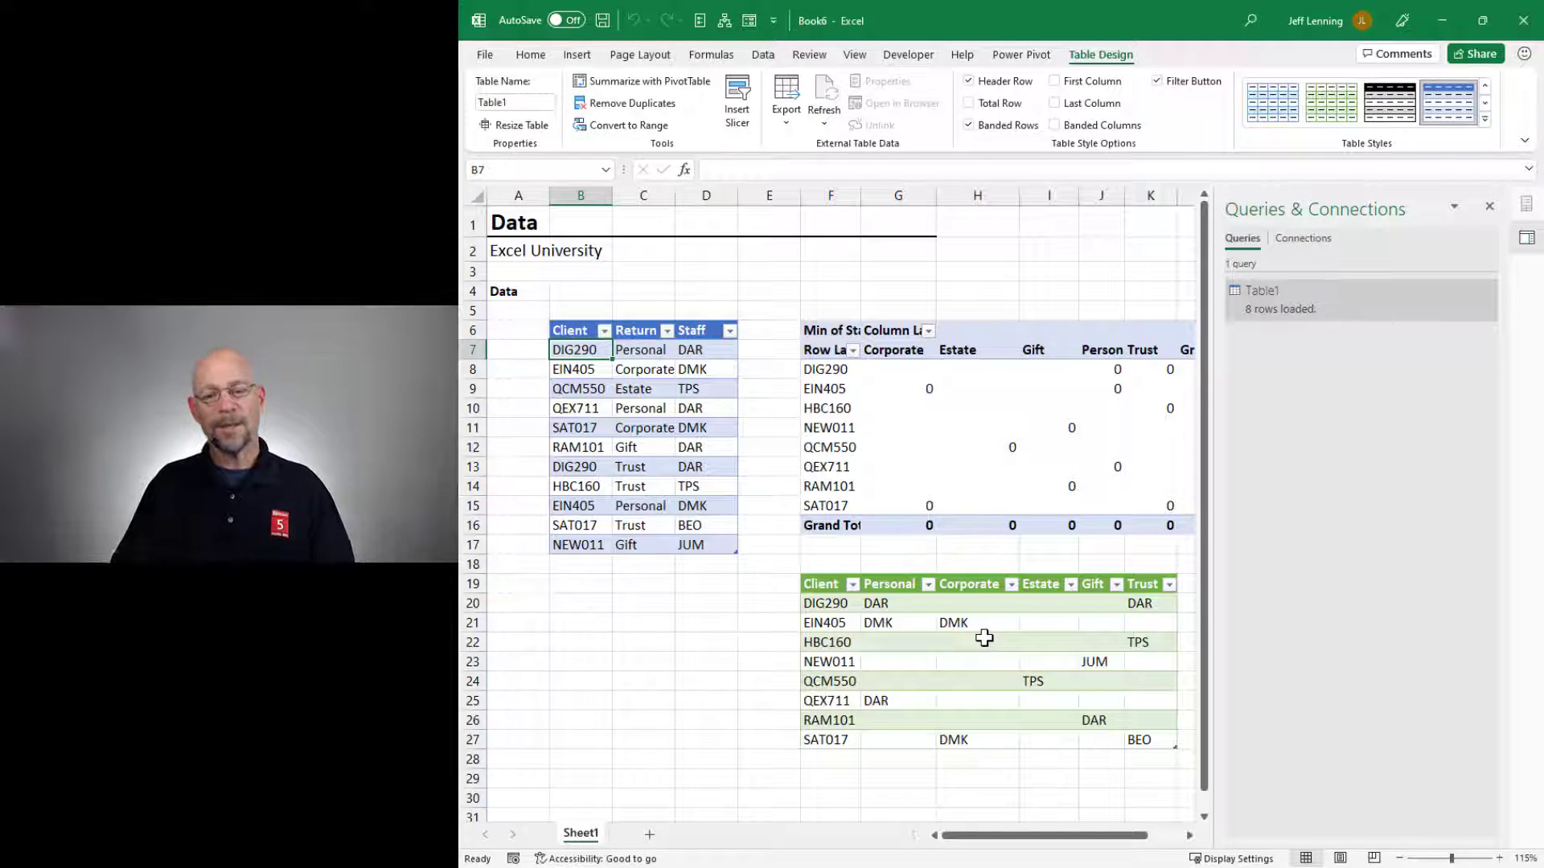
click(581, 563)
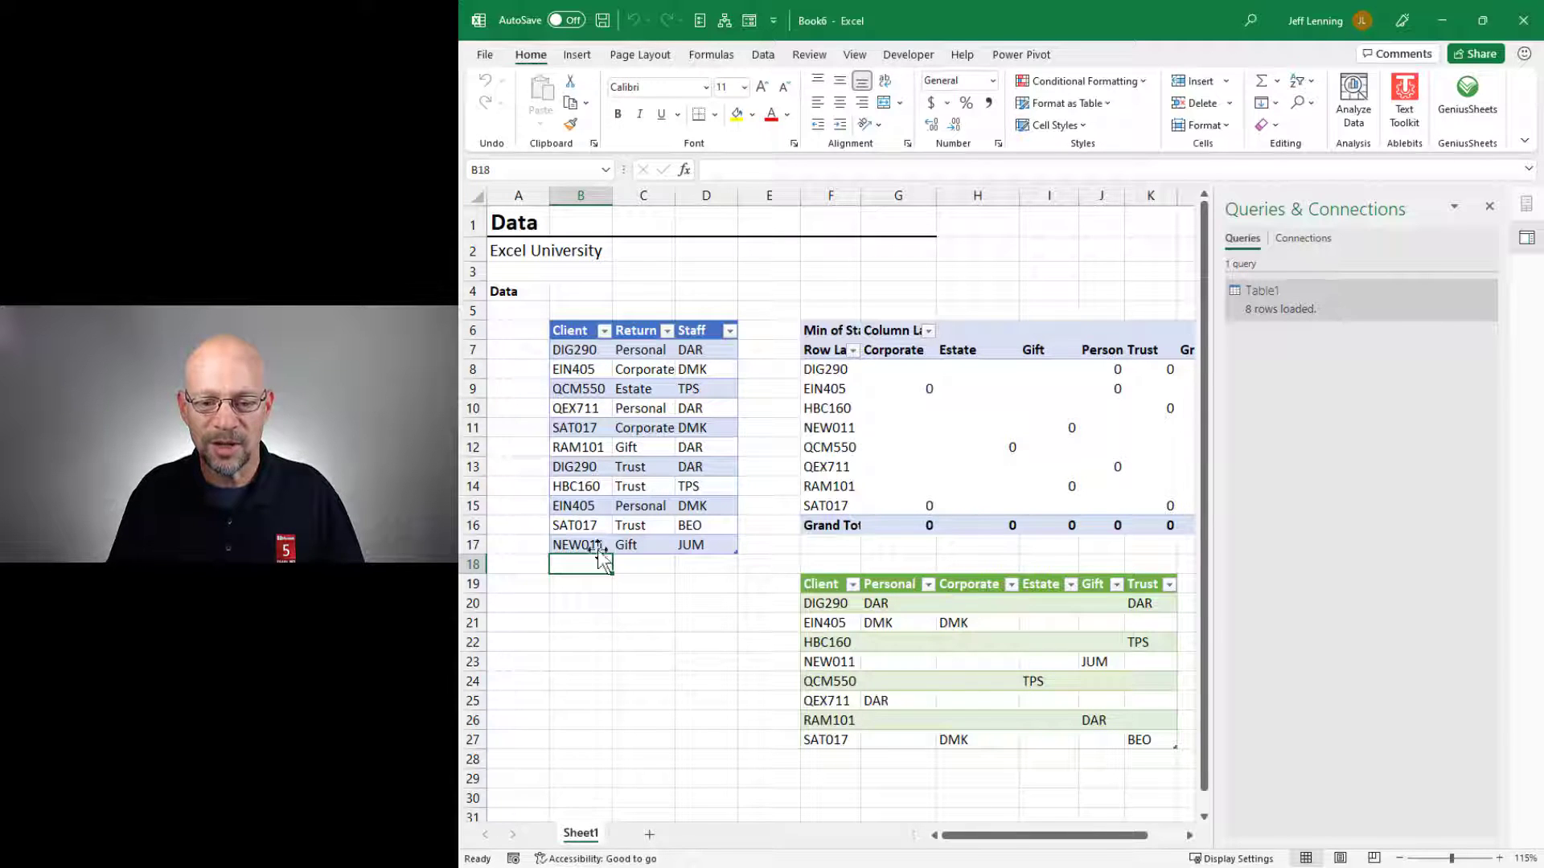
Step: Add source row DIG290 / Corporate / ABC and refresh the output table to show ABC
text(DIG290)
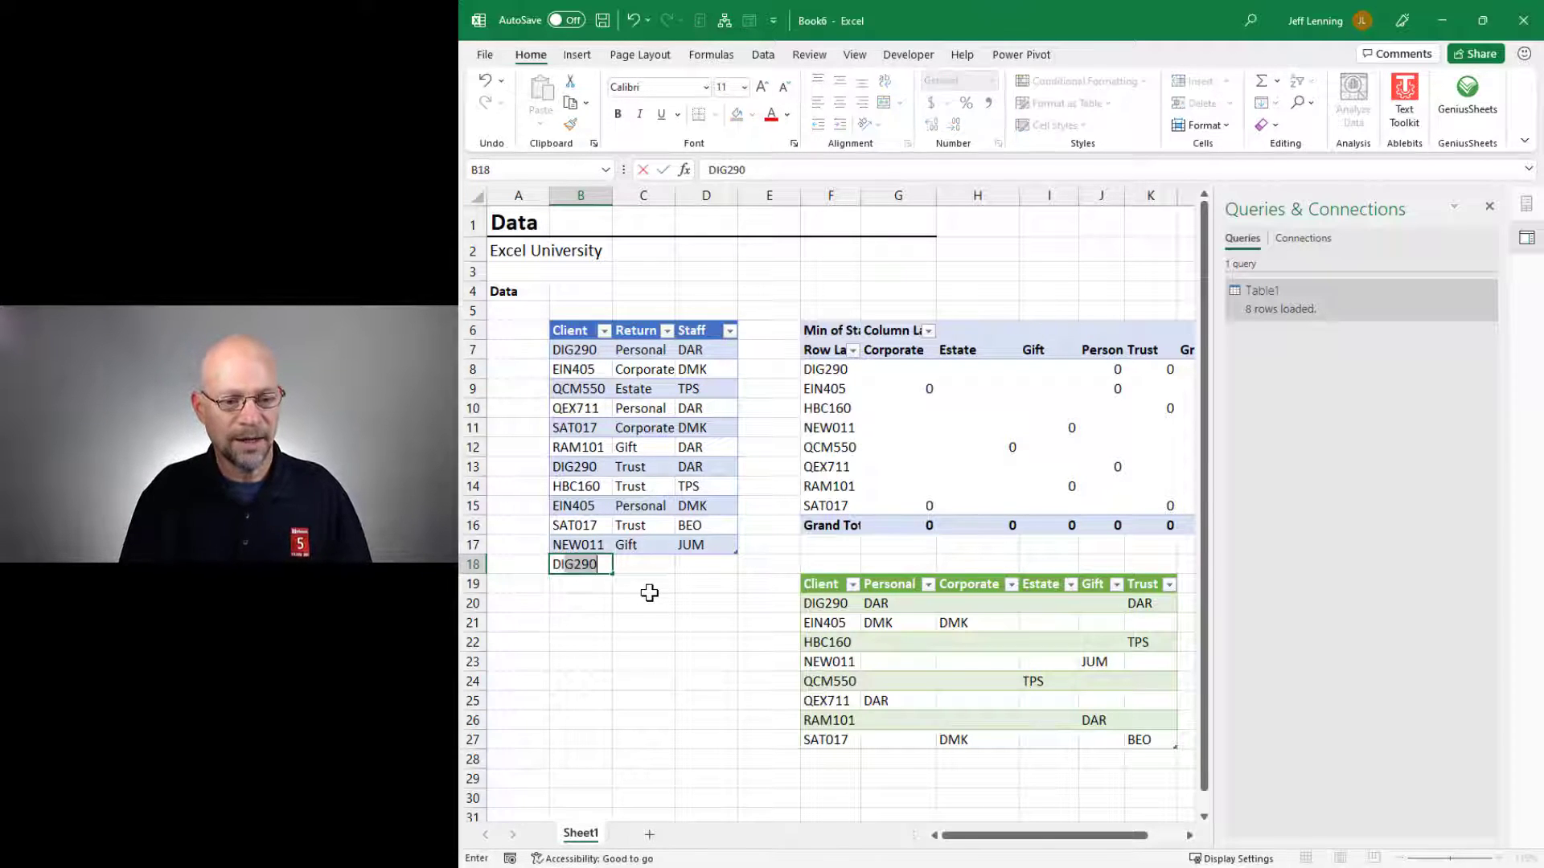
text(Corporate)
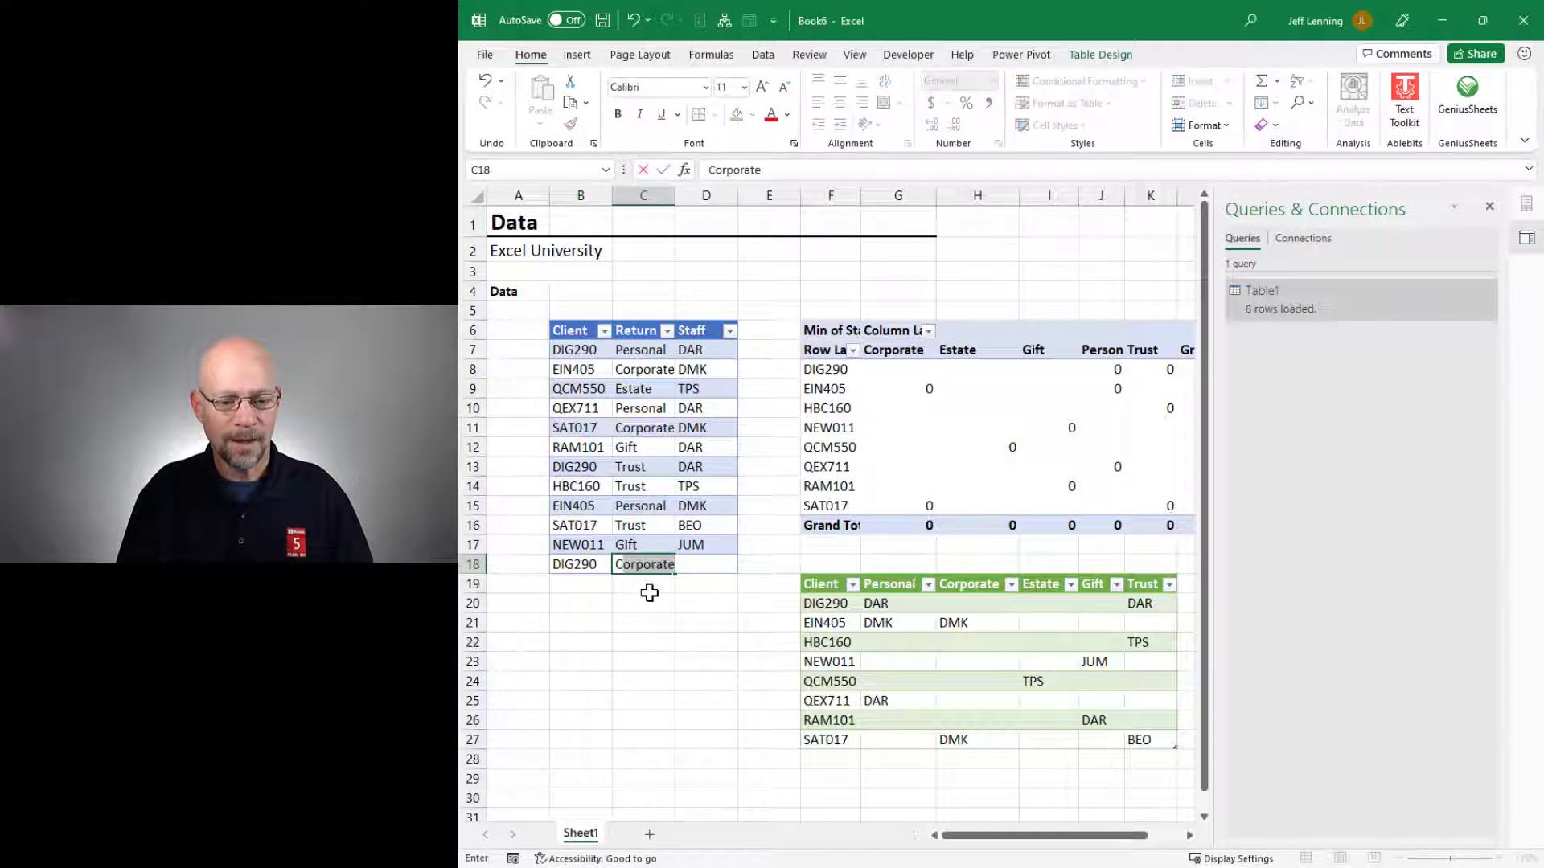
text(ABC)
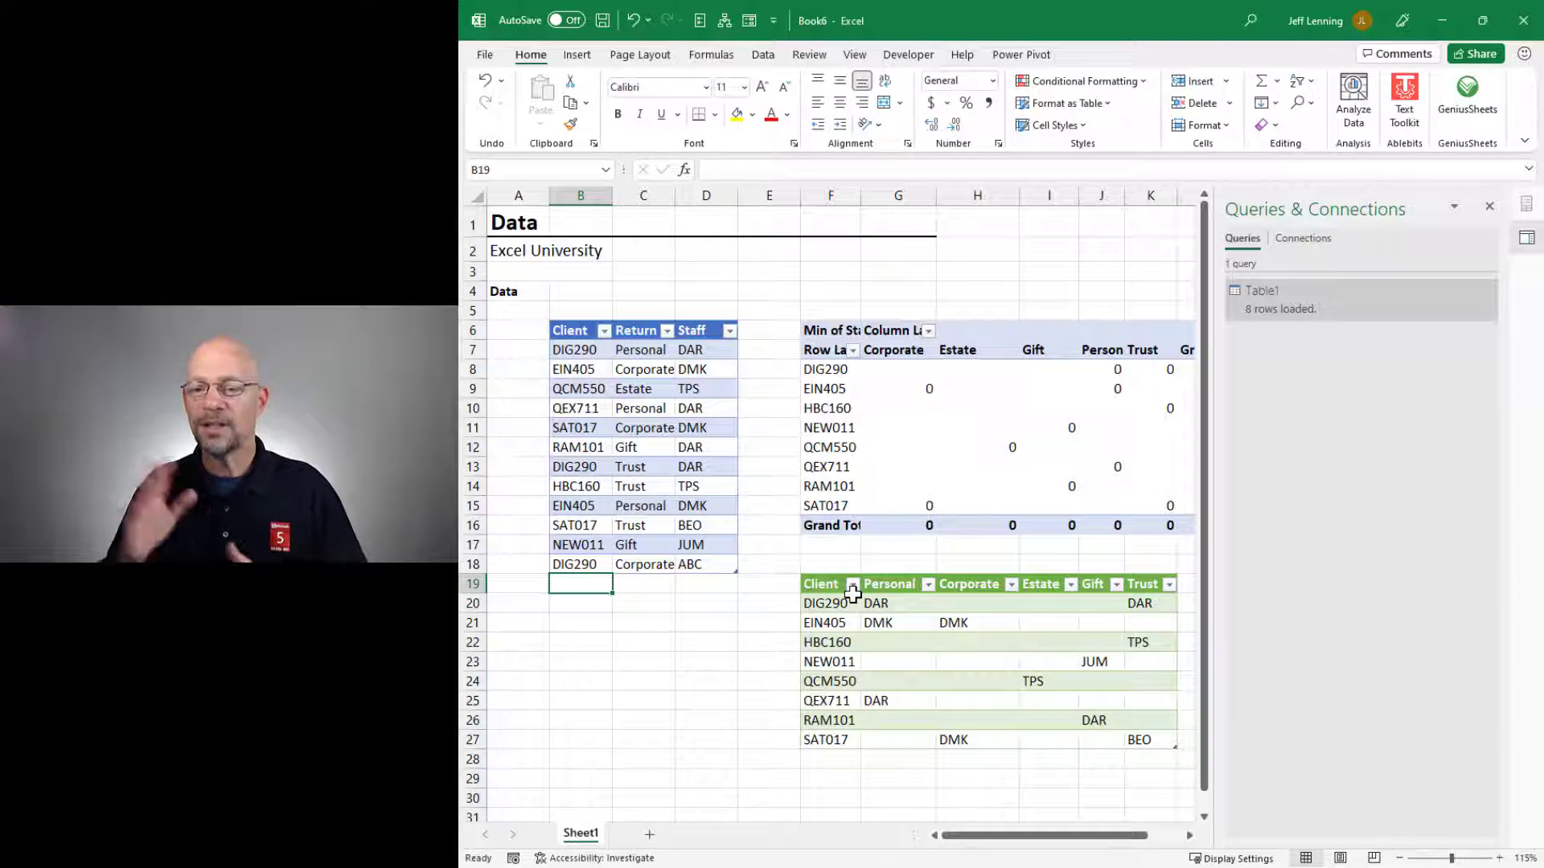
right_click(898, 603)
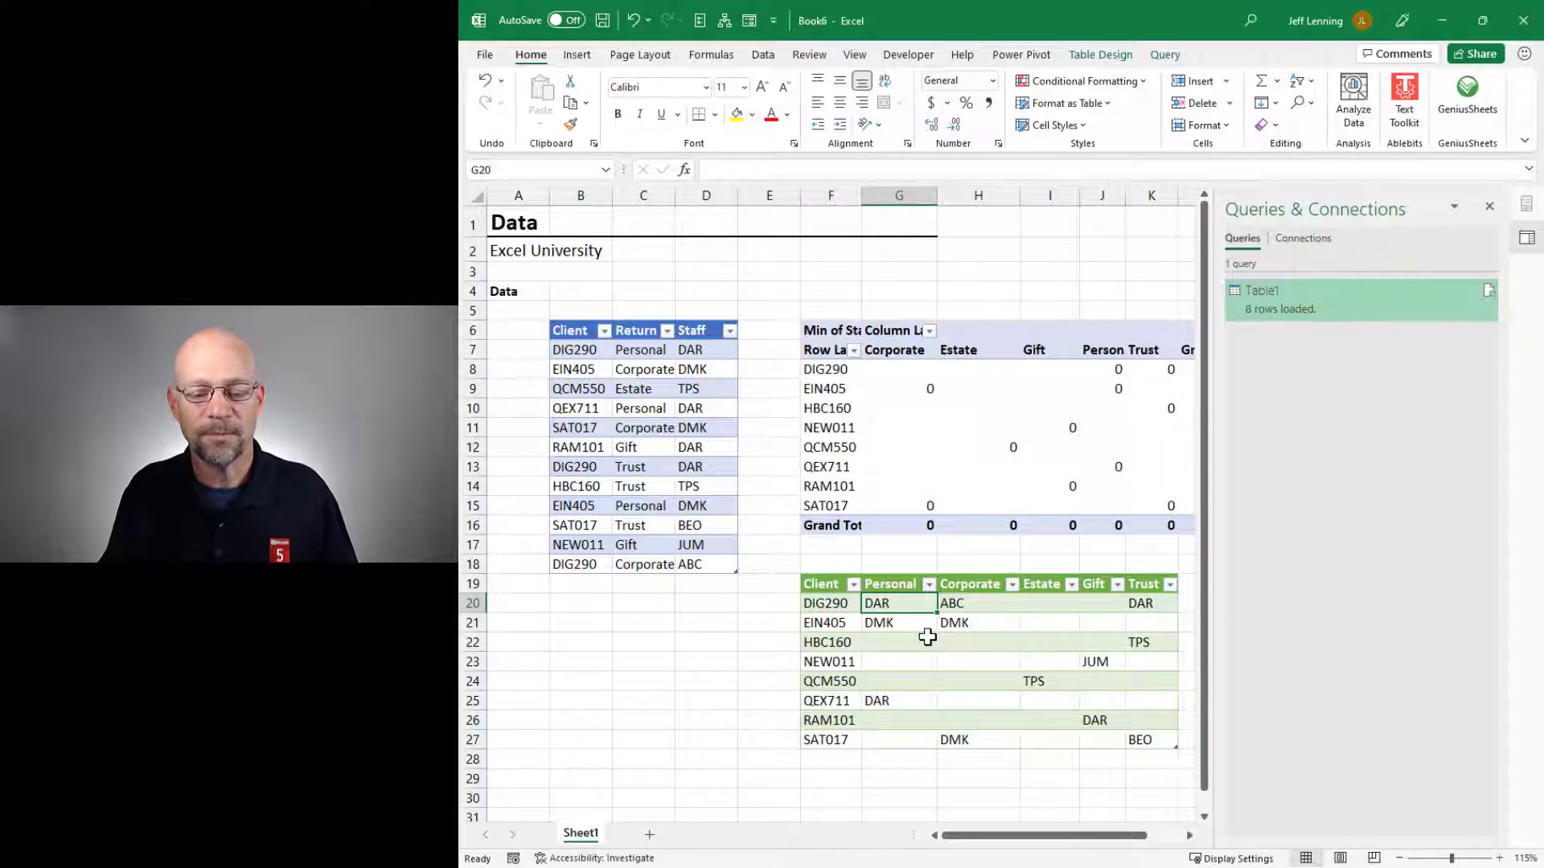
click(581, 582)
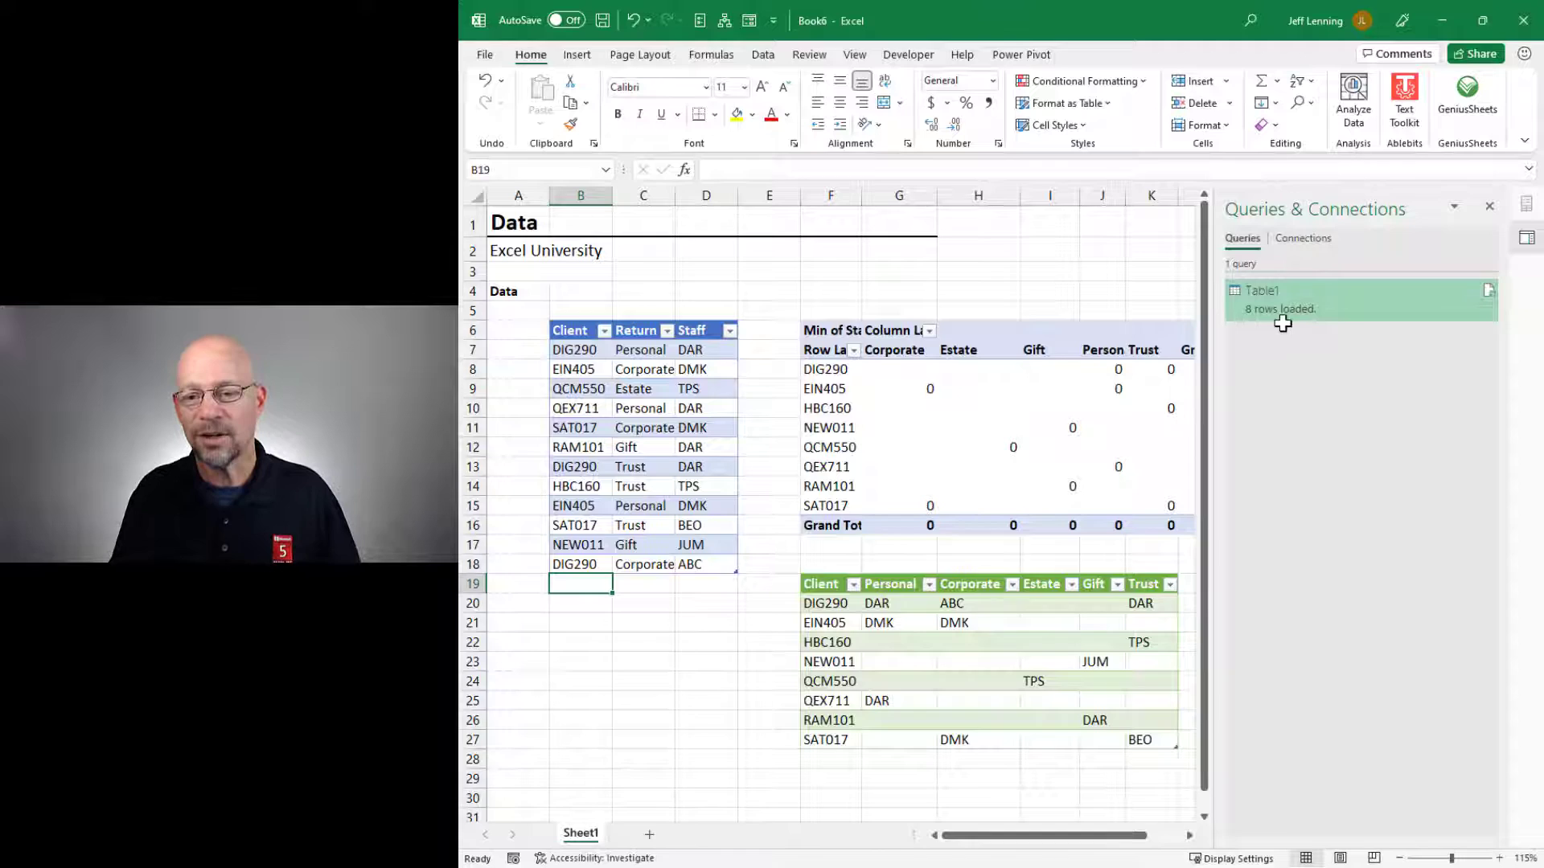
Step: Edit the Table1 query so the pivot uses Don't Aggregate for staff values, then reload
double_click(1261, 291)
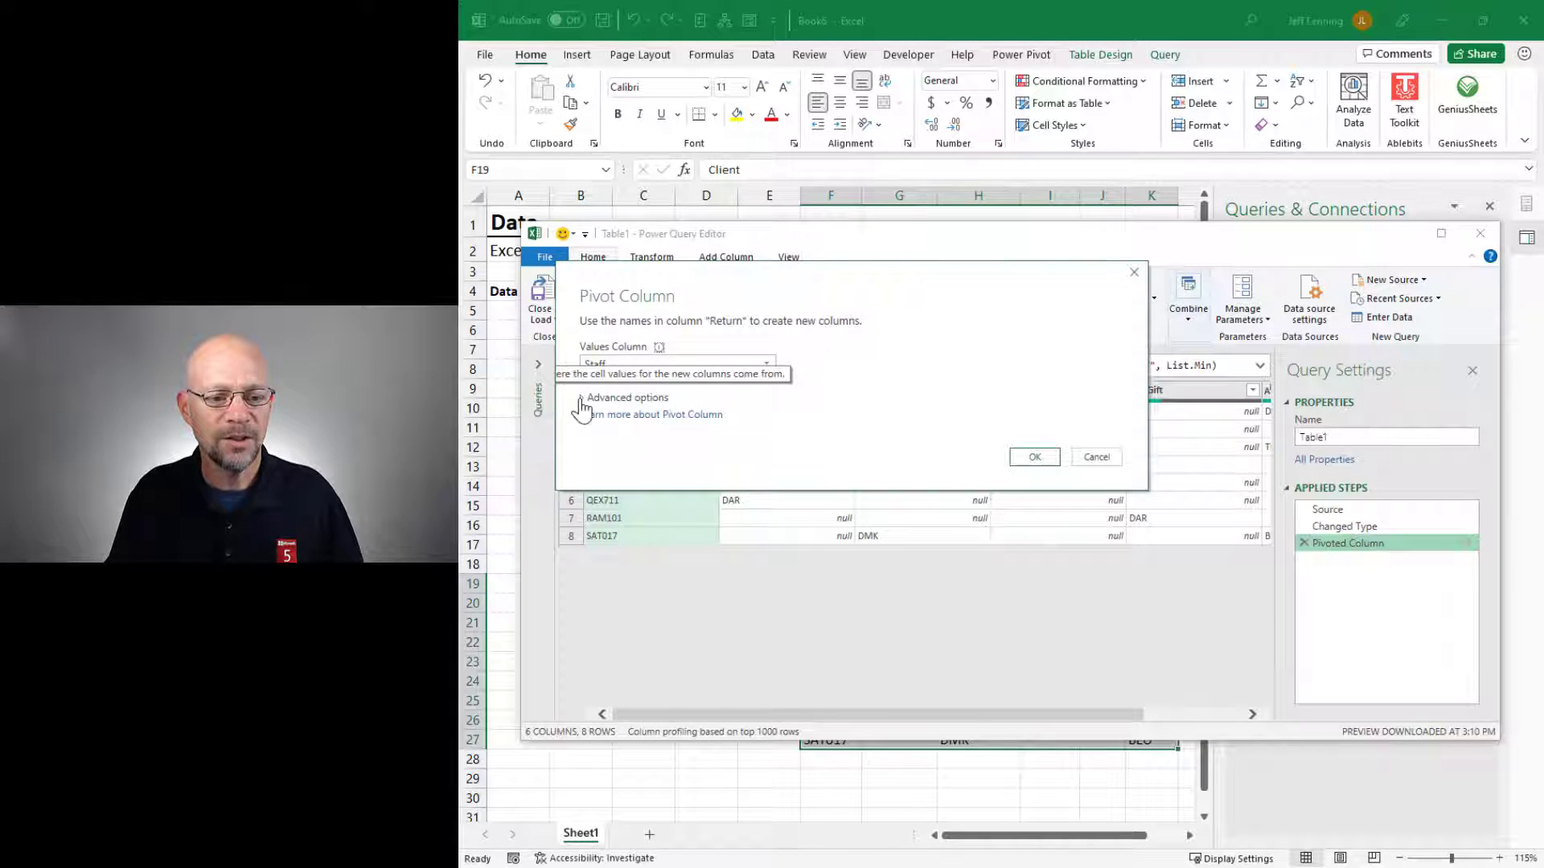
click(627, 397)
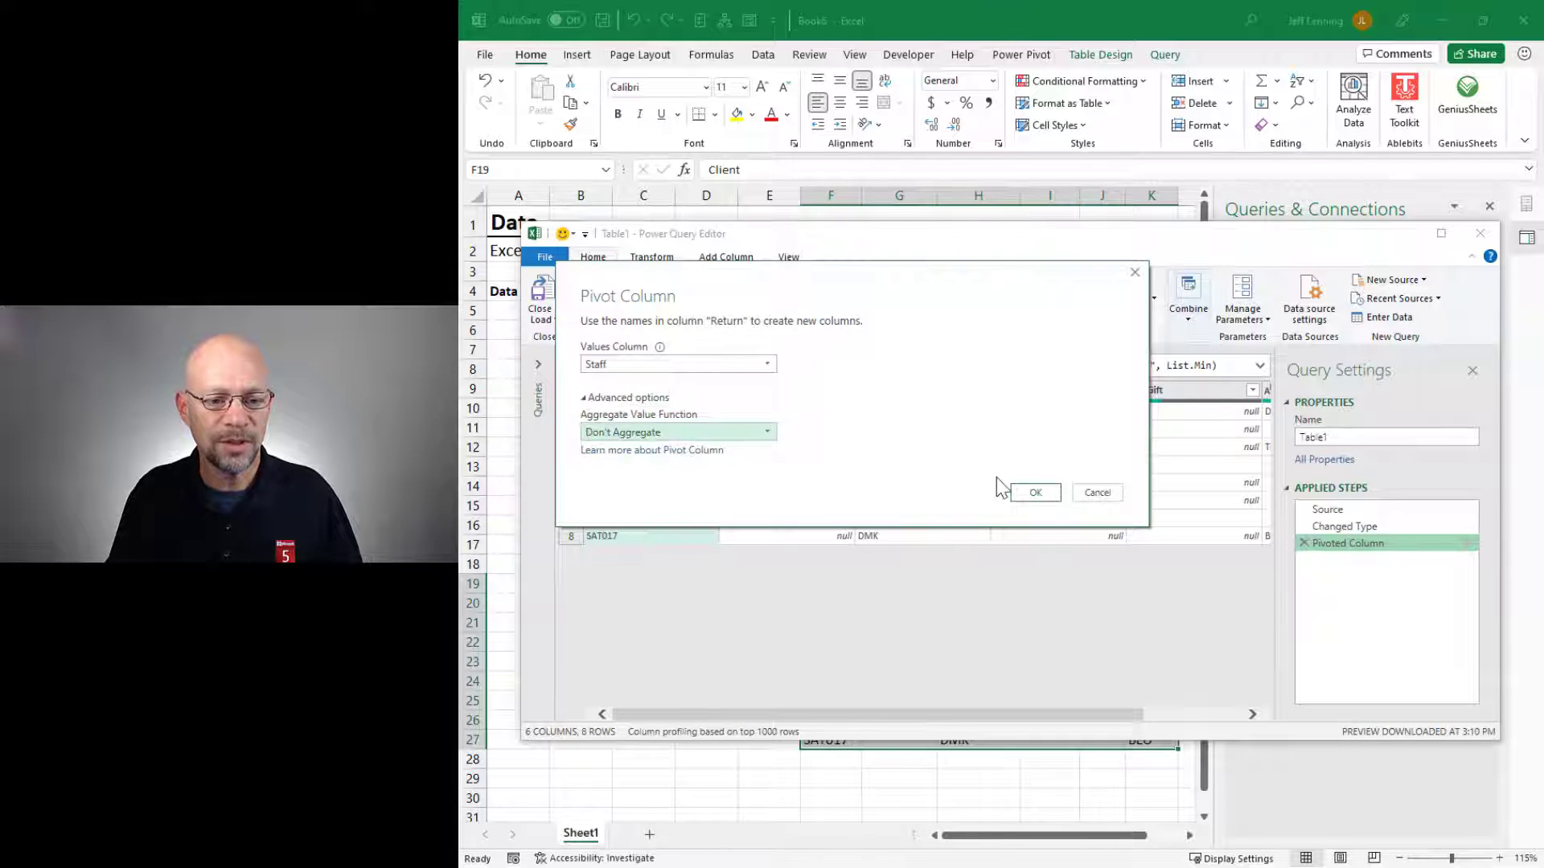
click(1034, 492)
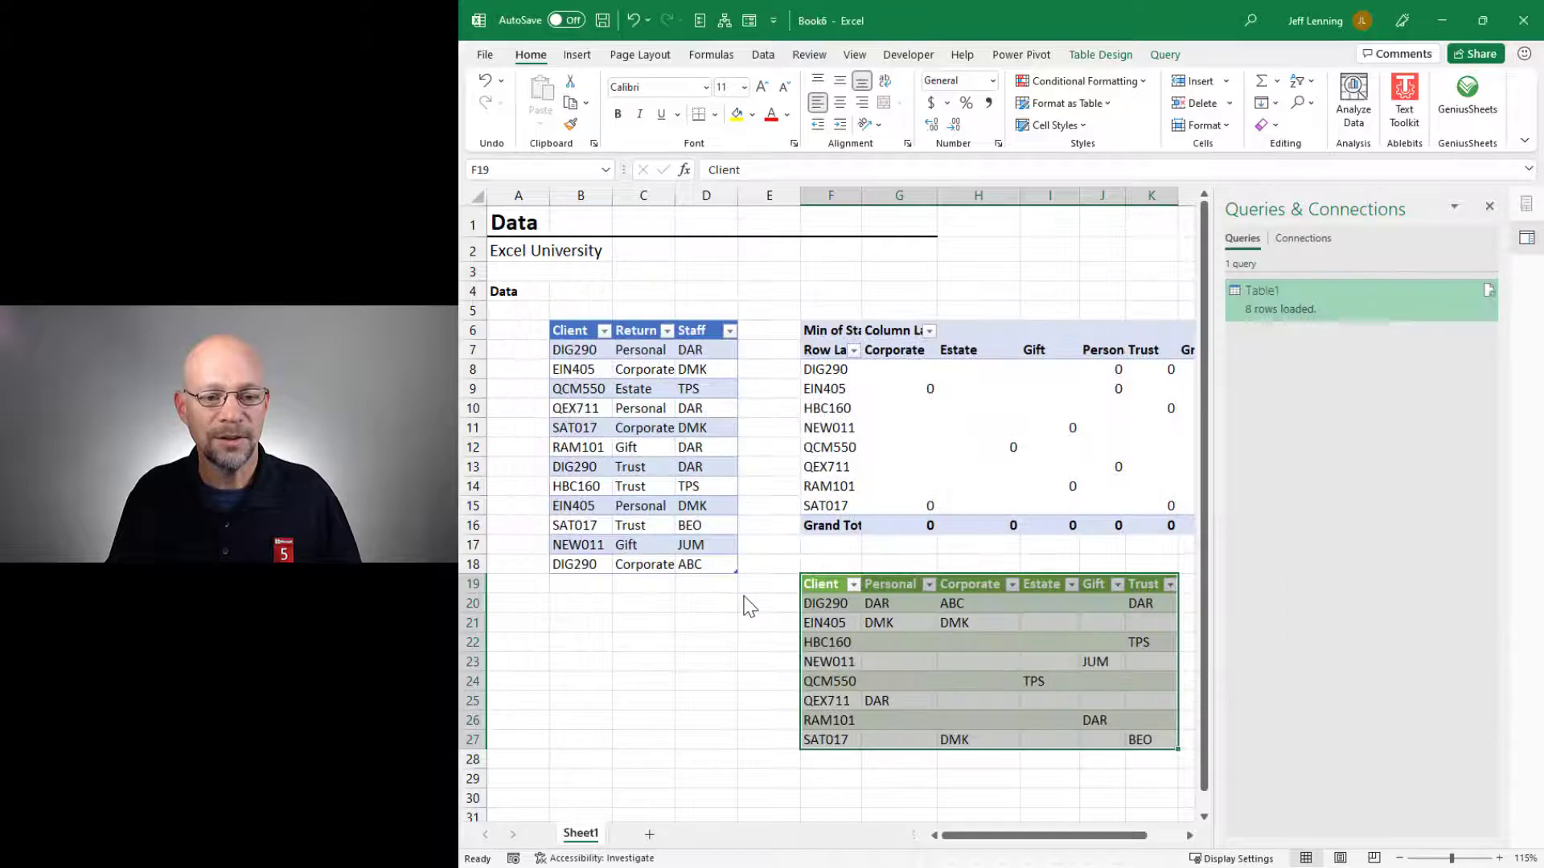
mouse_move(748, 663)
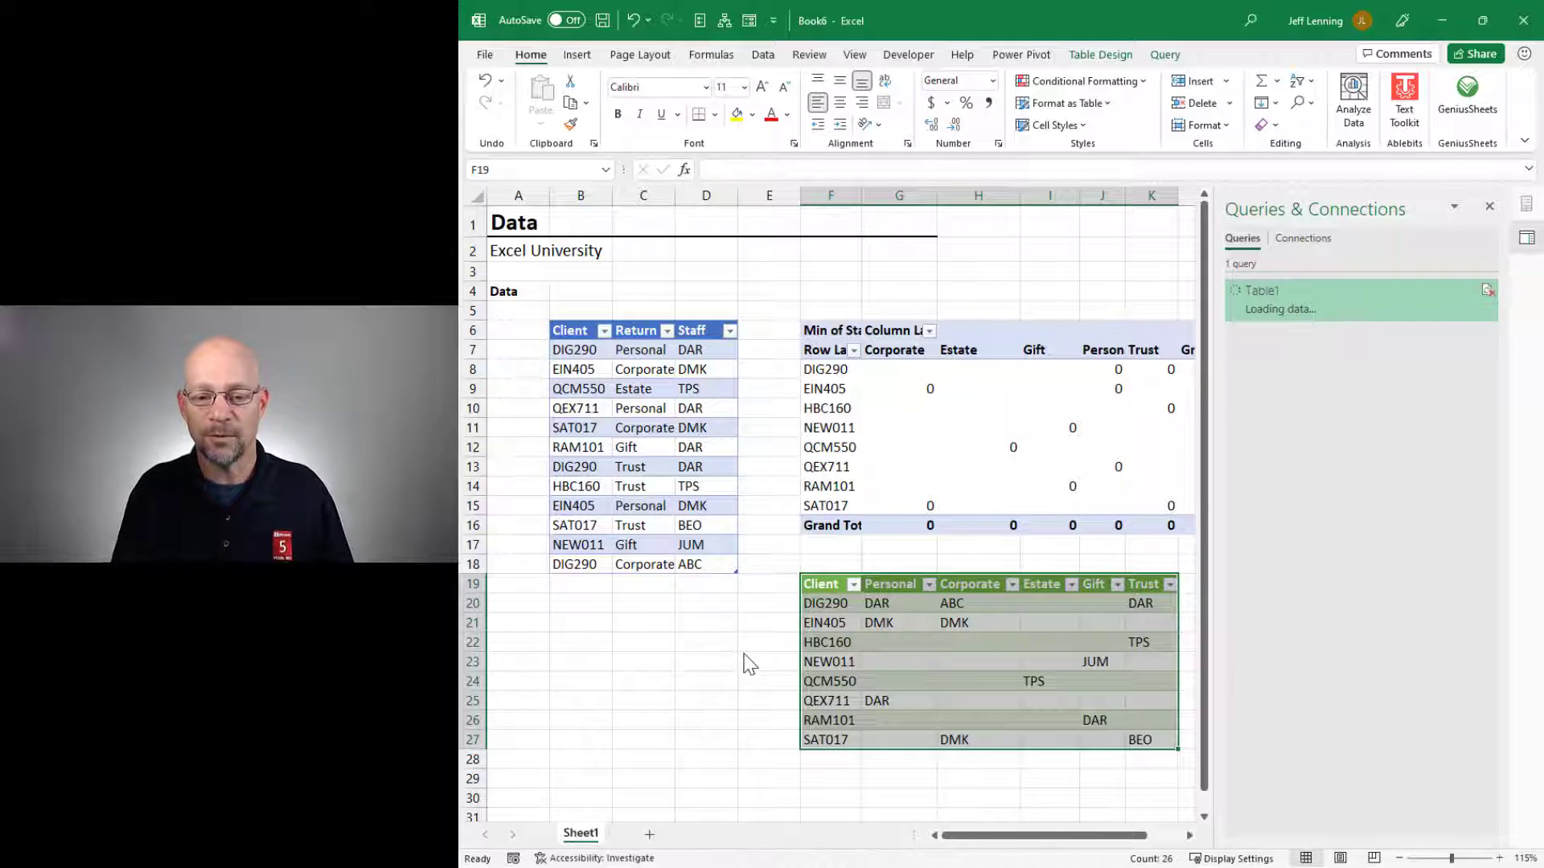
click(580, 583)
text(DIG290)
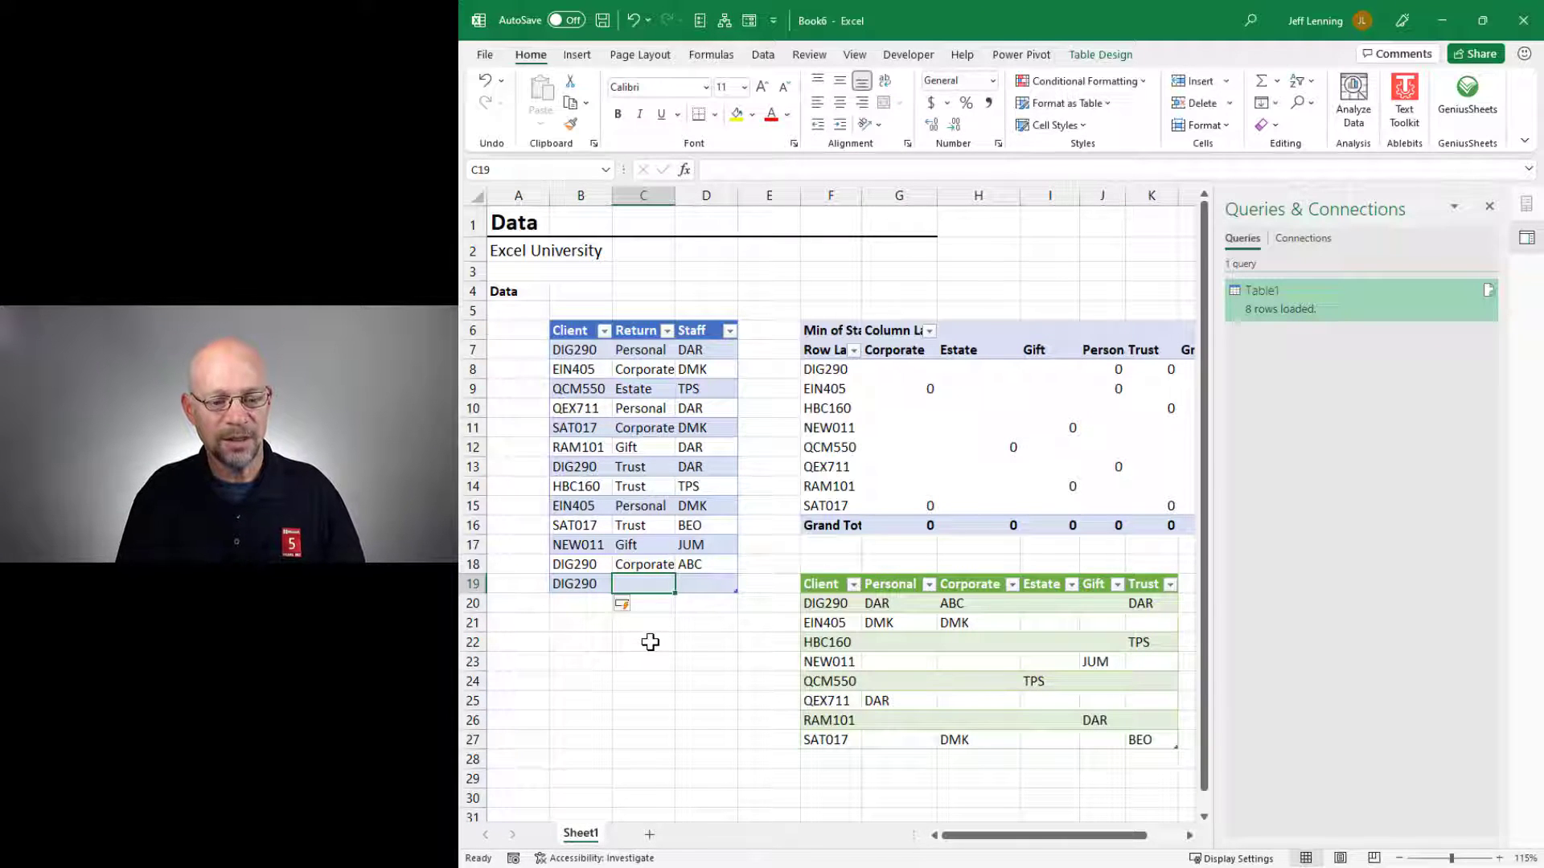
Step: Add a second DIG290 Corporate row with staff XYZ and refresh the output table
text(XYZ)
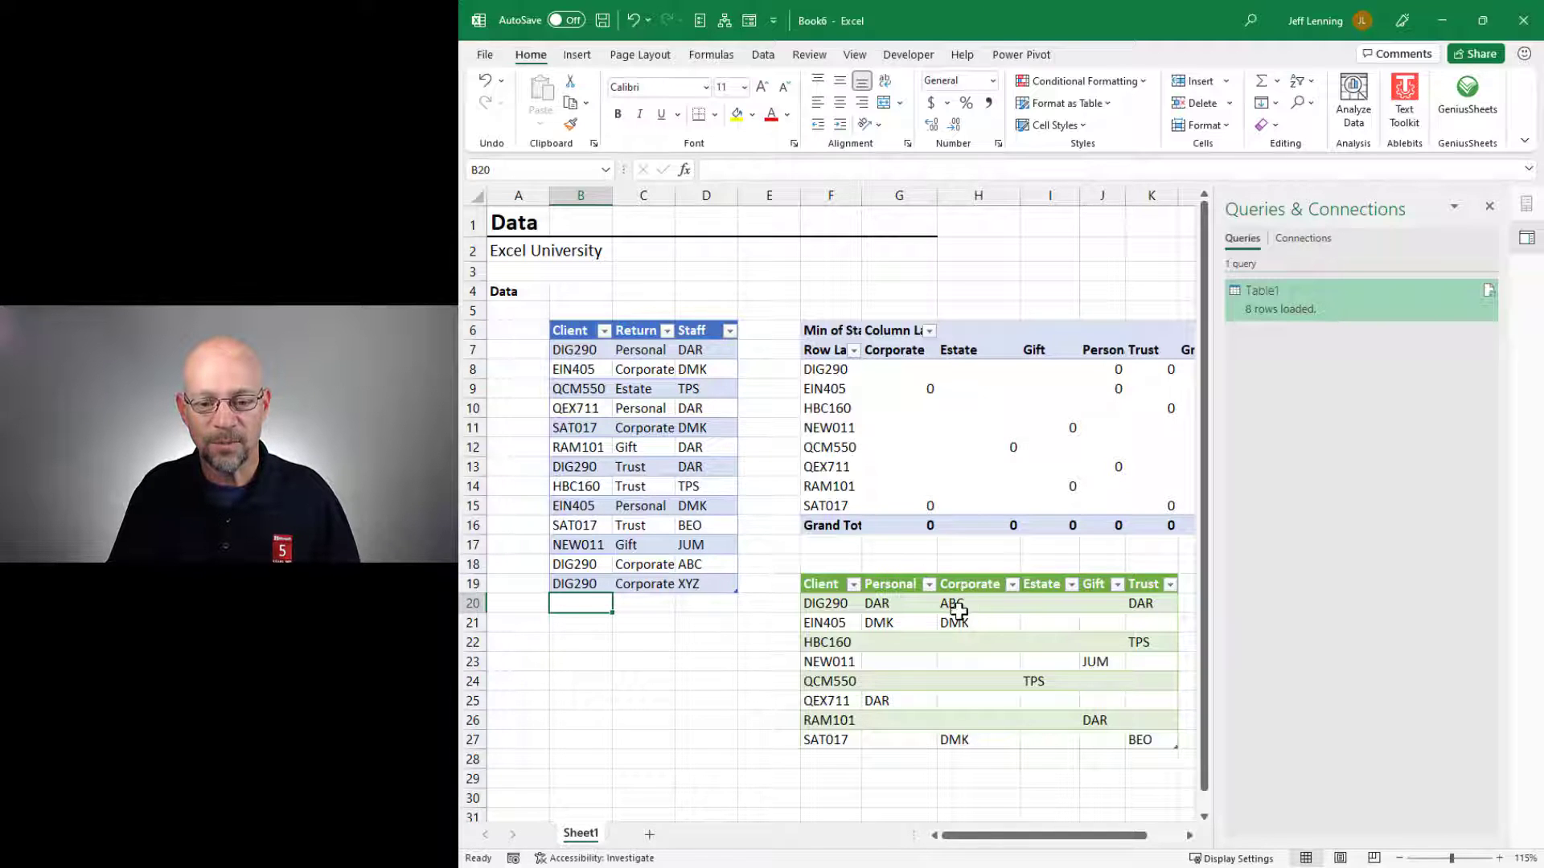
right_click(951, 604)
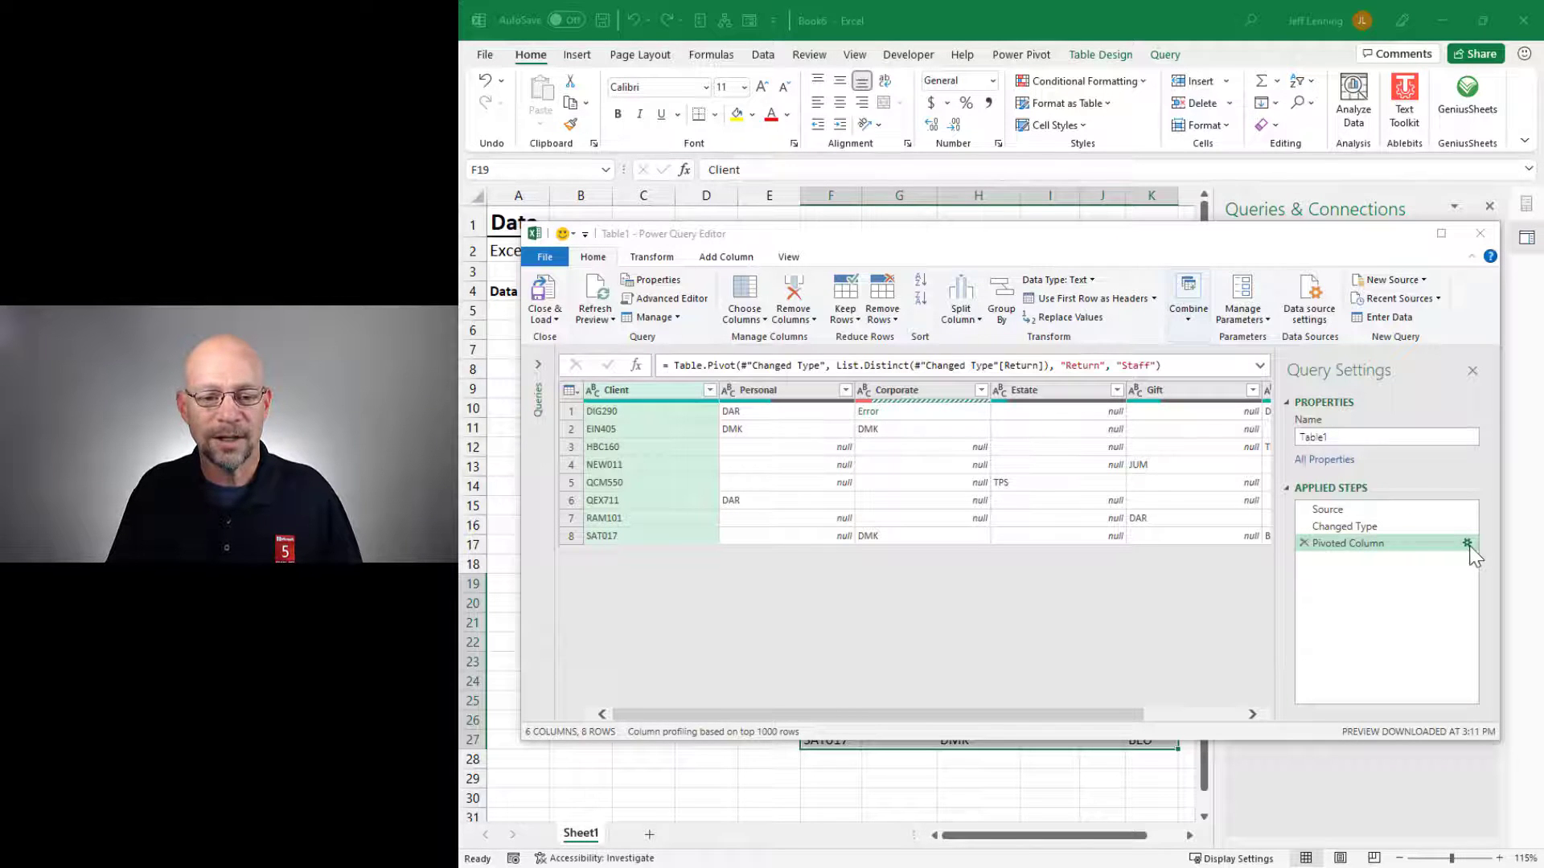
Step: Inspect the Error in DIG290's Corporate value, revealing 'too many elements in the enumeration'
click(1467, 544)
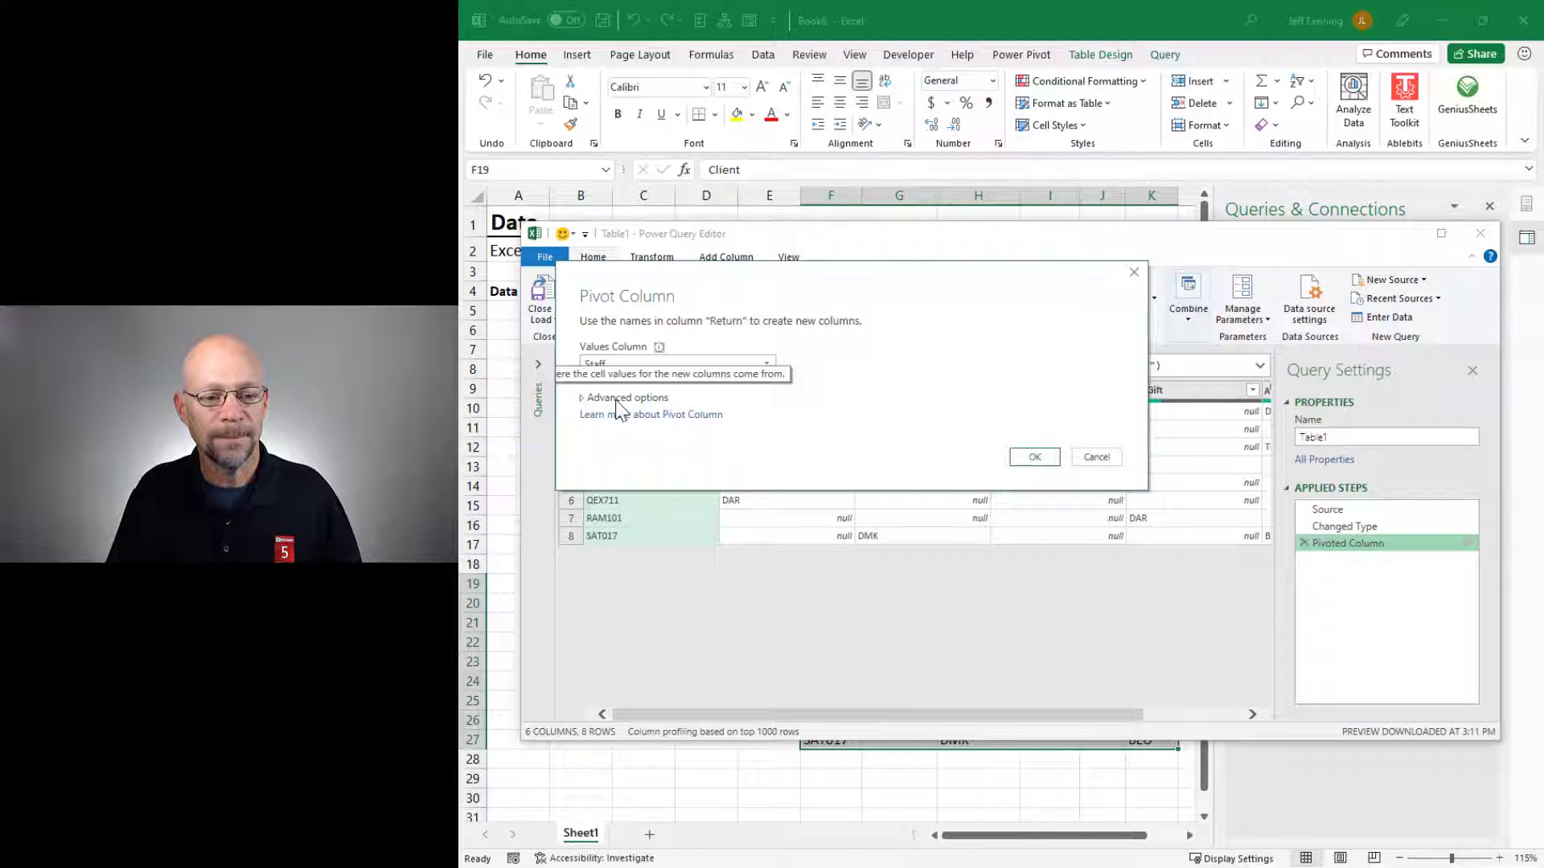
click(627, 397)
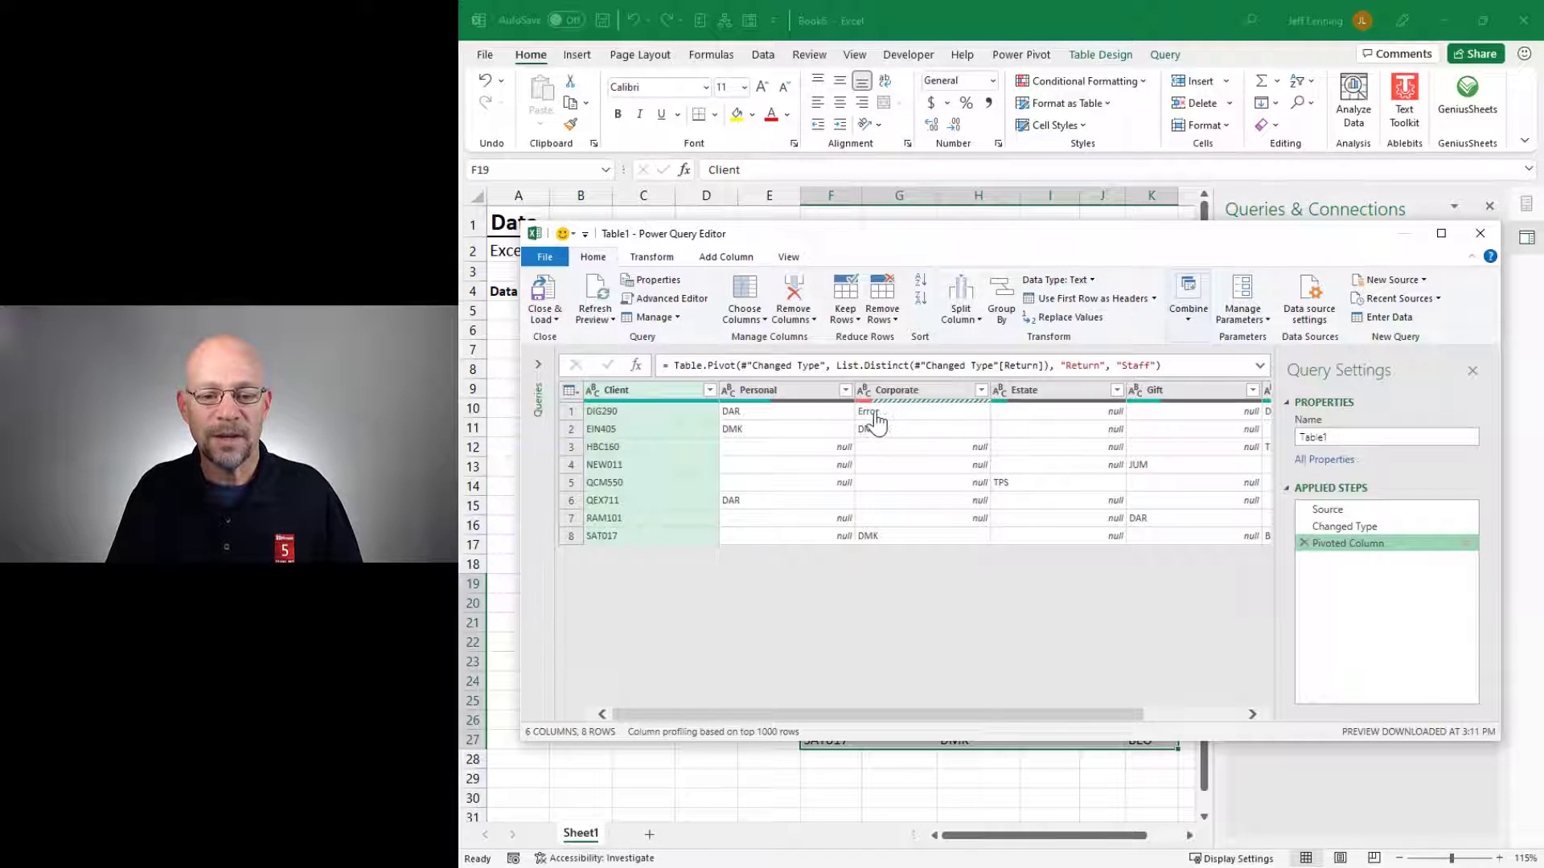
click(866, 410)
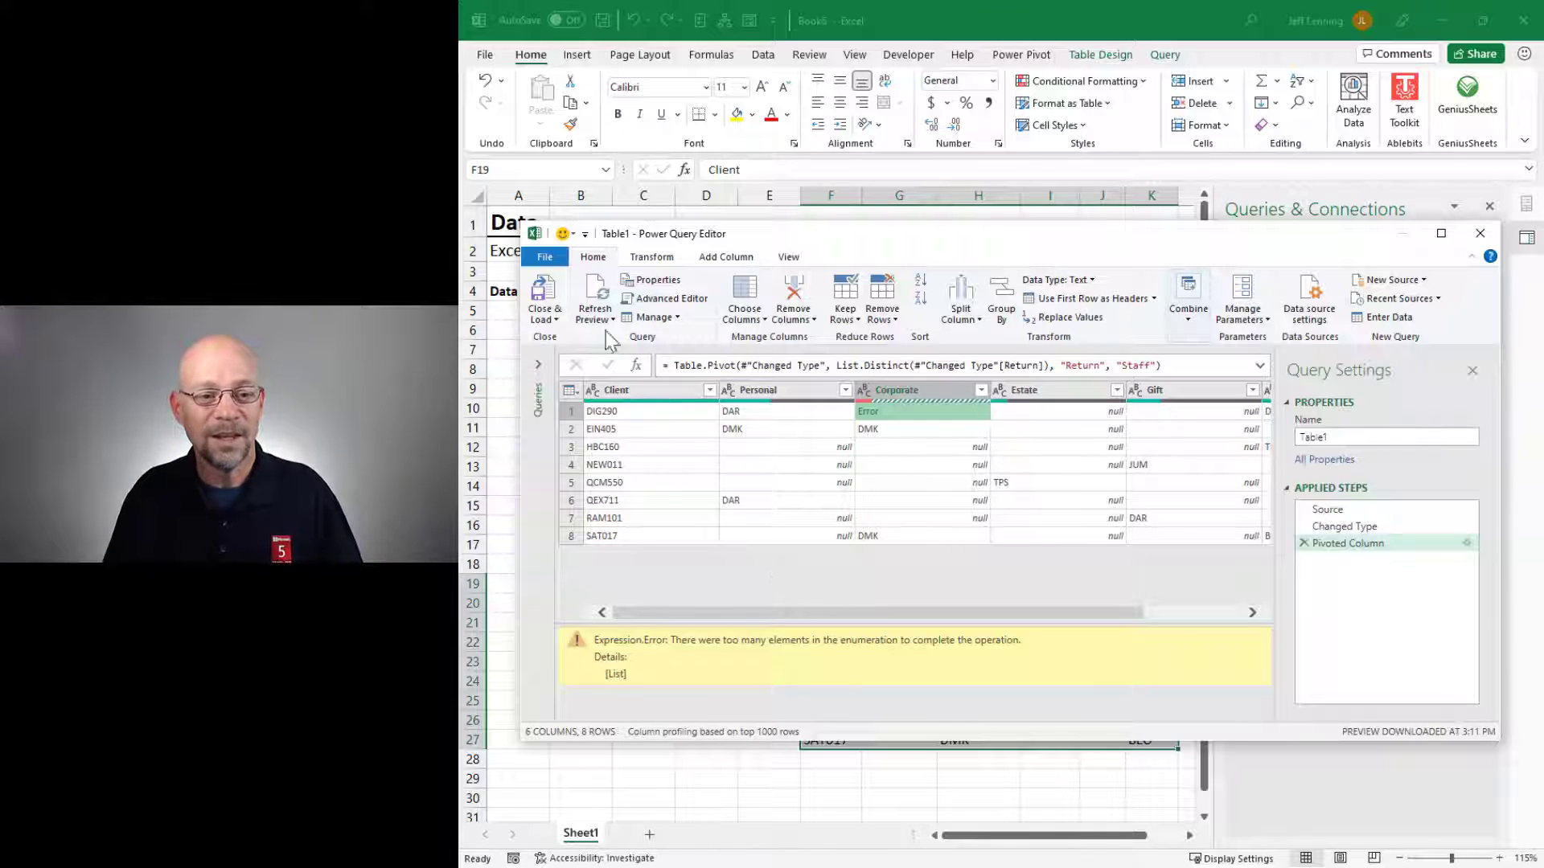
mouse_move(545, 296)
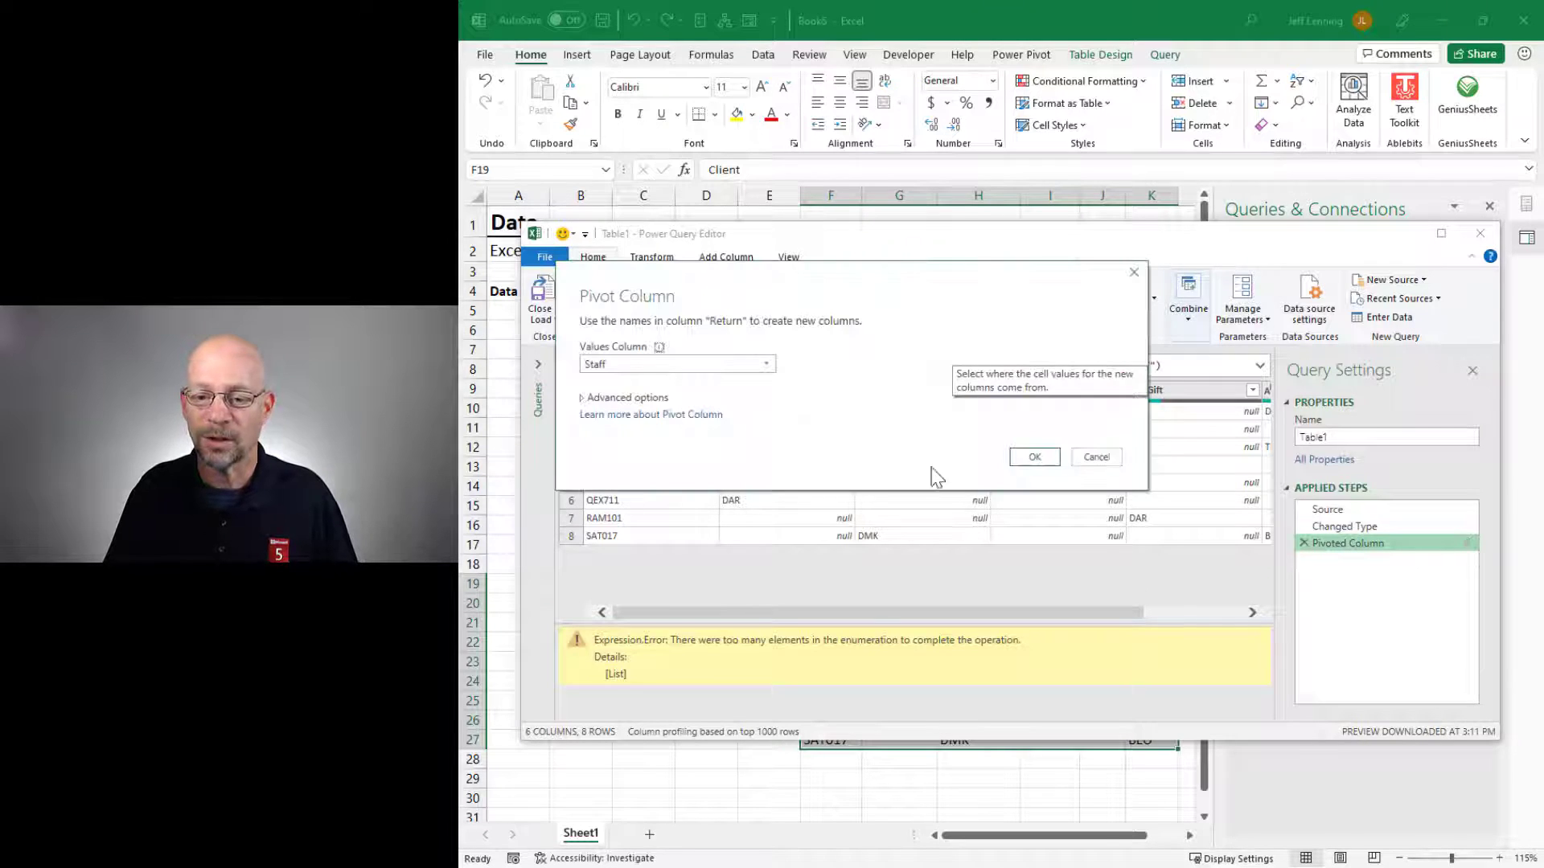
Step: Restore Minimum aggregation on the pivot to clear the error and Close & Load to the sheet
click(625, 397)
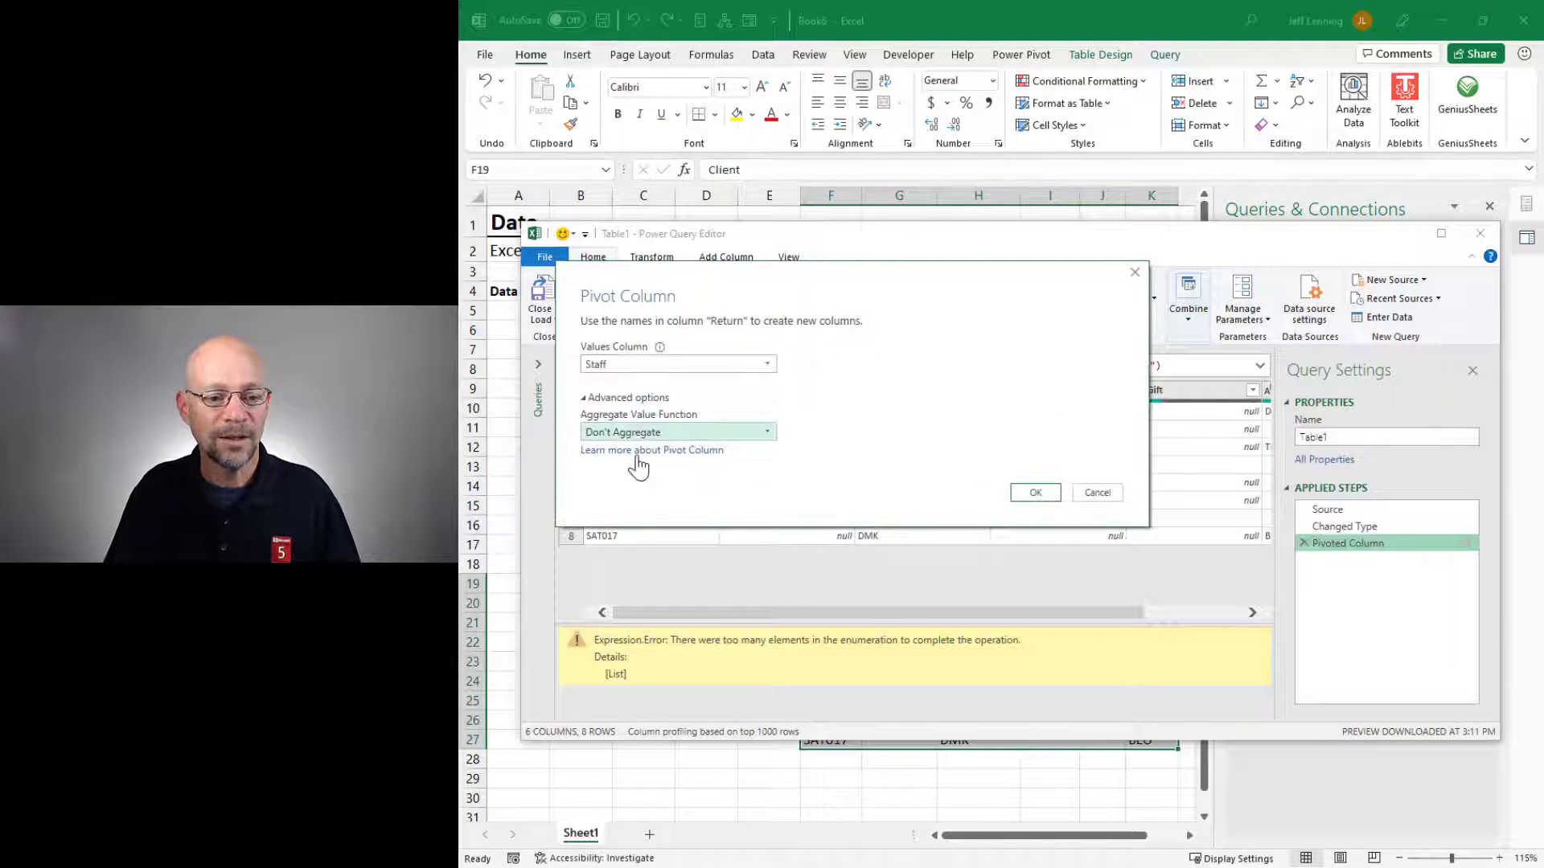
click(677, 431)
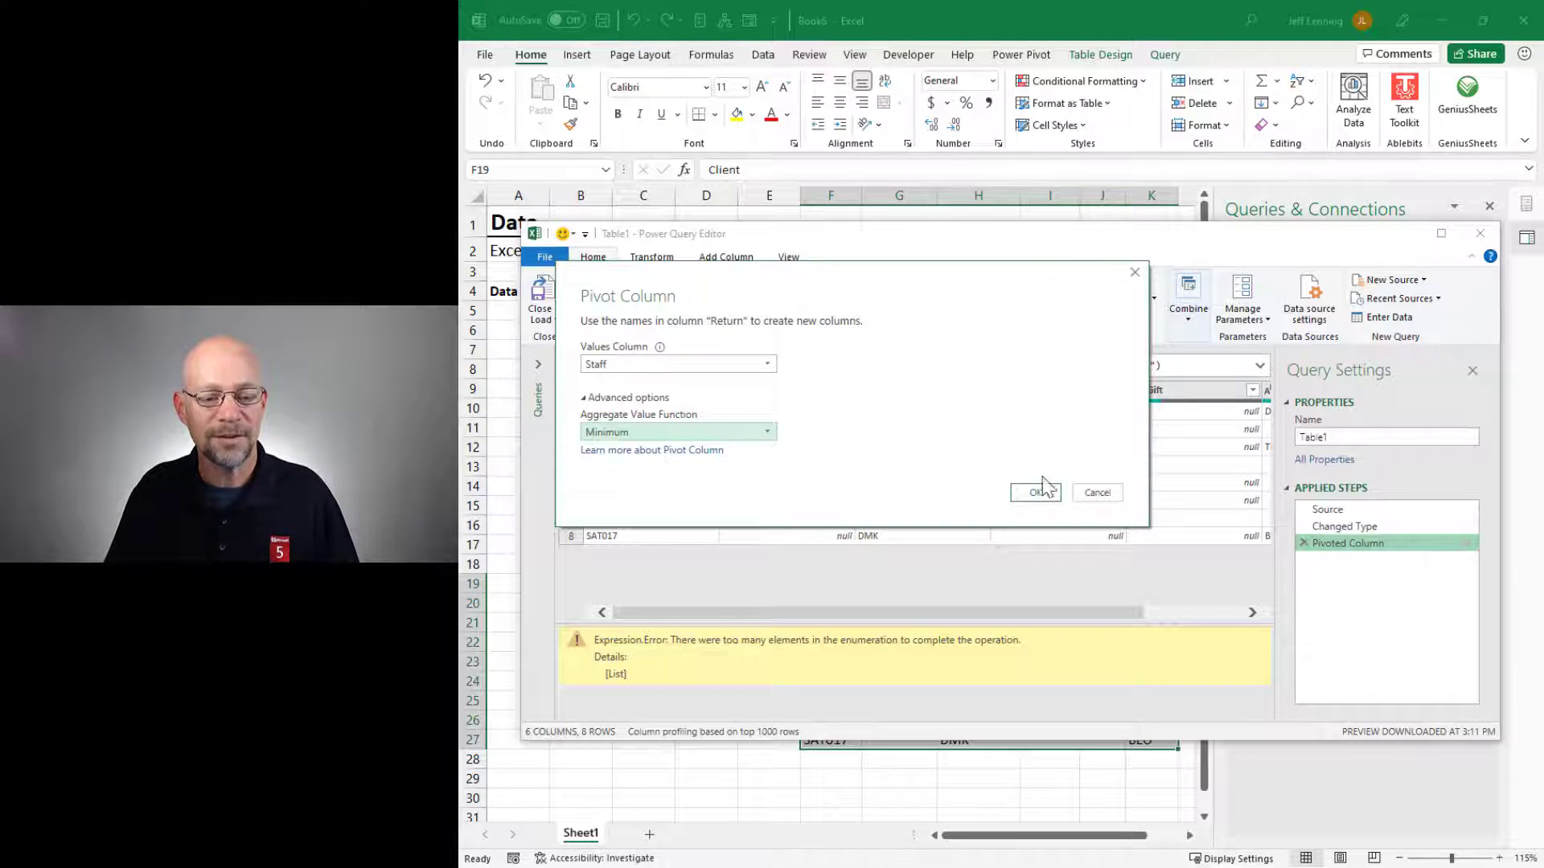
click(1034, 492)
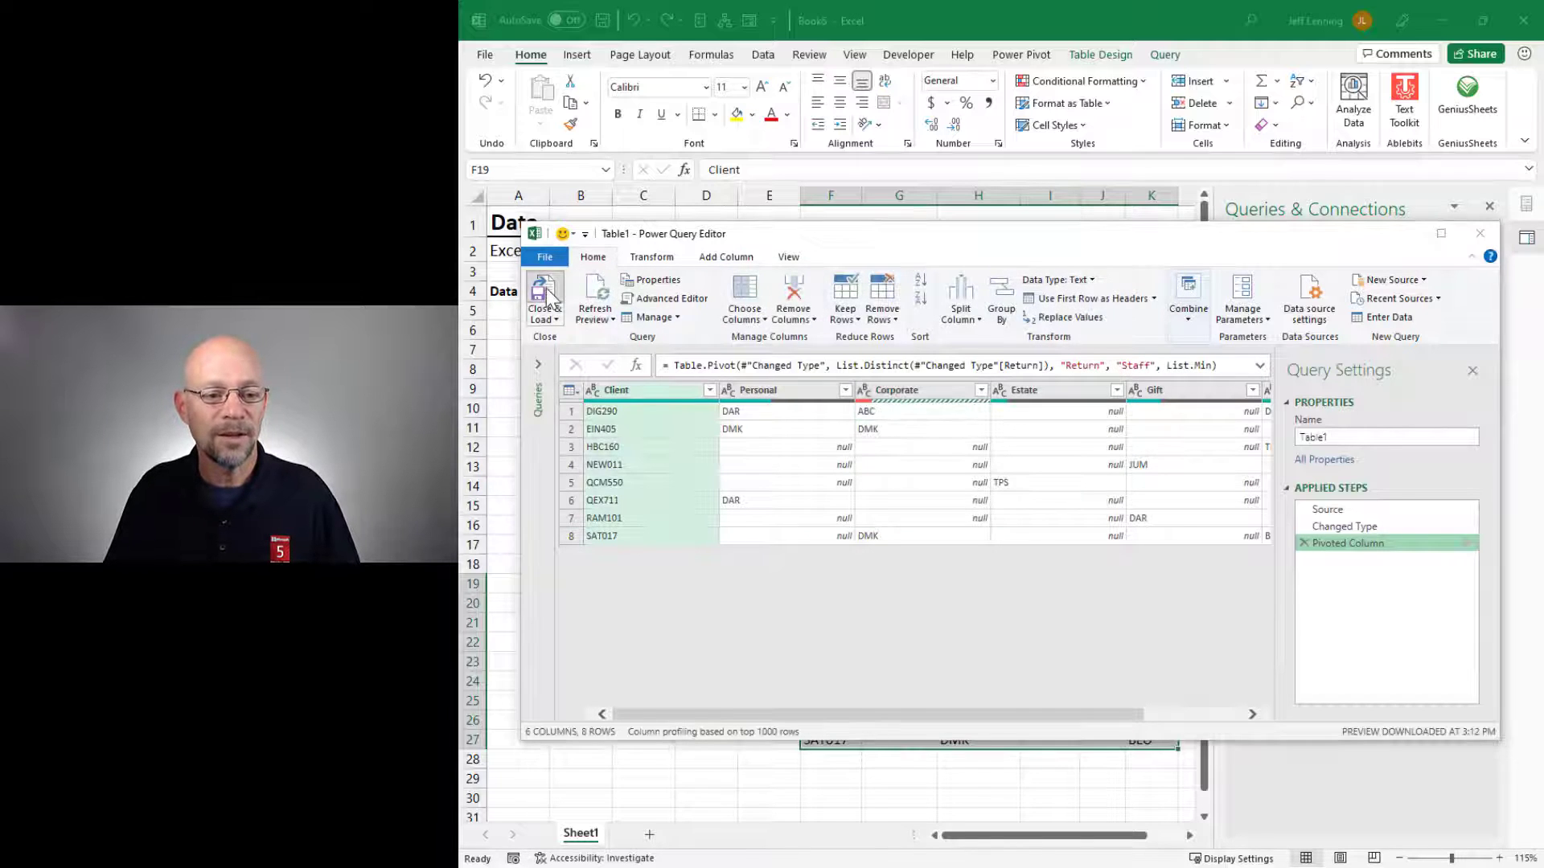
click(543, 296)
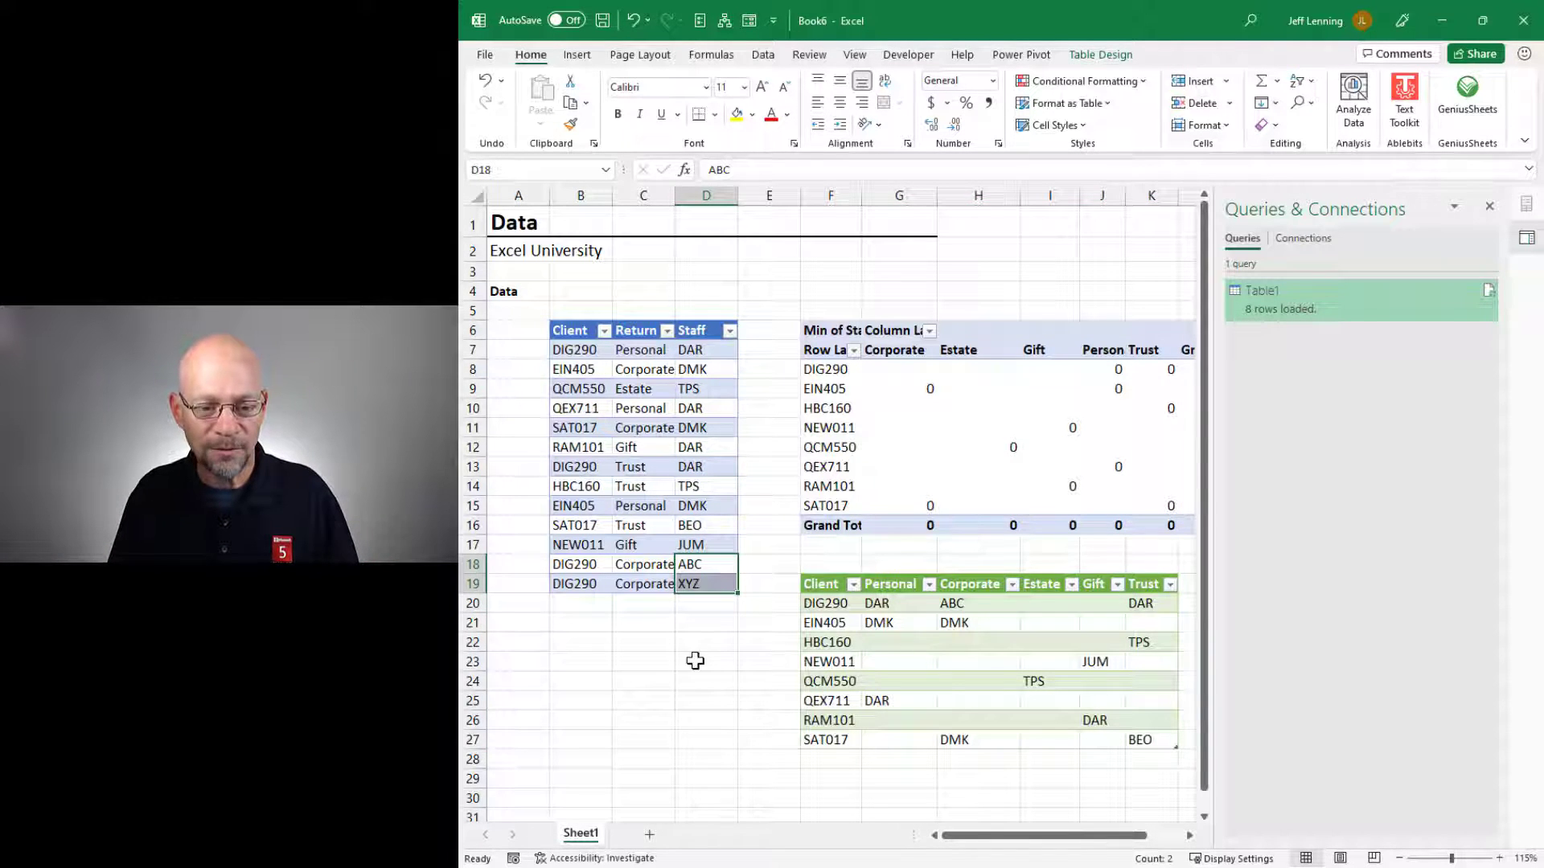
click(978, 603)
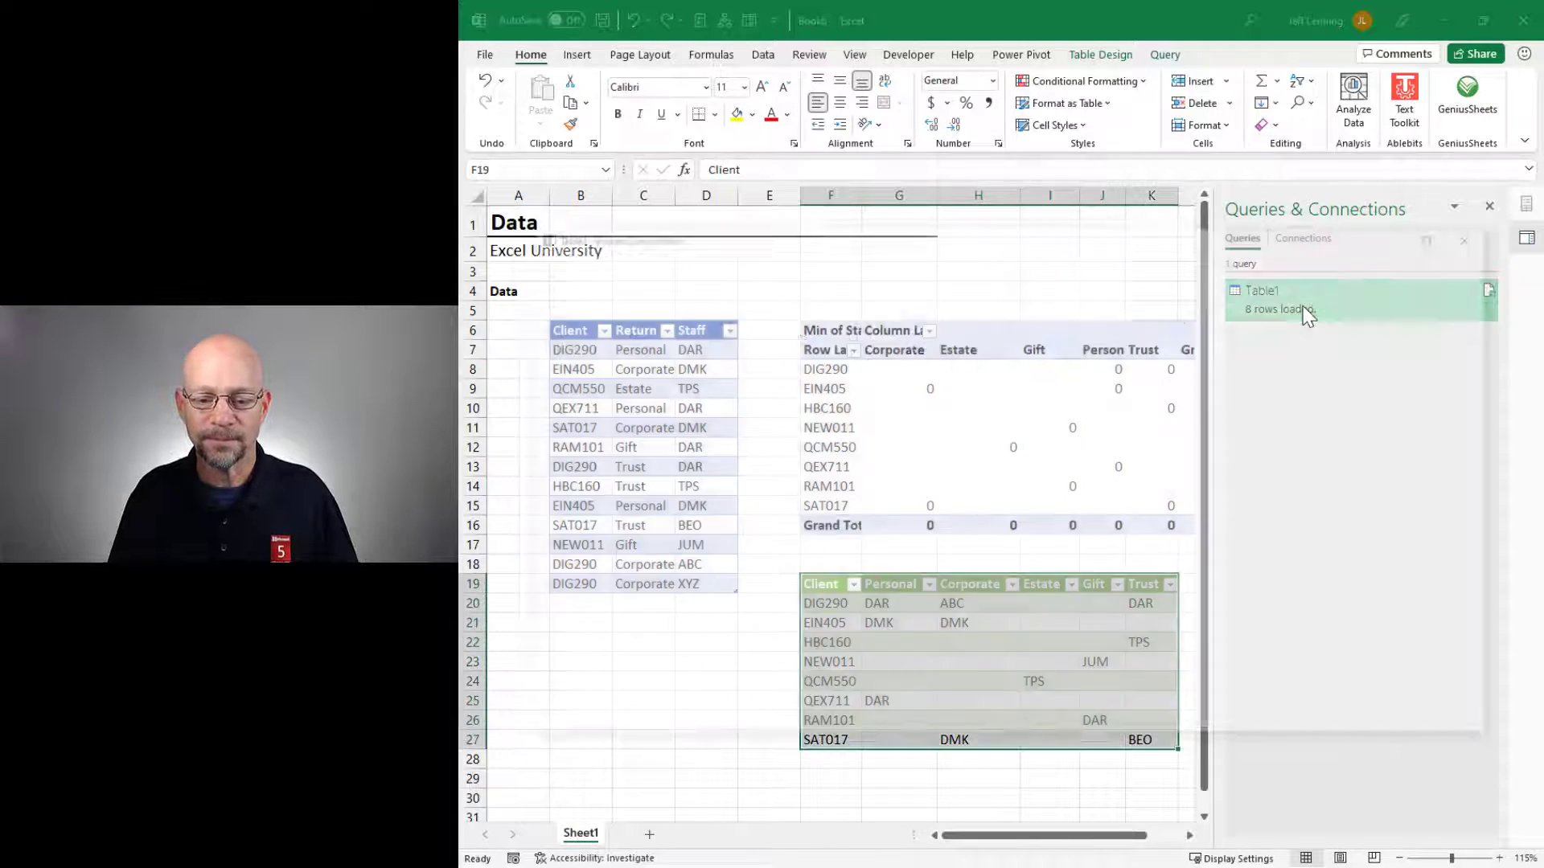
Step: Delete the Pivoted Column step in Table1 to restore the 13 Client/Return/Staff rows, then start Group By
double_click(1261, 290)
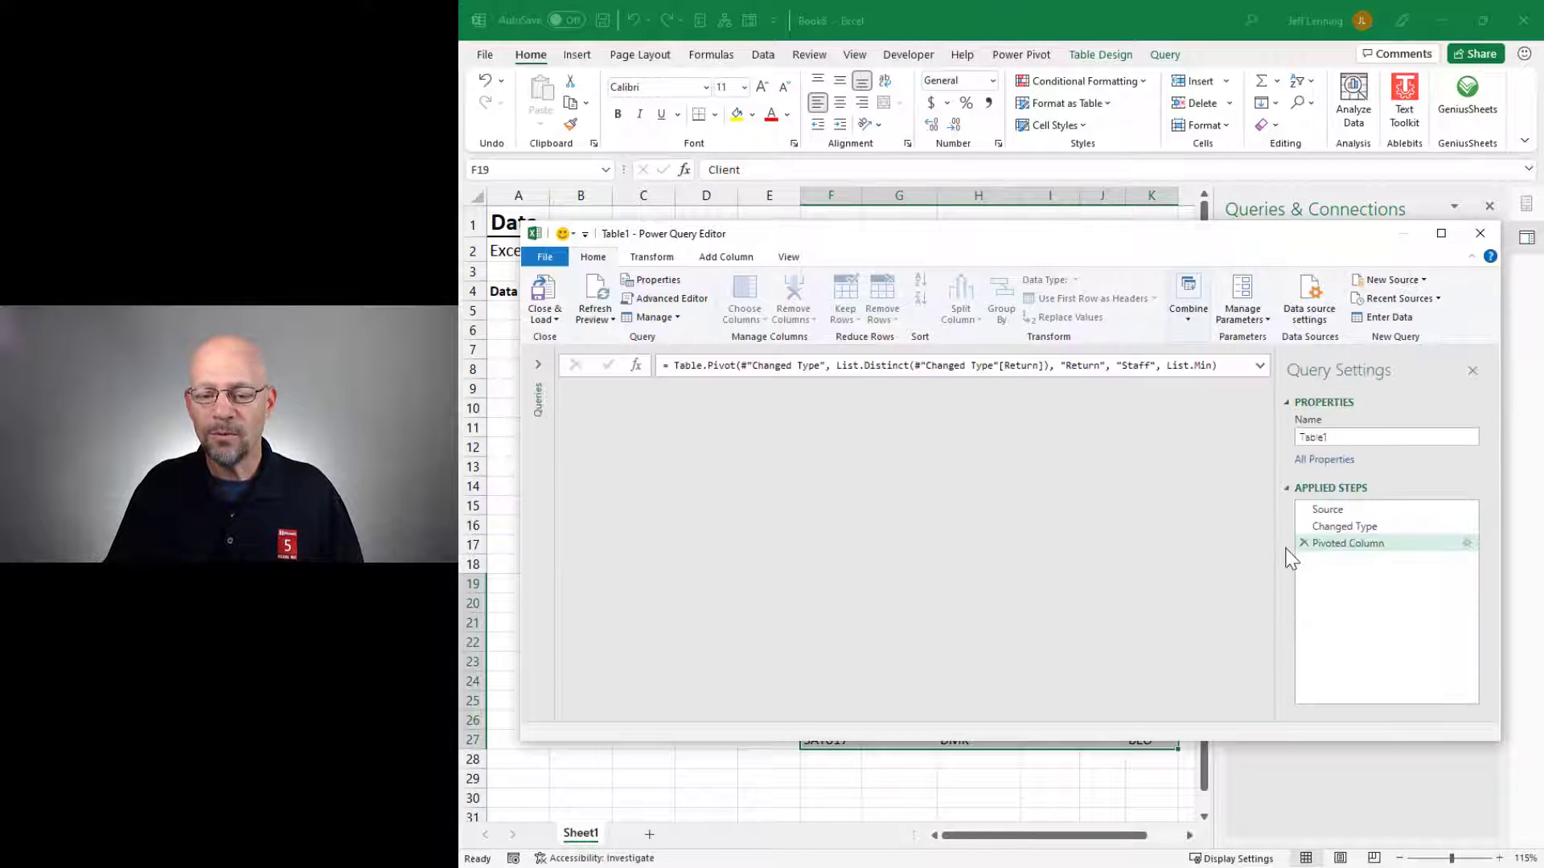
click(1348, 542)
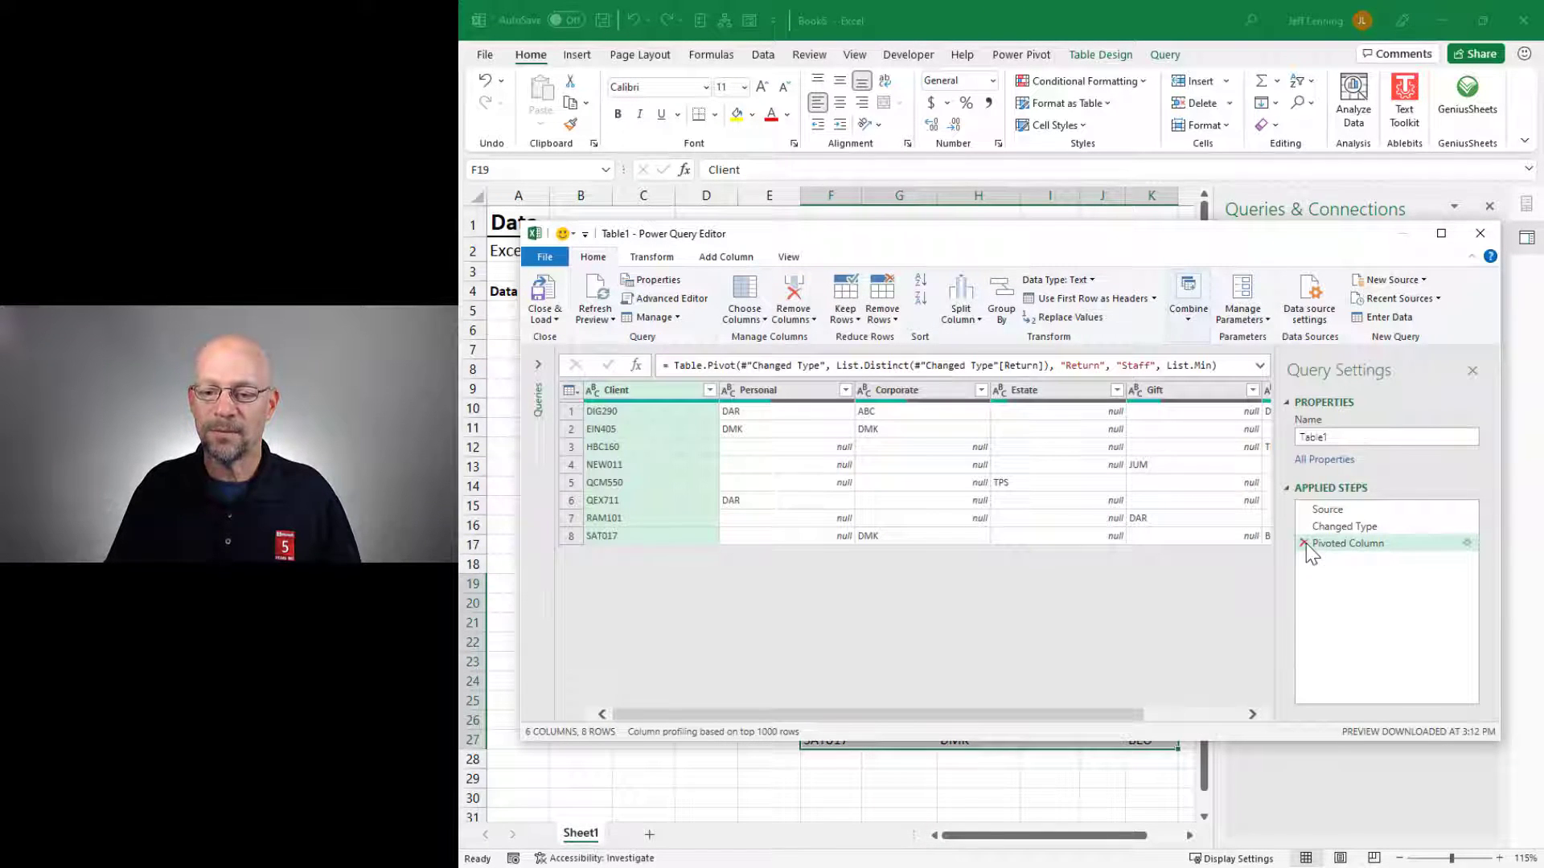
click(1304, 542)
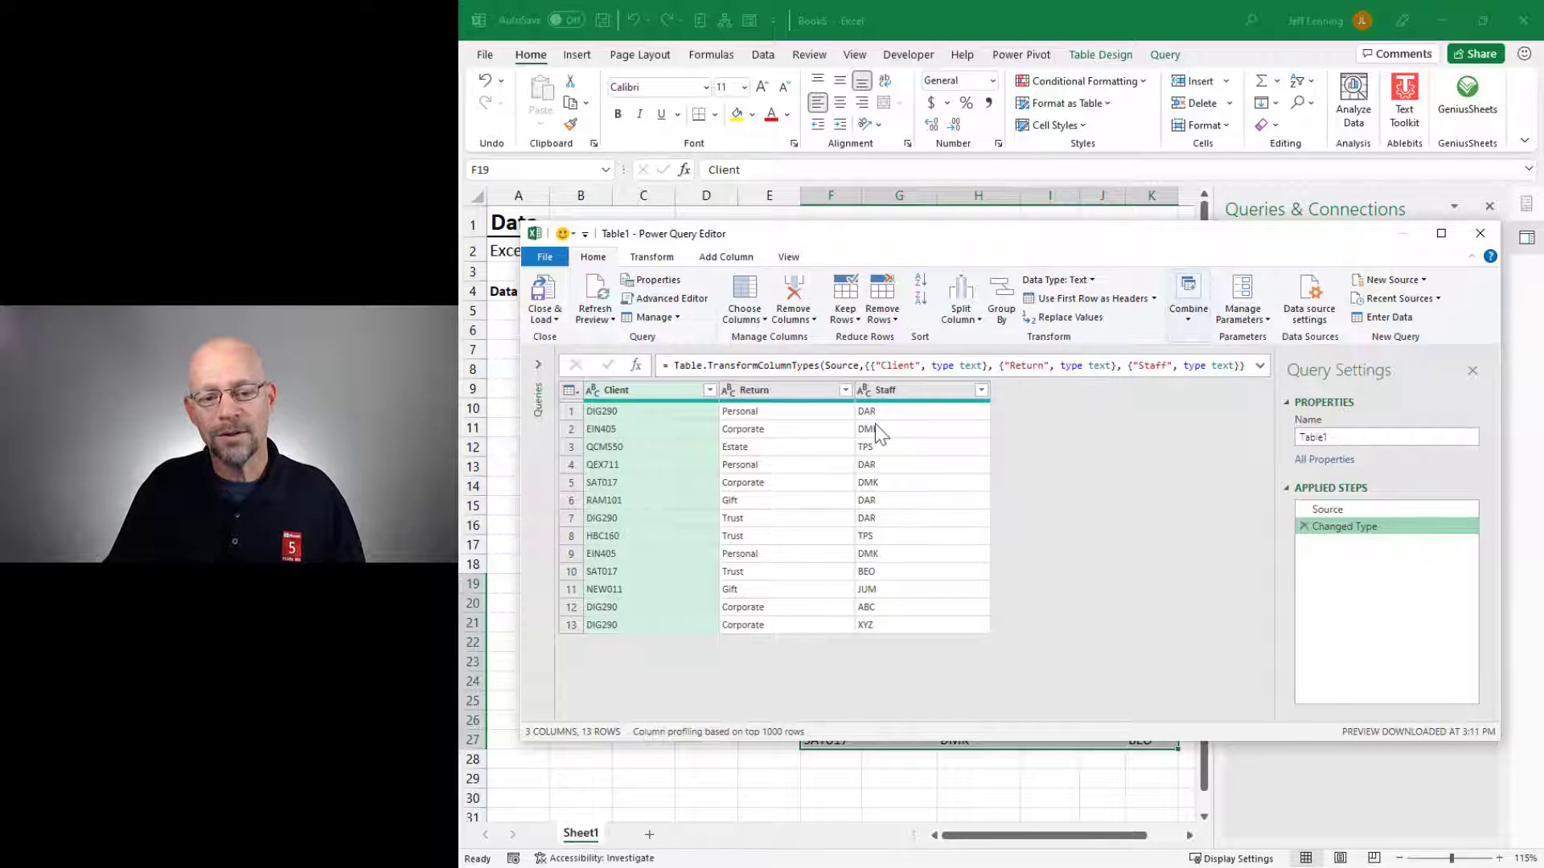
mouse_move(868, 608)
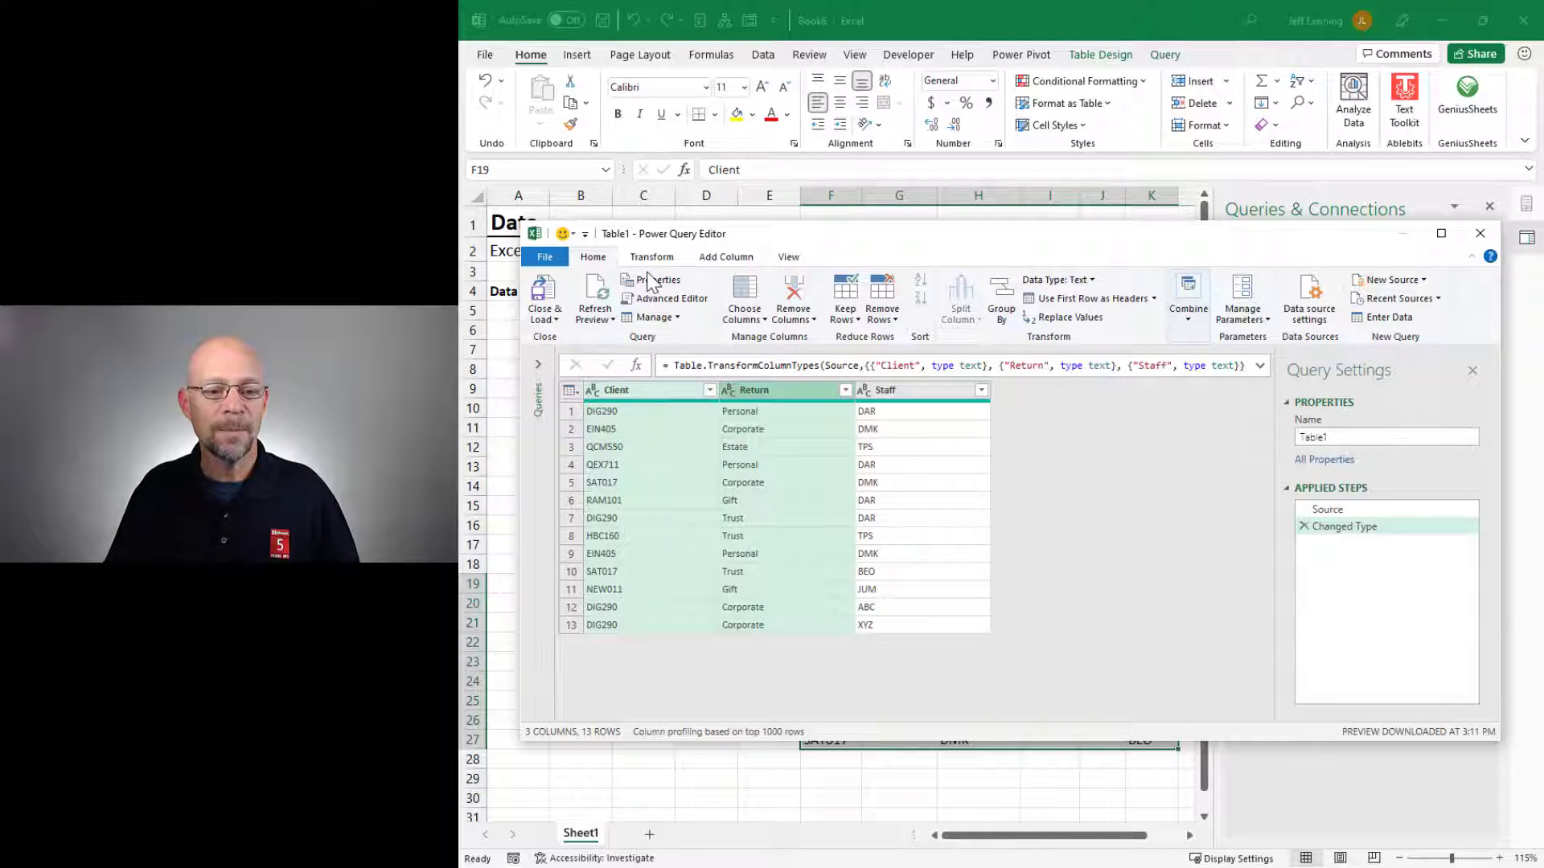
click(651, 256)
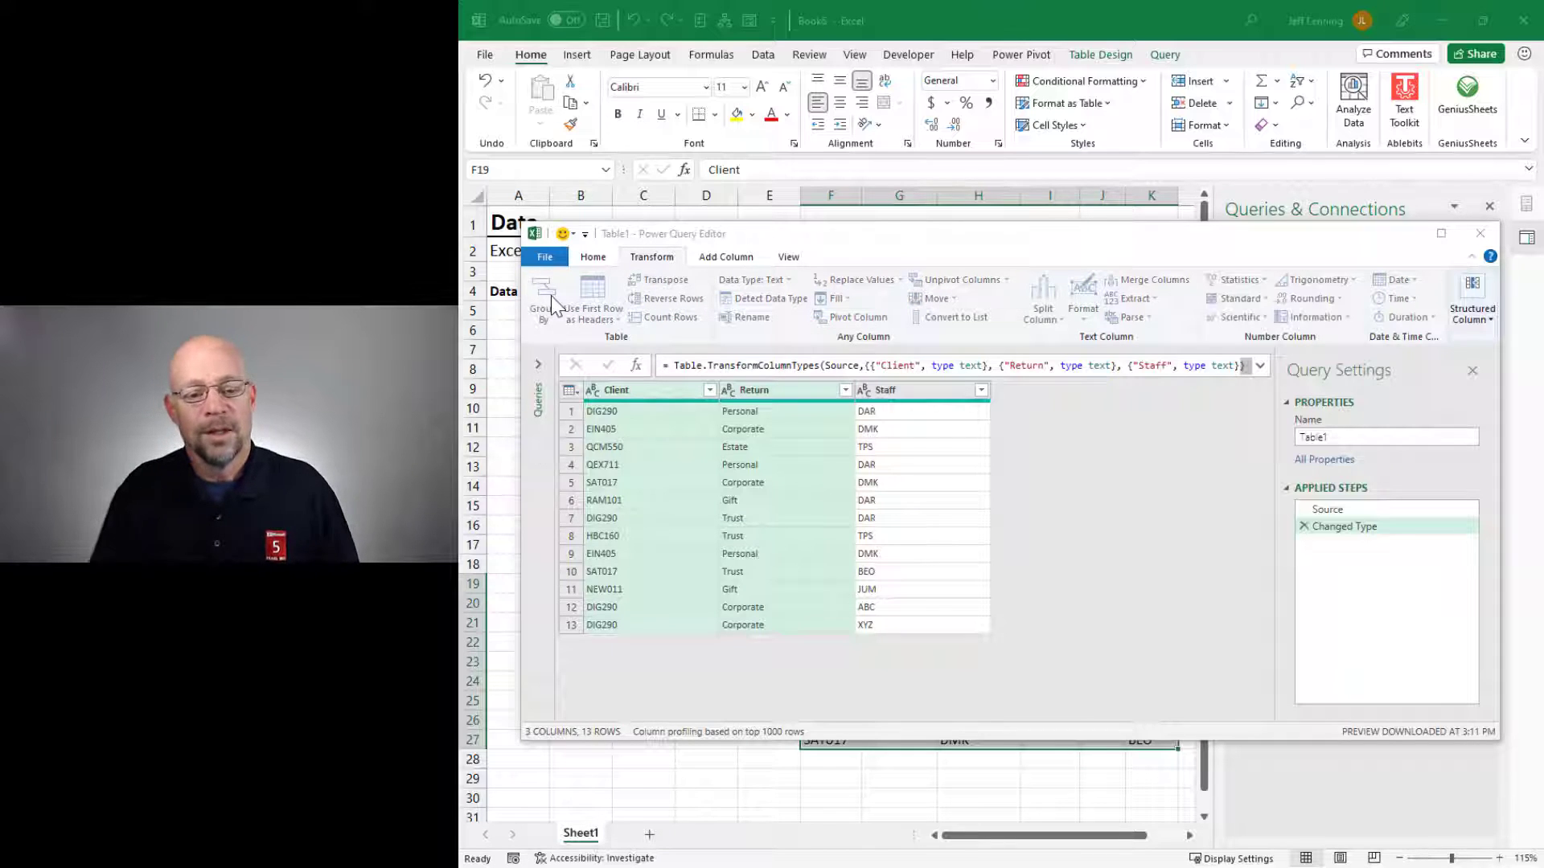
click(542, 300)
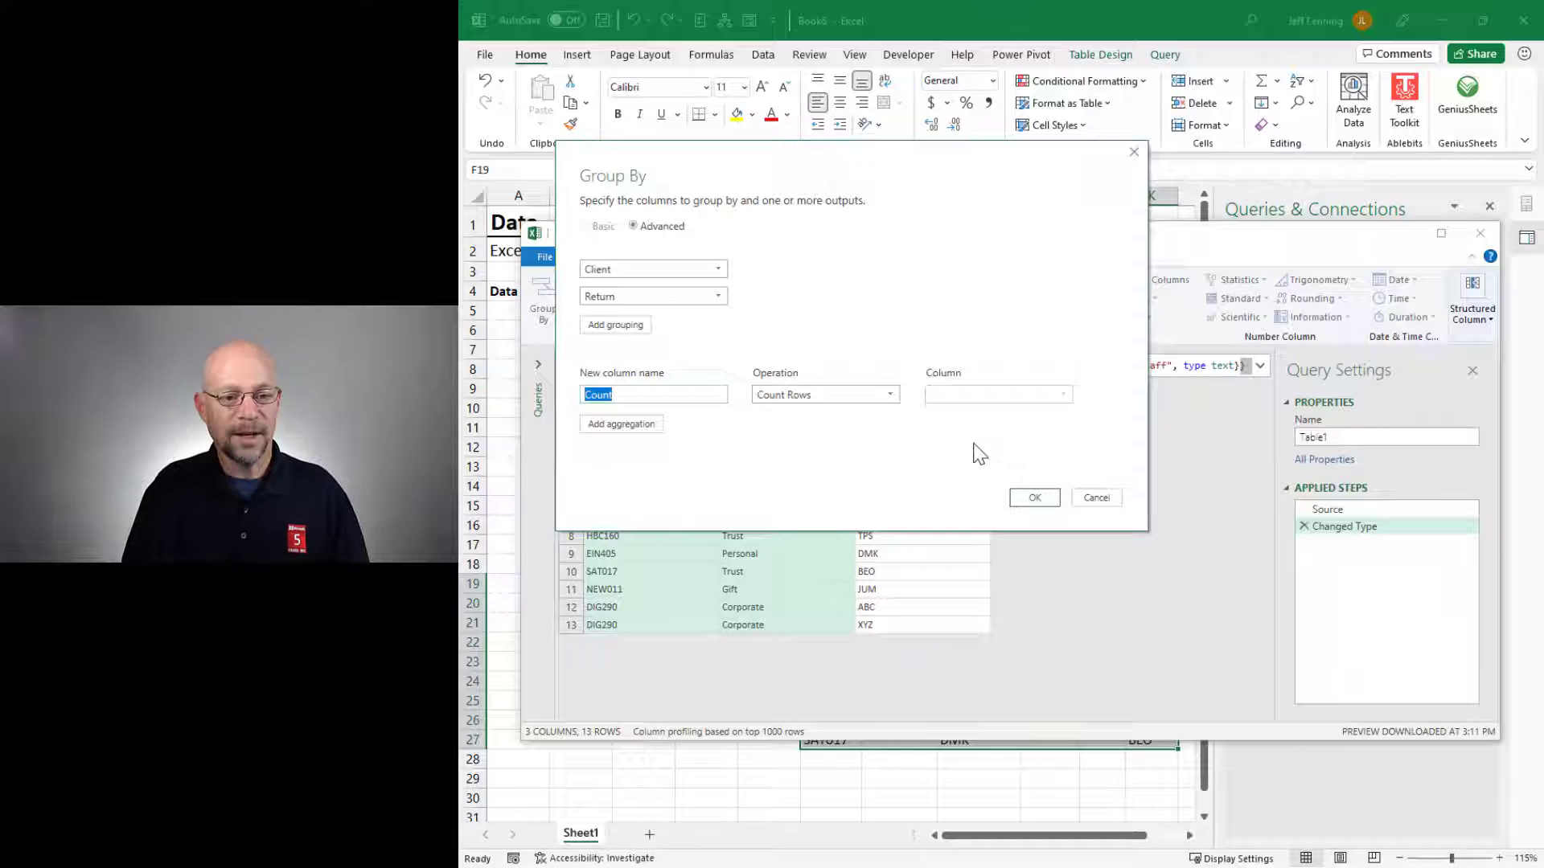
Step: Group by Client and Return into a StaffList column using the All Rows operation
text(StaffLi)
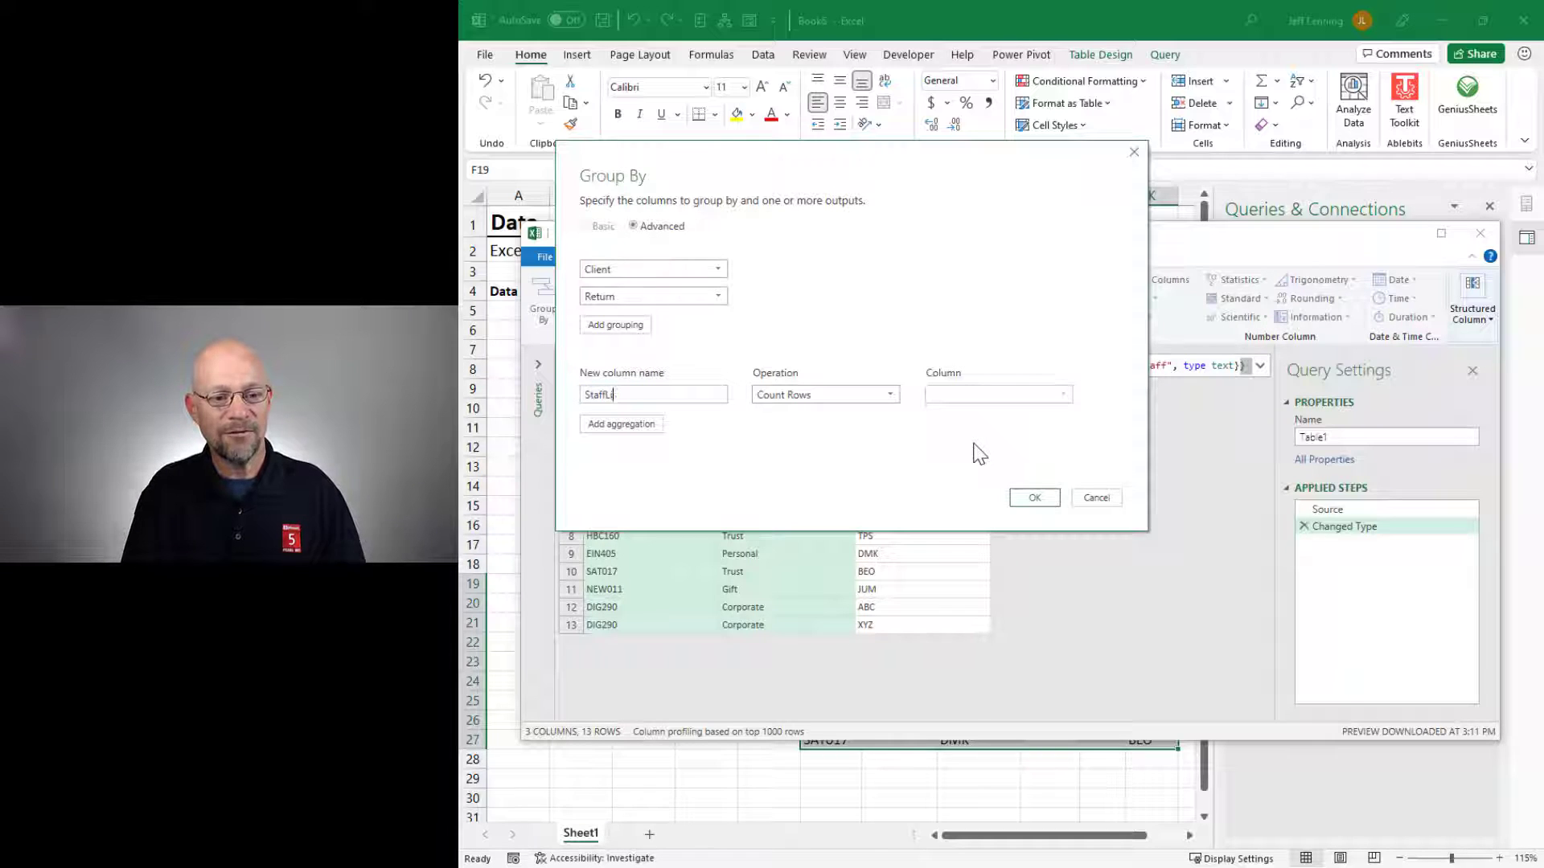
click(824, 394)
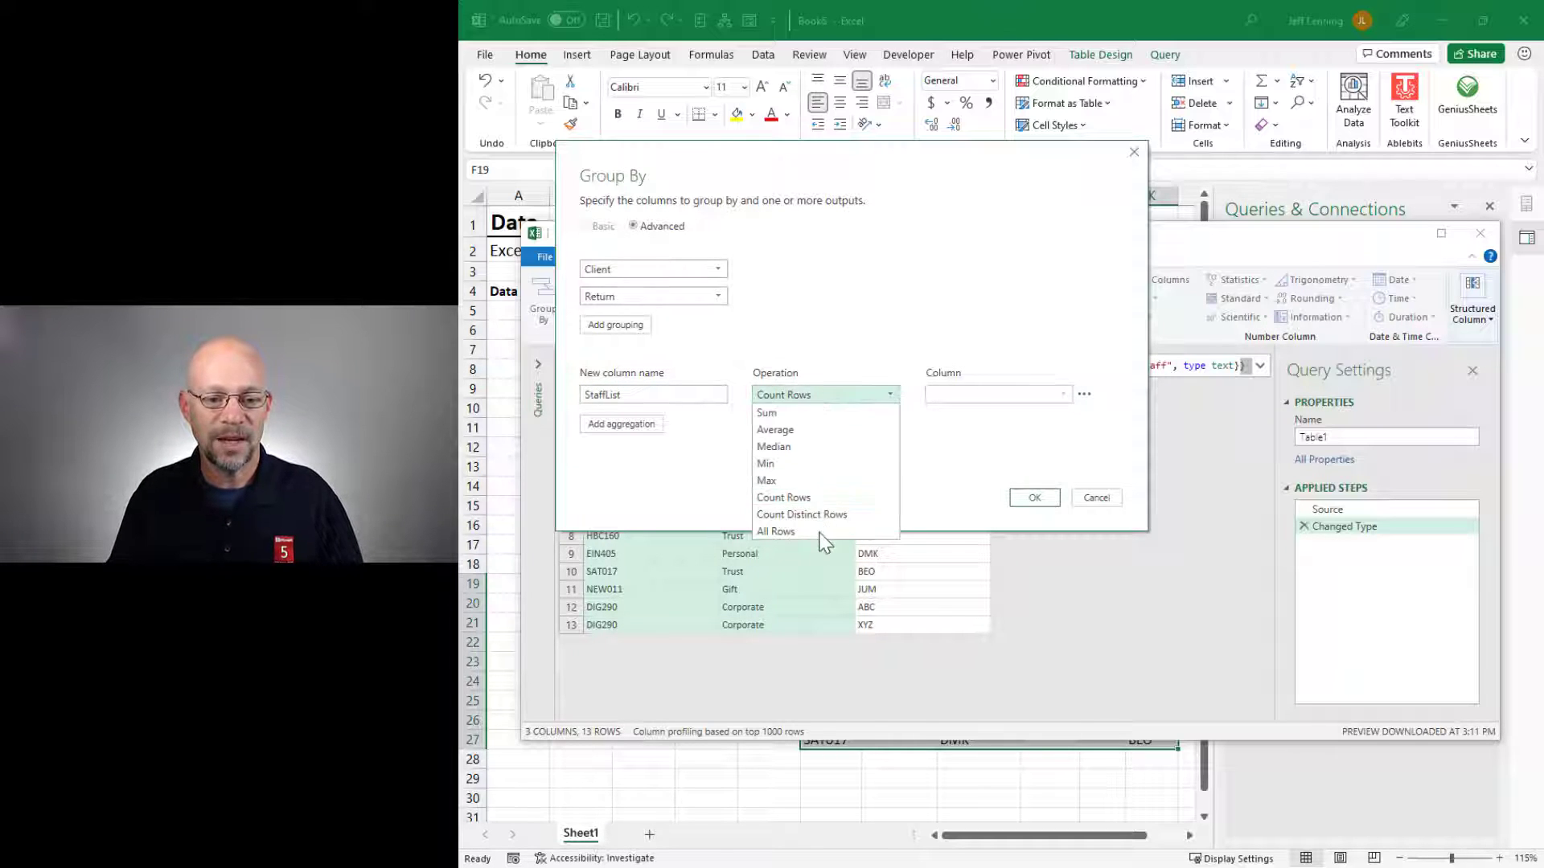
click(1033, 497)
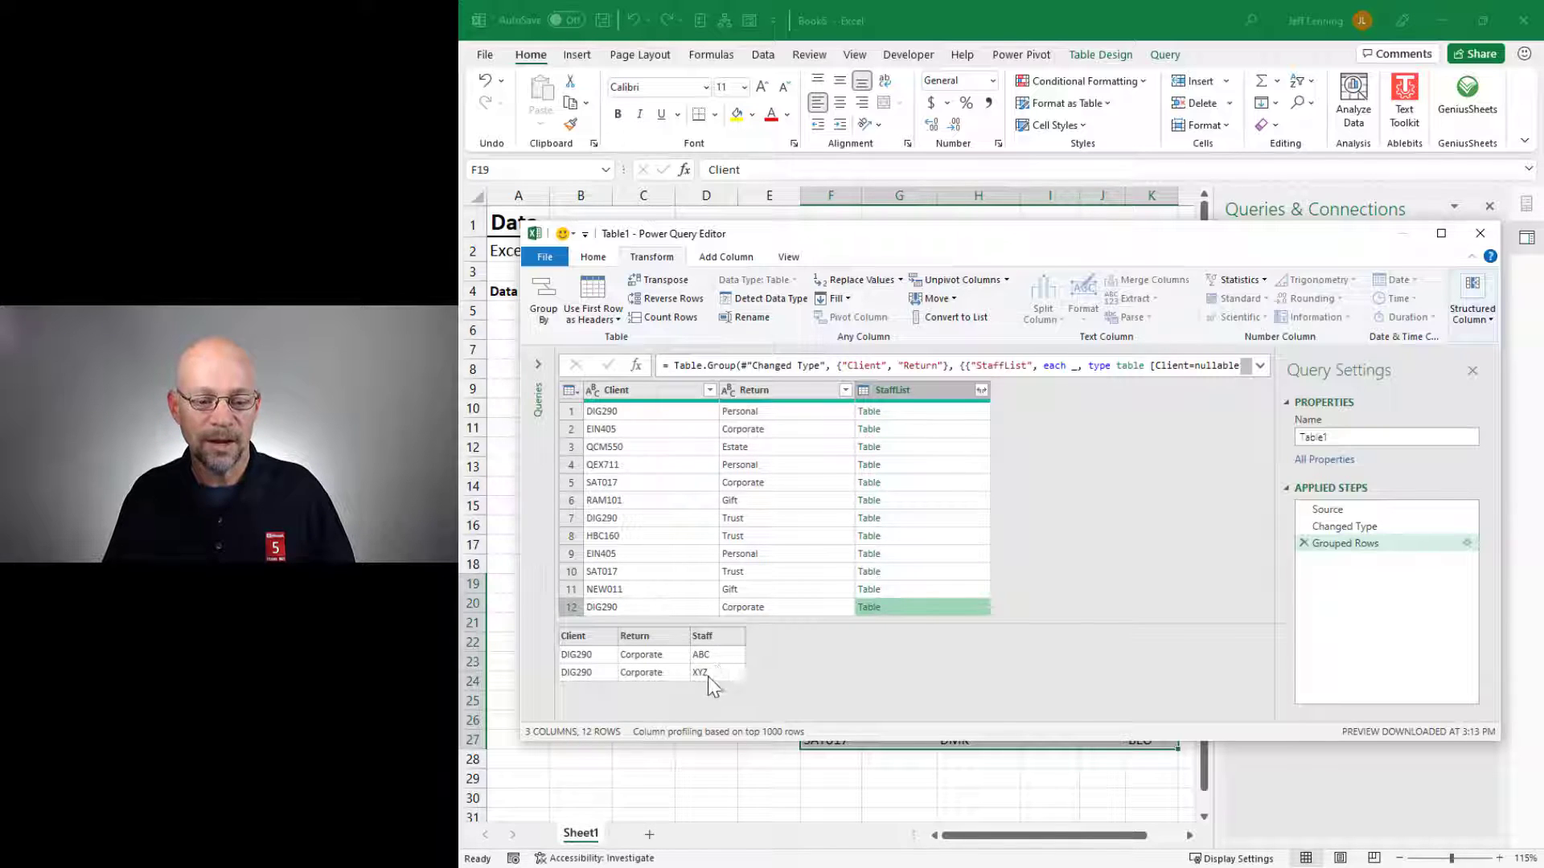
mouse_move(923, 410)
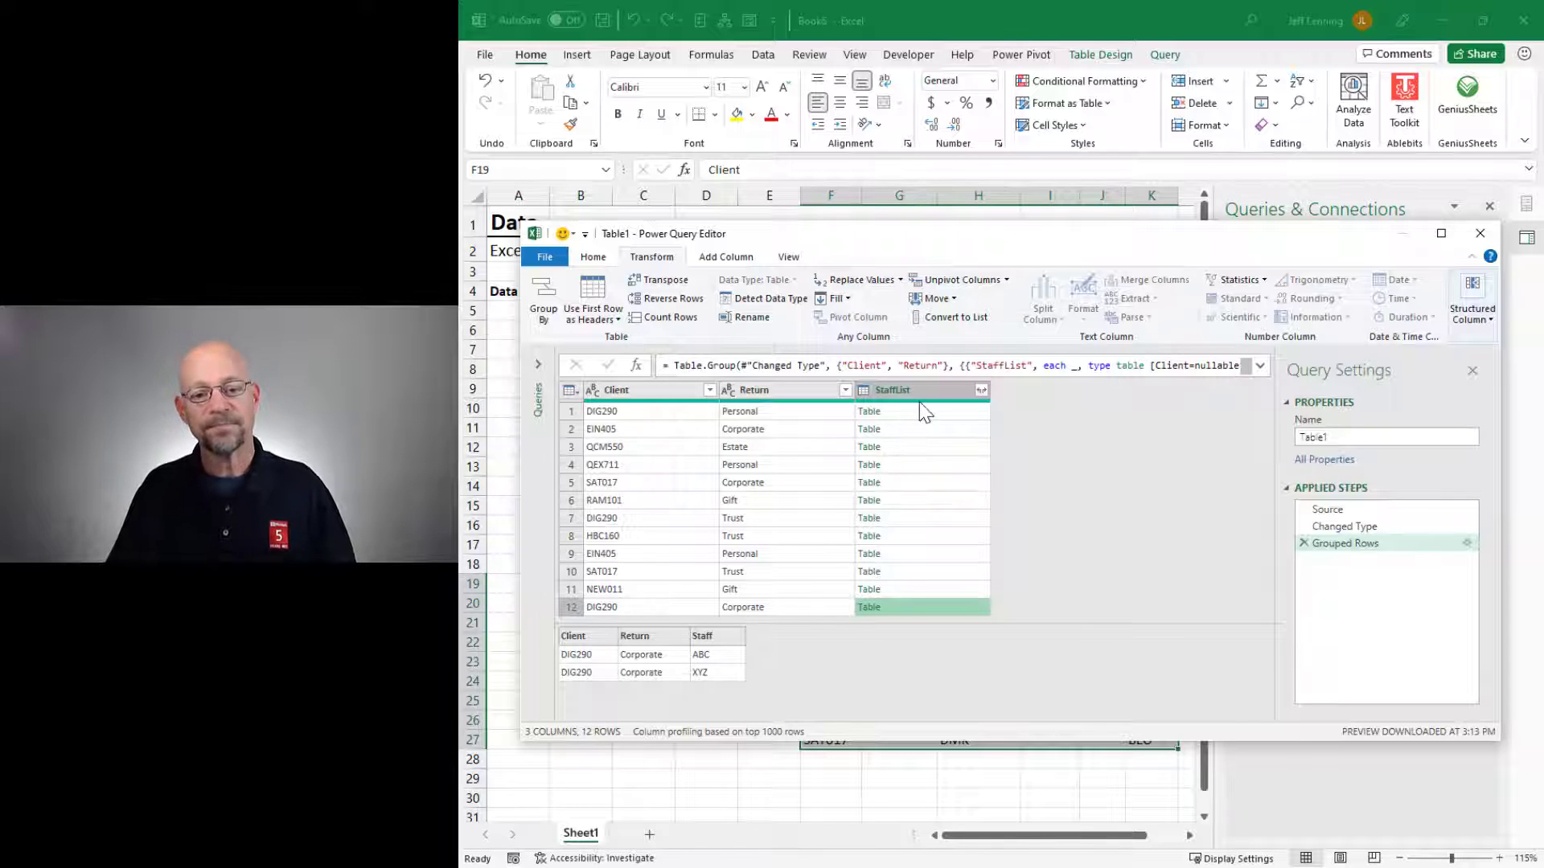
mouse_move(1041, 554)
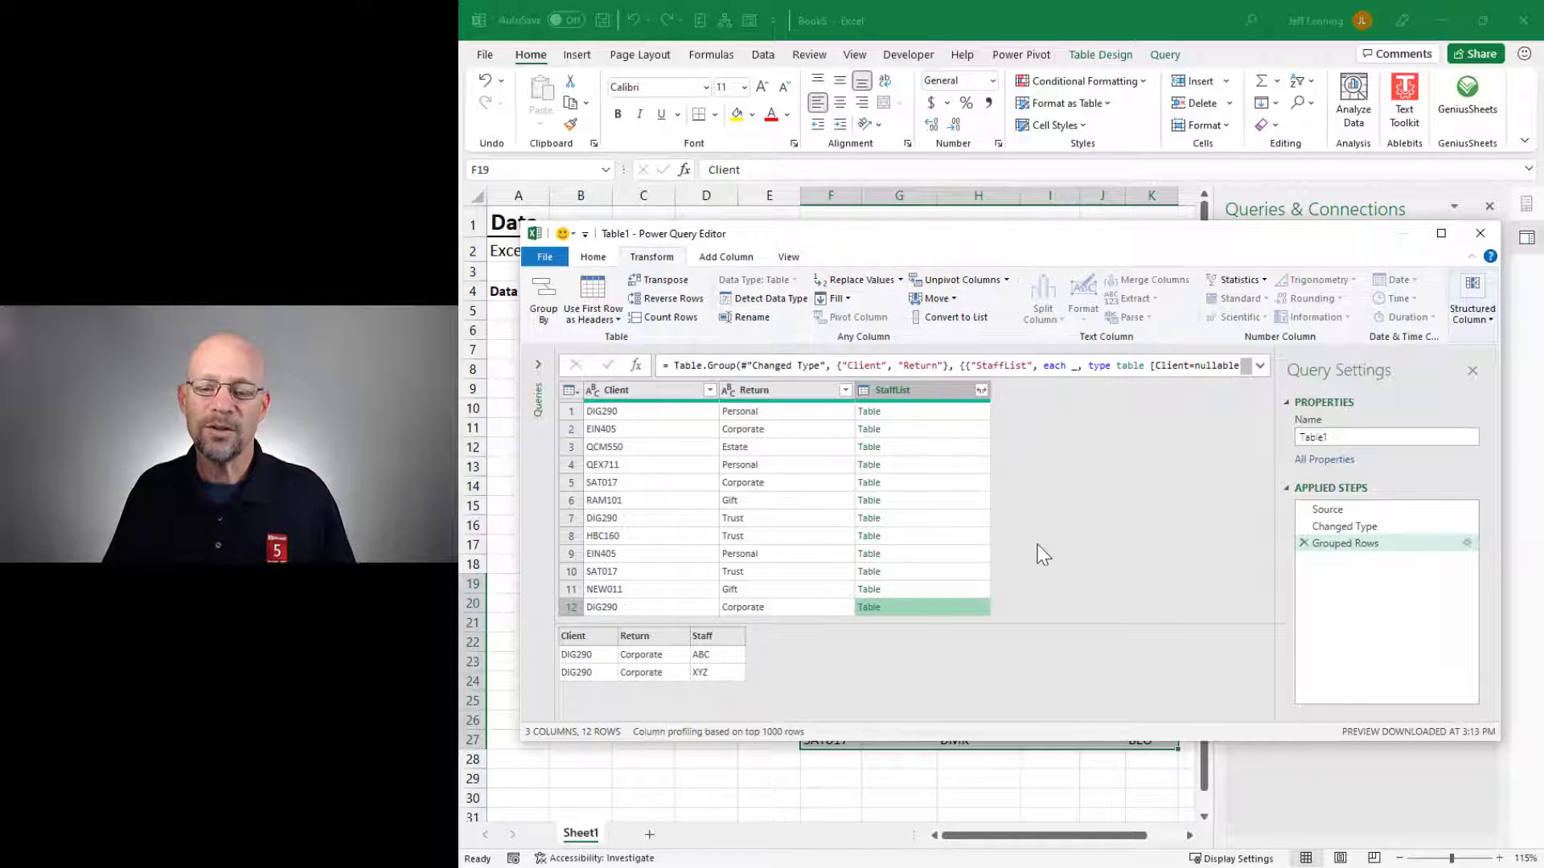
mouse_move(714, 674)
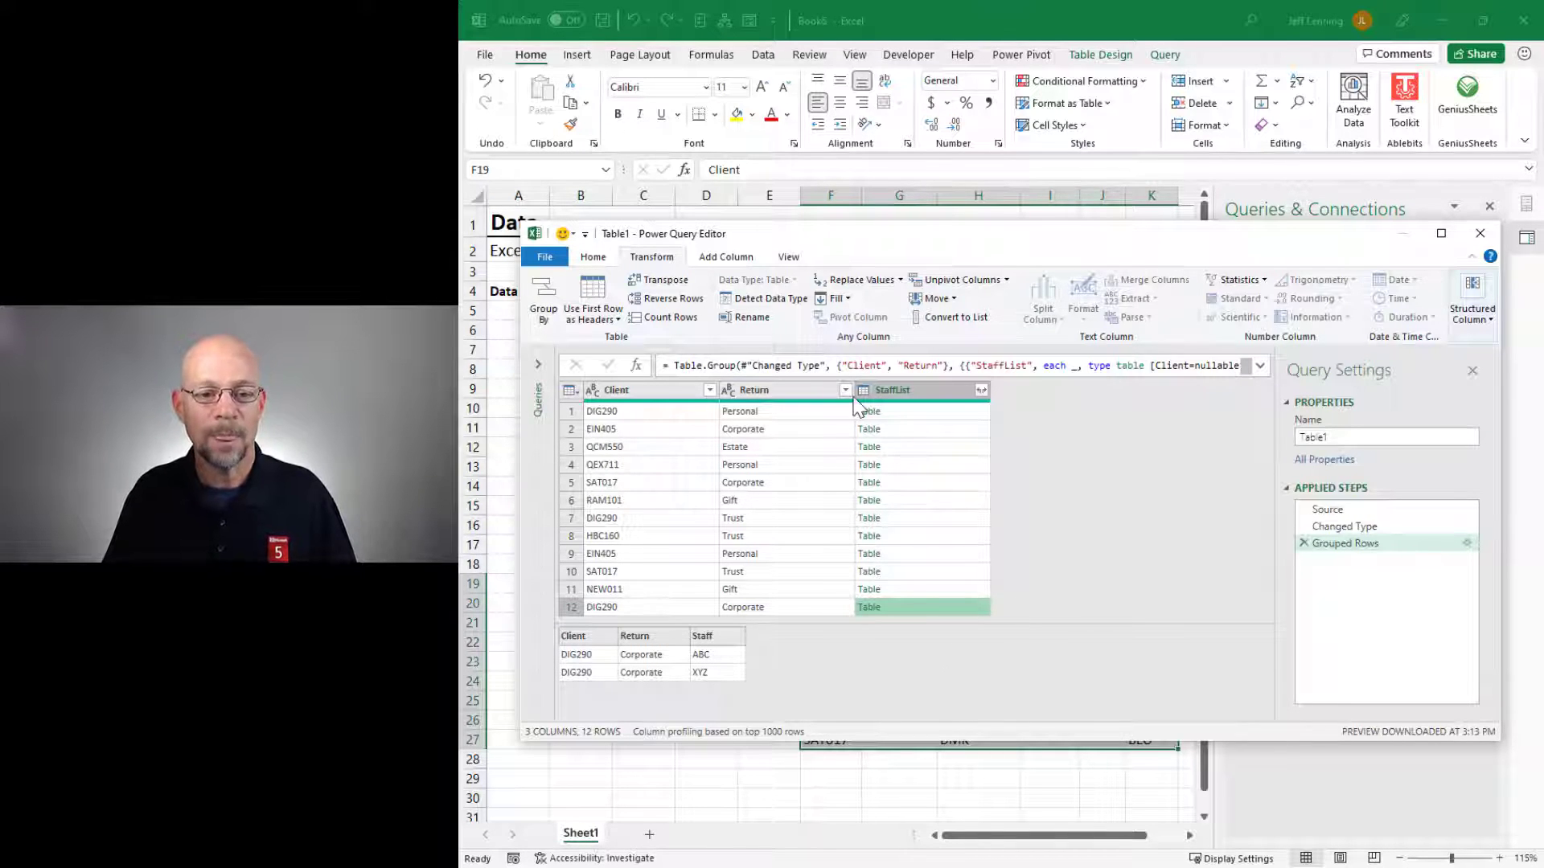
Step: Add a custom column Staff = Table.Column([StaffList],"Staff") and preview DIG290 Corporate's ABC, XYZ list
click(726, 257)
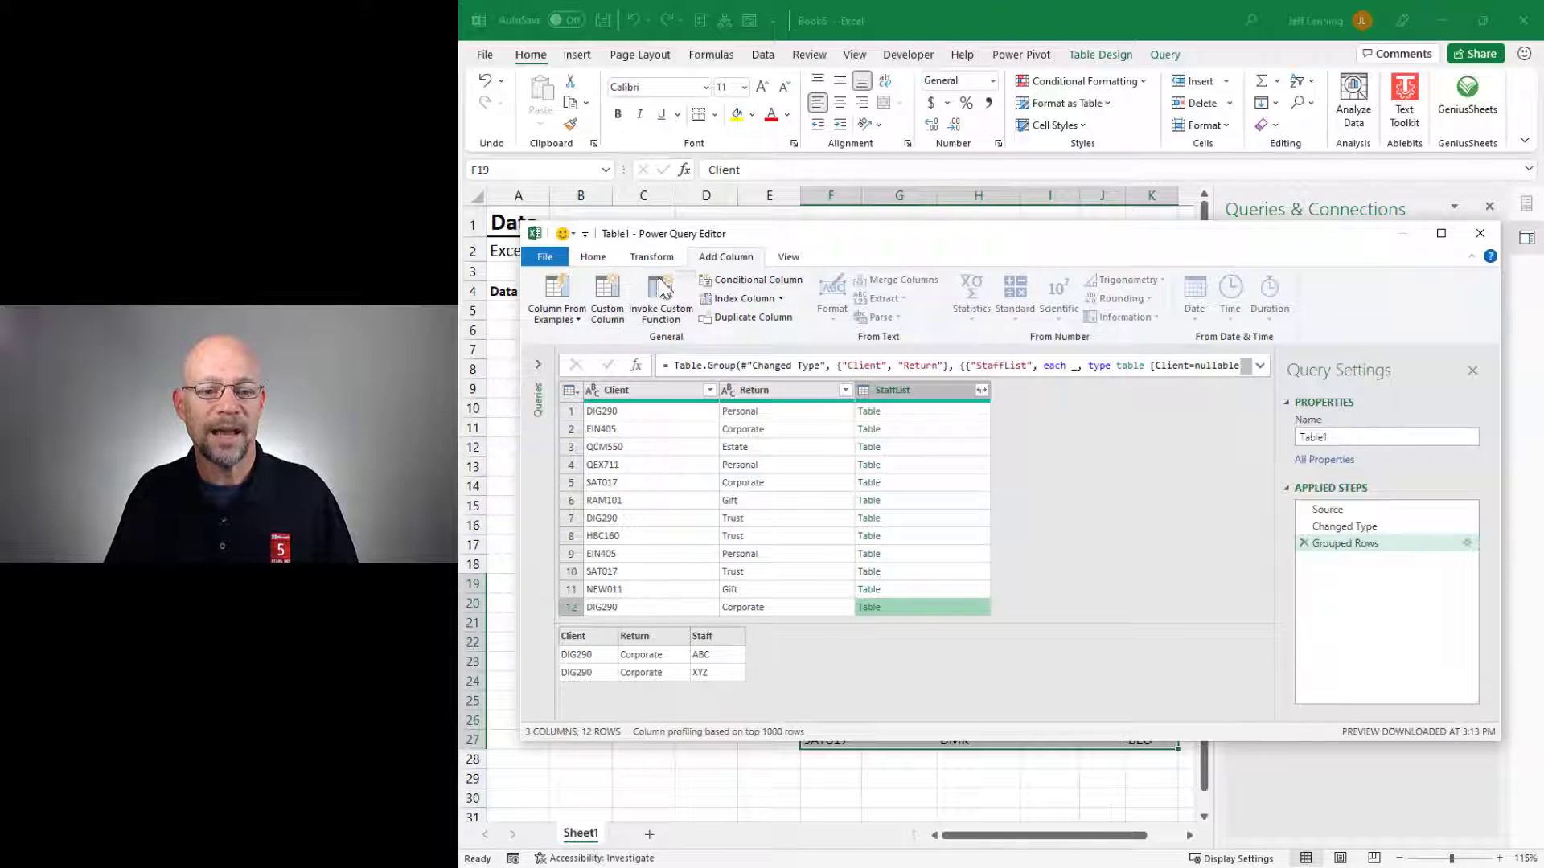
click(608, 293)
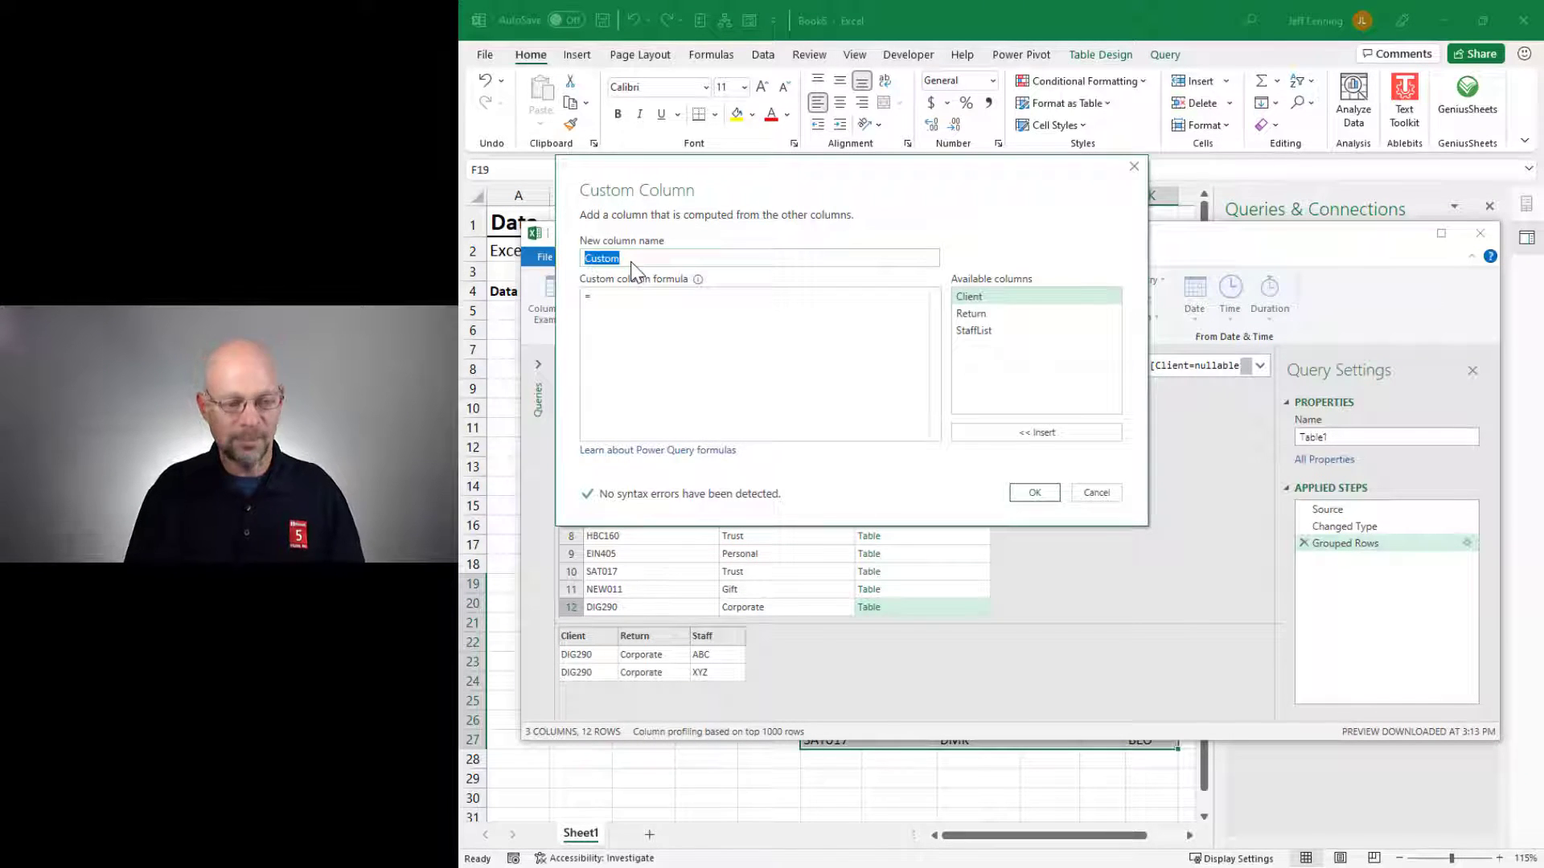
text(Staff)
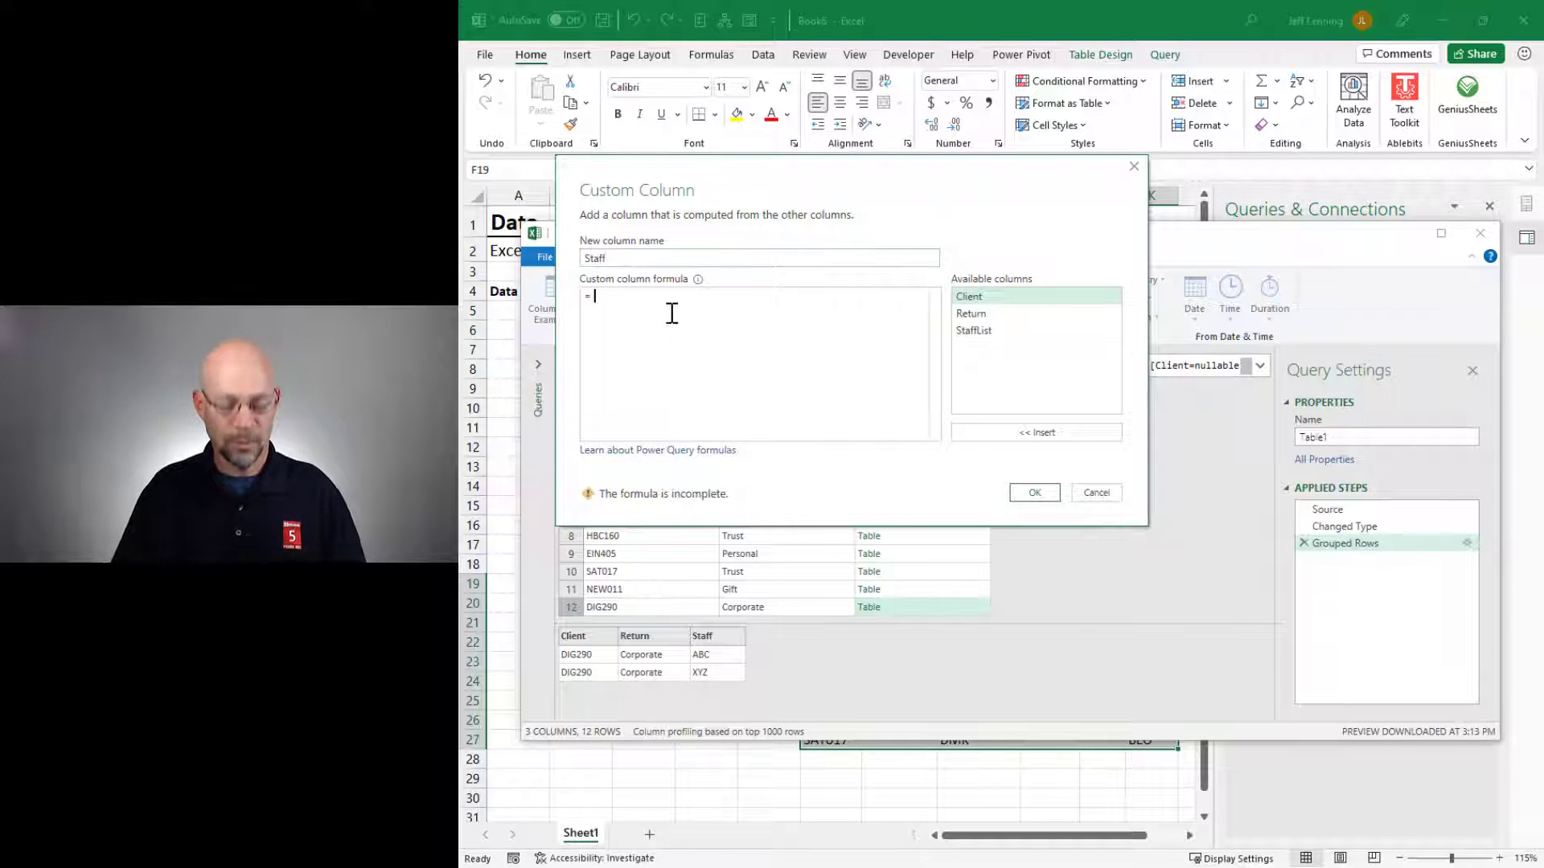
text(Table.)
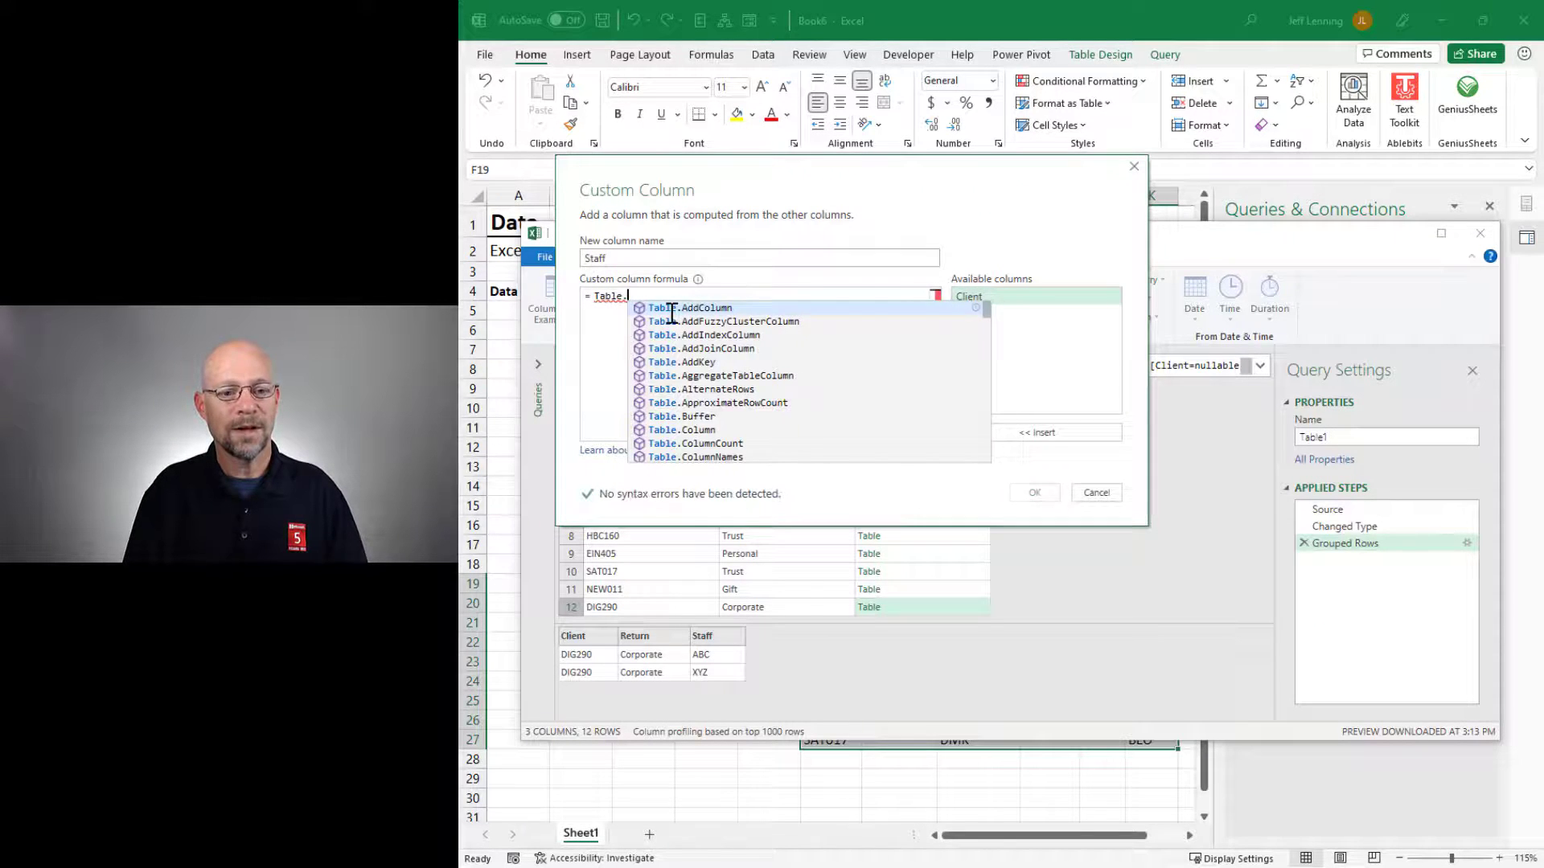
text(Column()
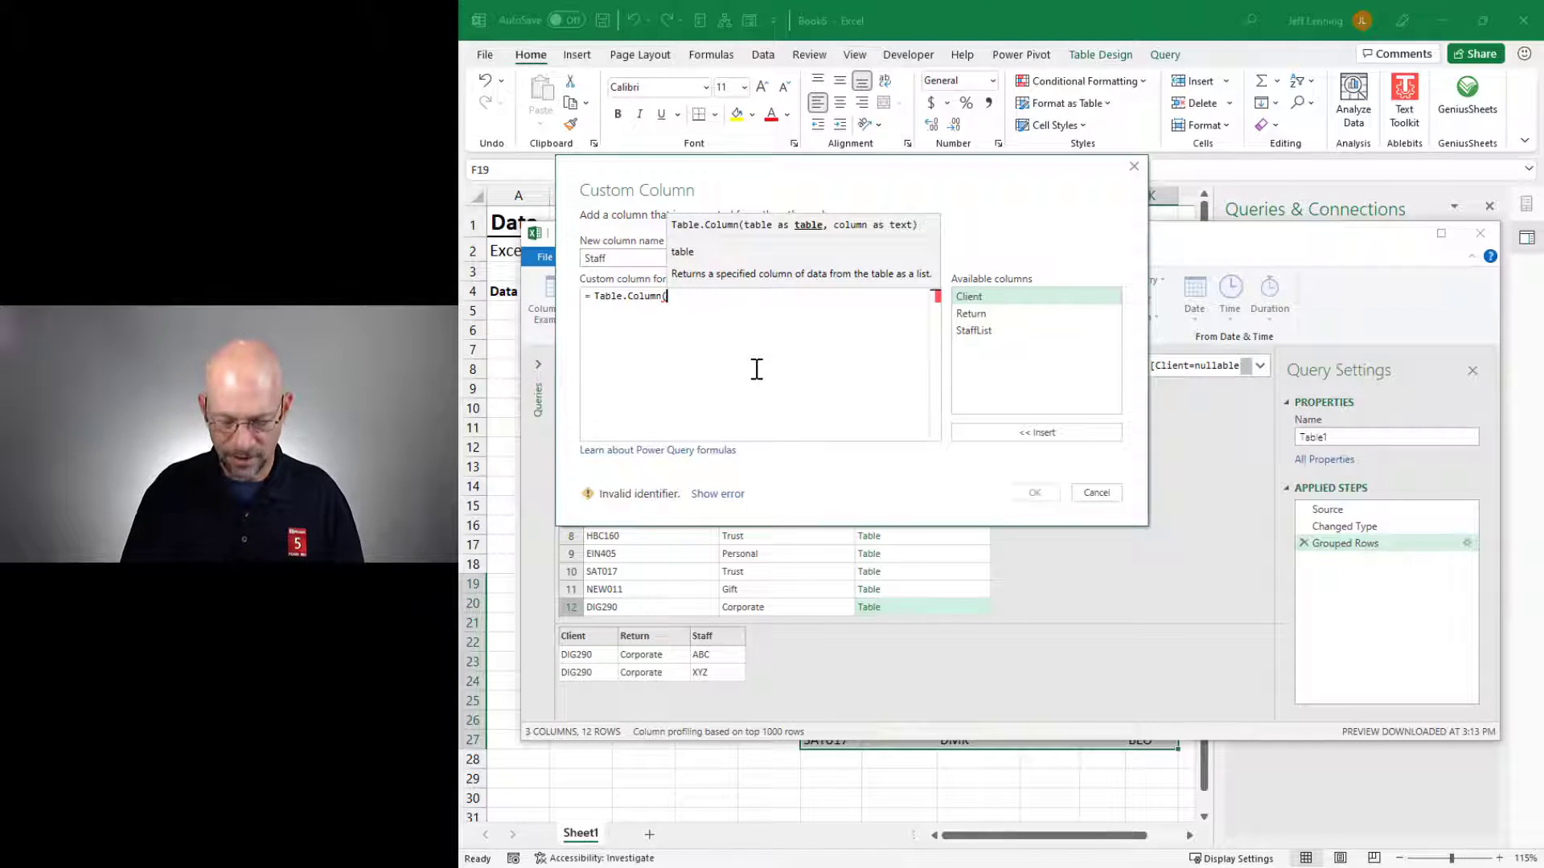
text([StaffList],)
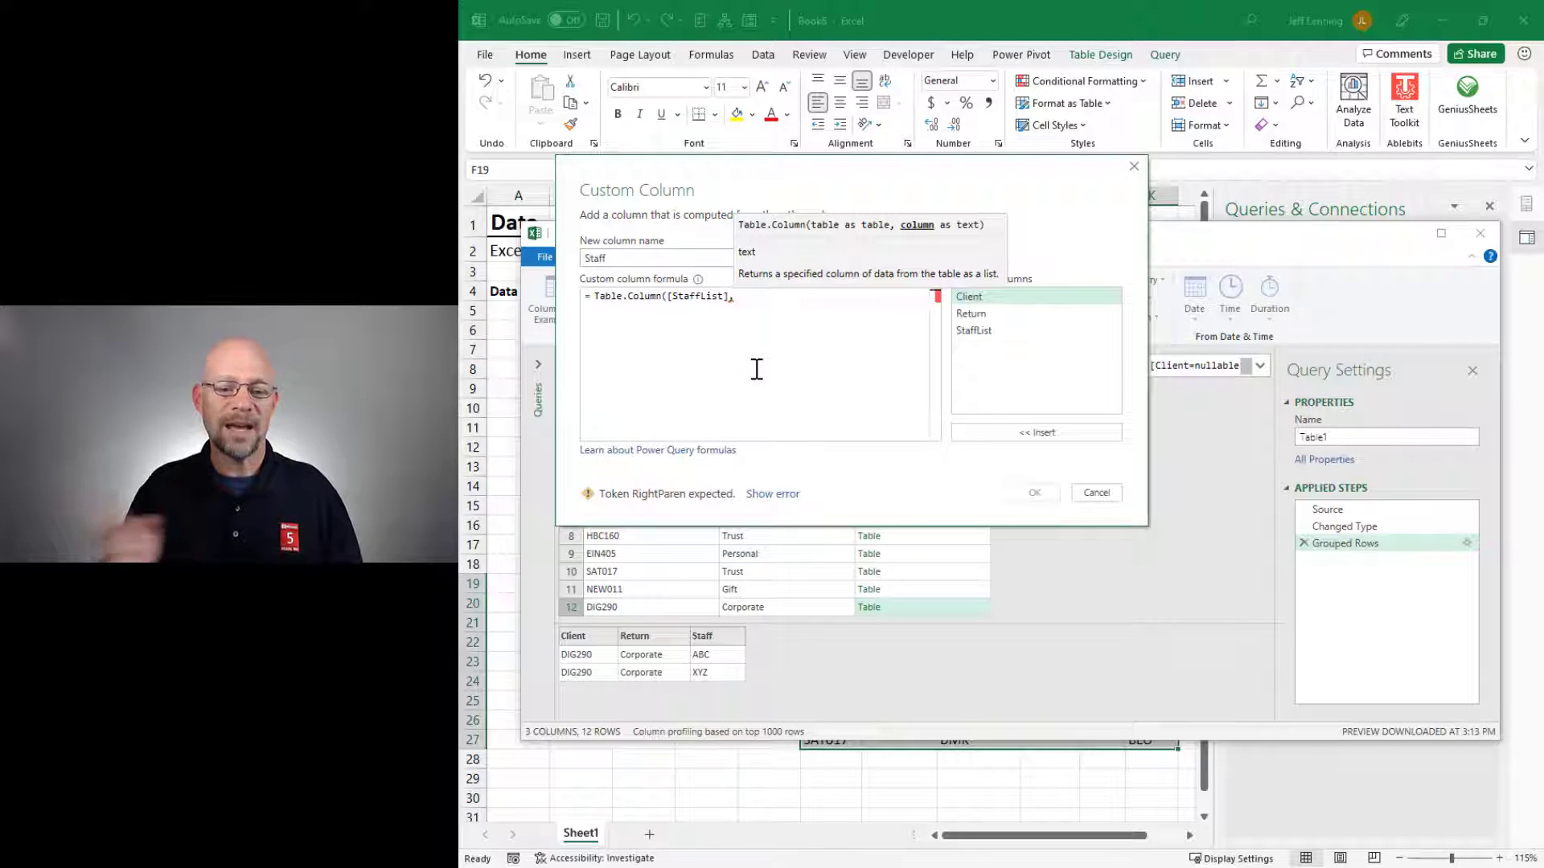
text("Staff)
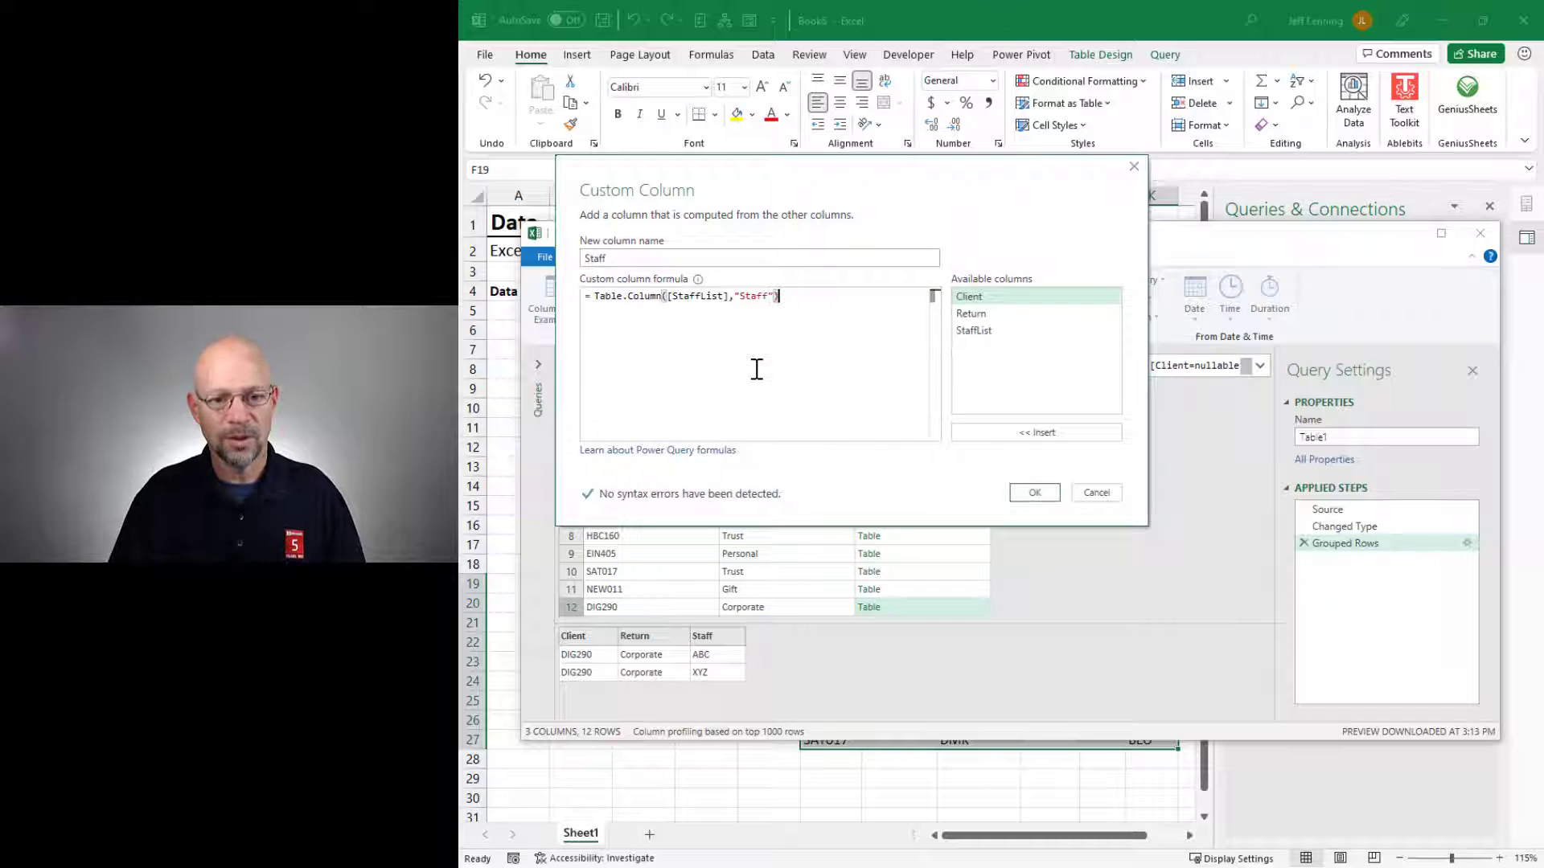
click(1032, 492)
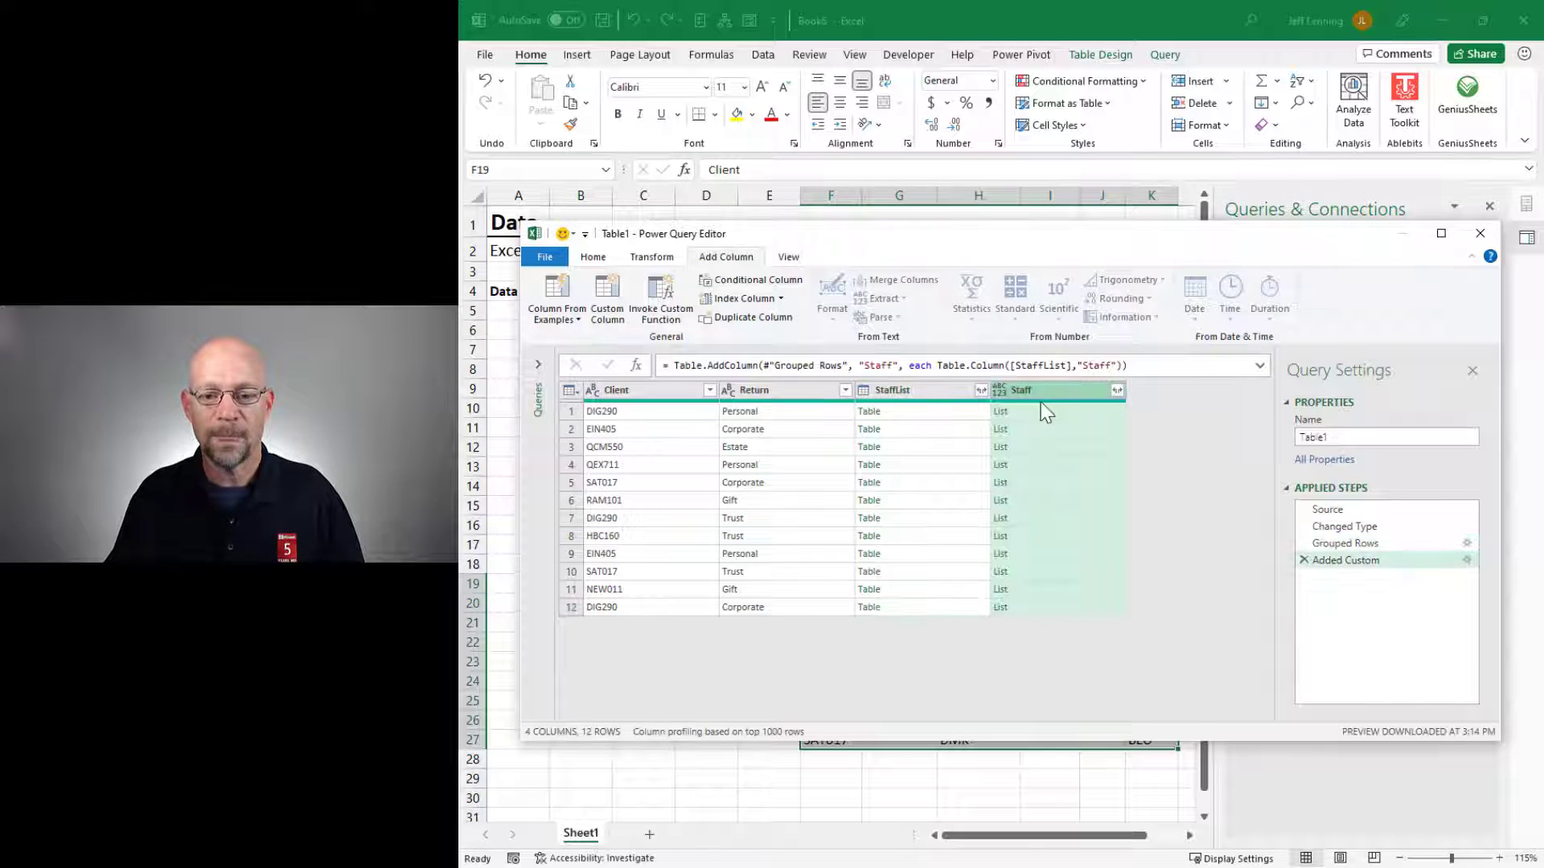
click(999, 410)
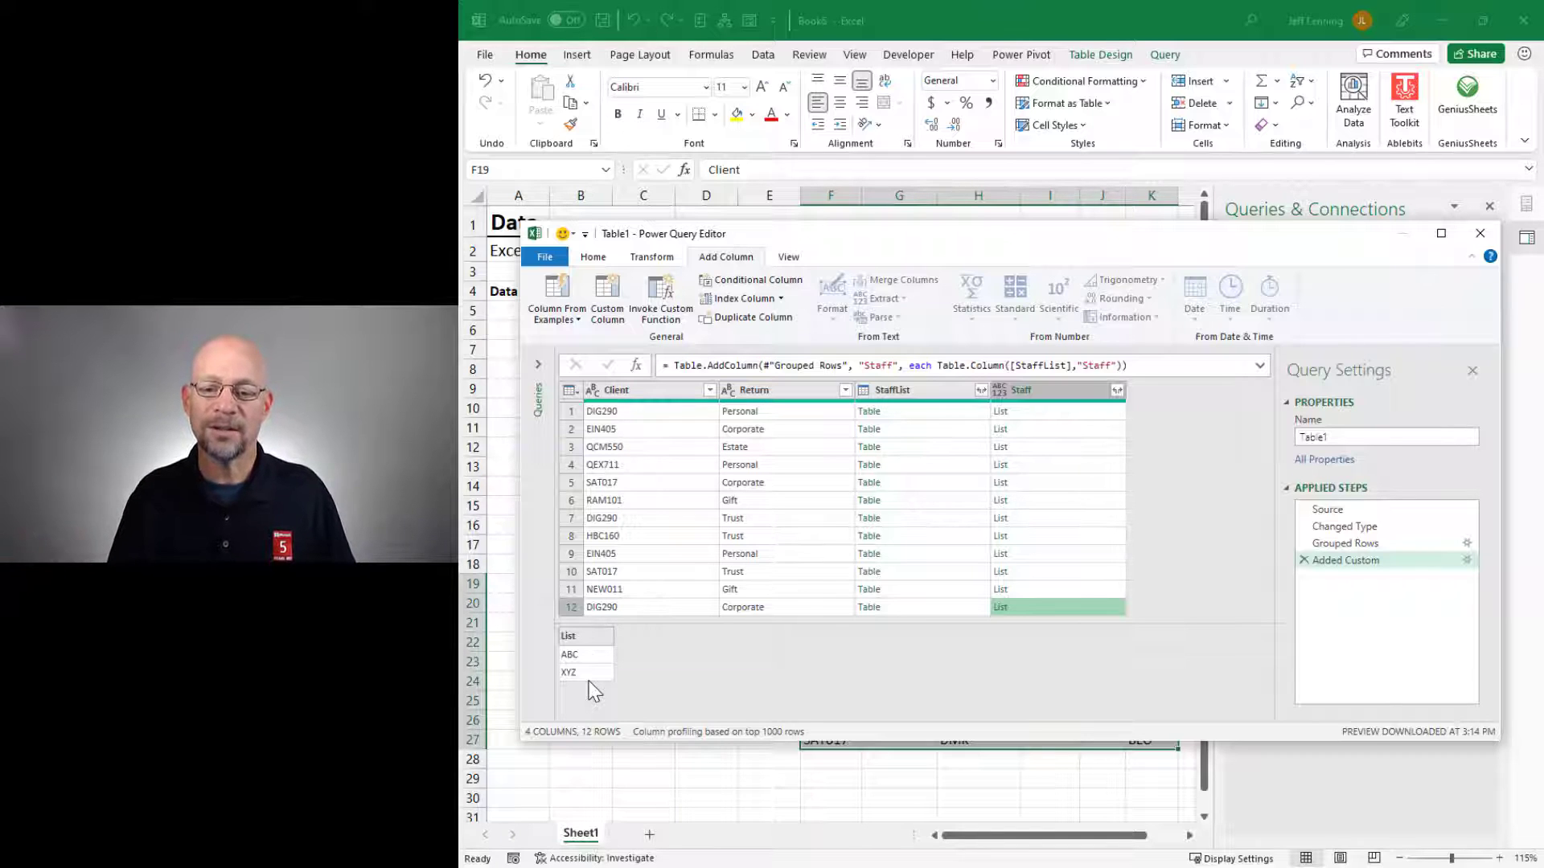
Step: Extract the Staff list values as comma-separated text so DIG290 Corporate reads ABC,XYZ
click(1044, 389)
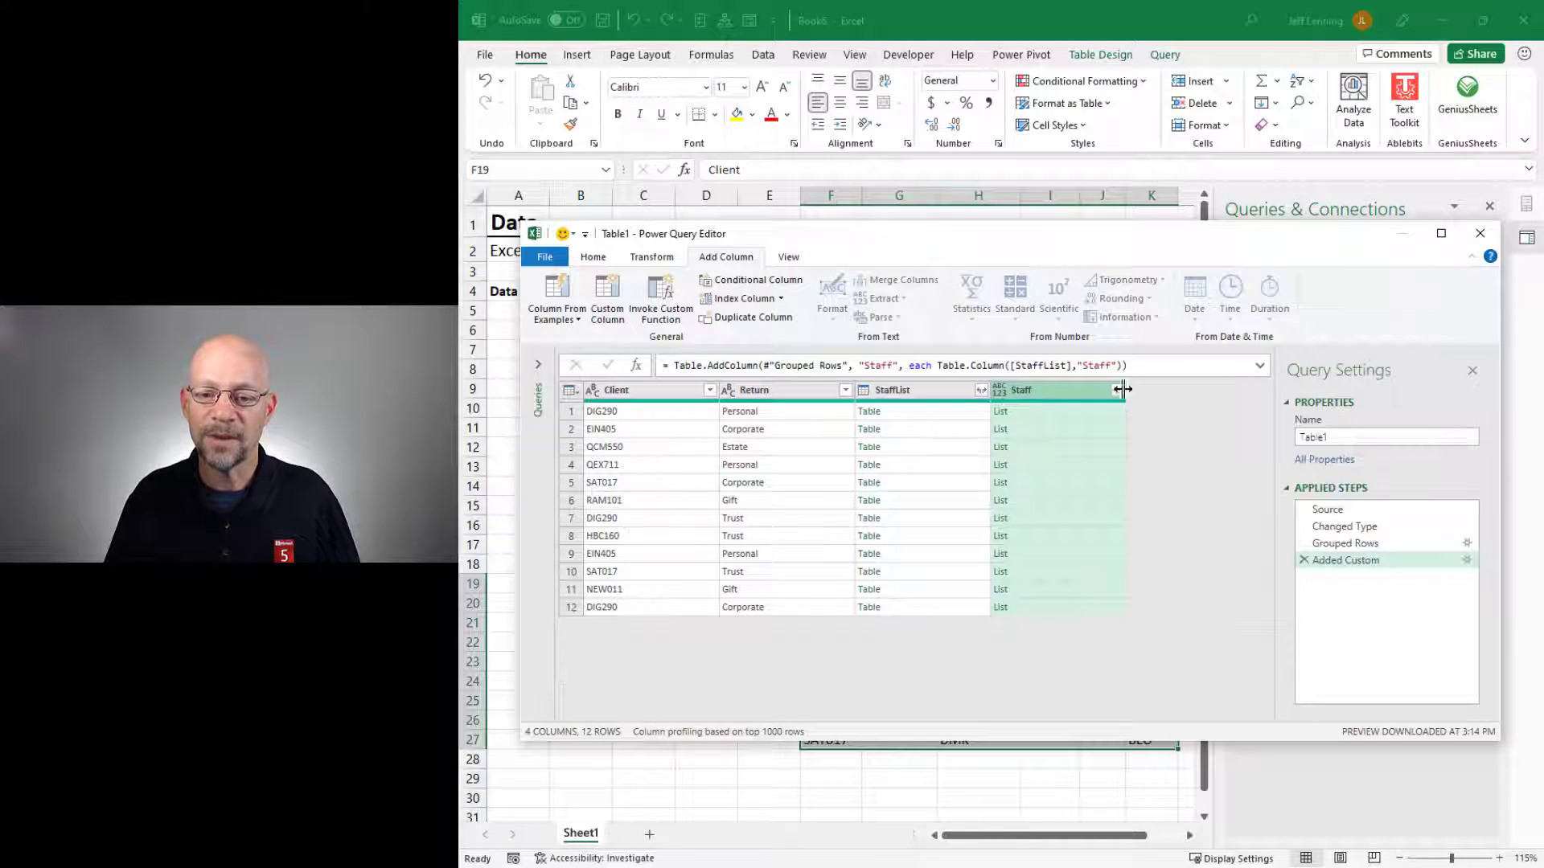
click(1118, 389)
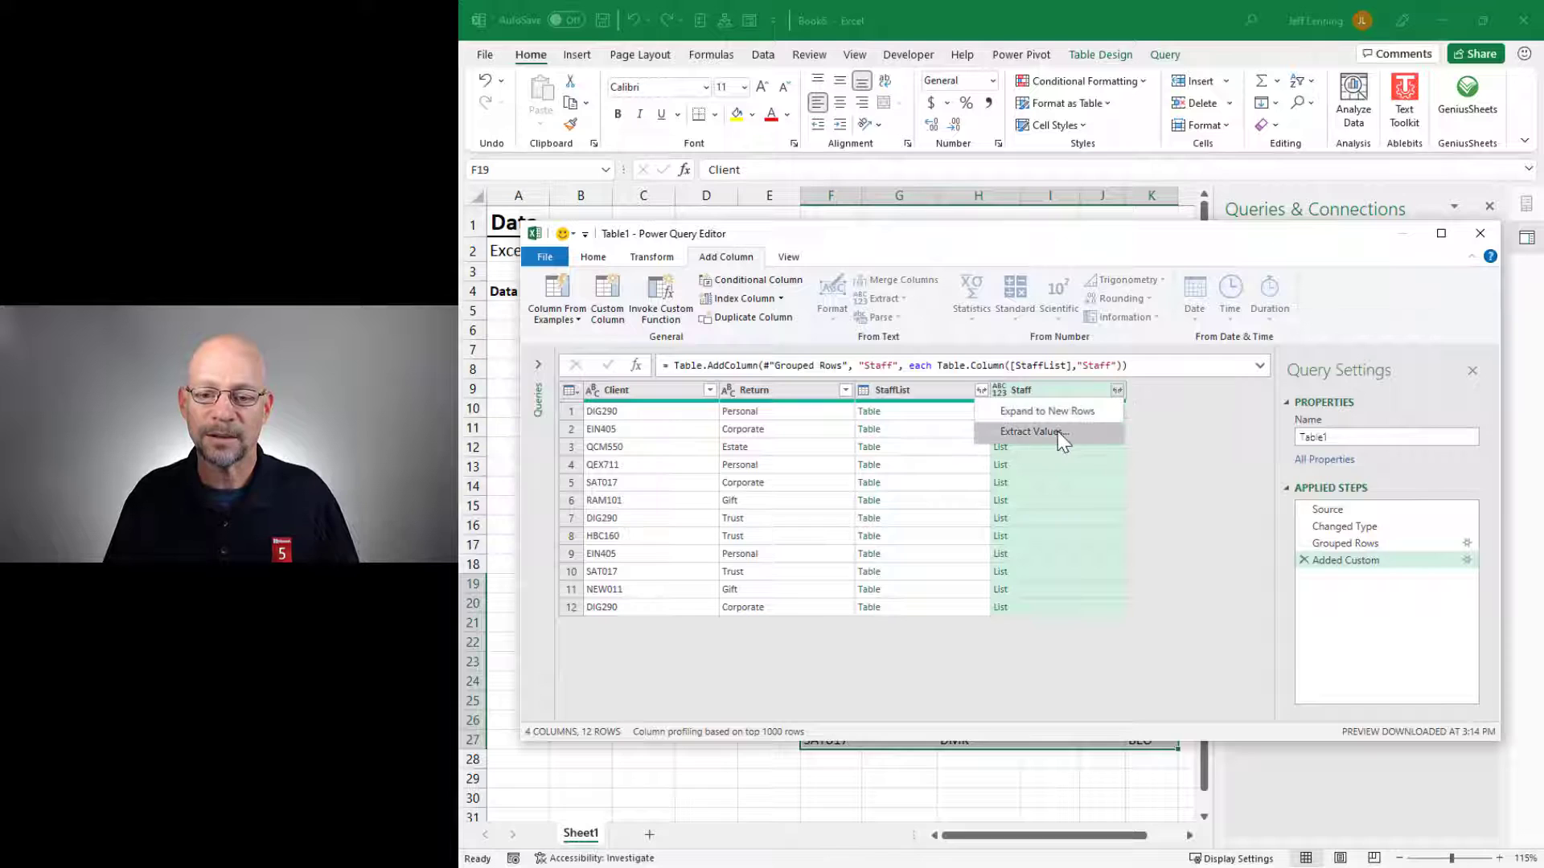
click(1031, 431)
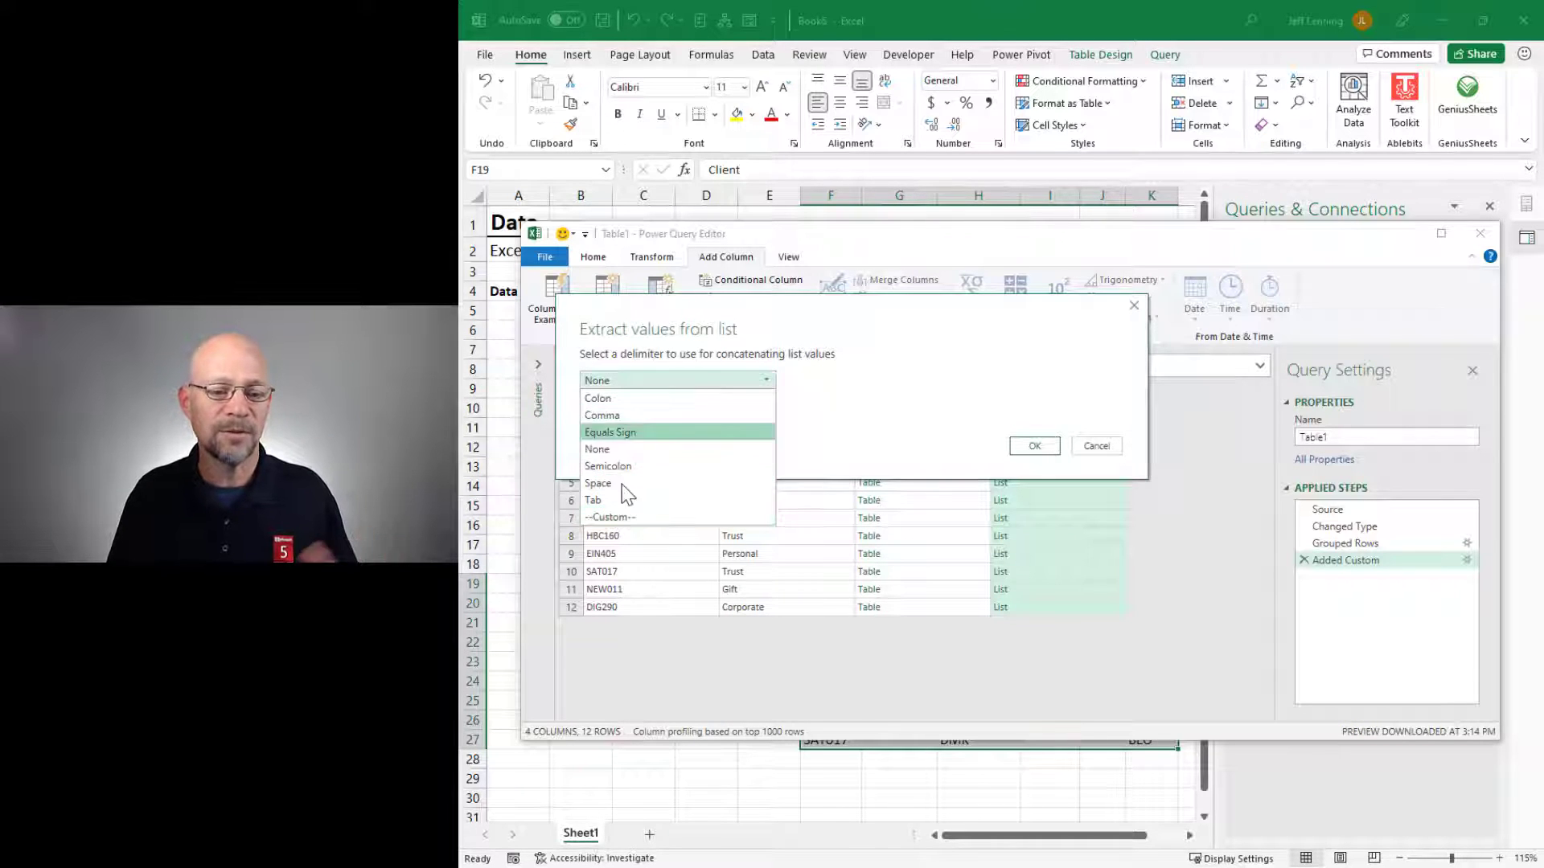
click(602, 415)
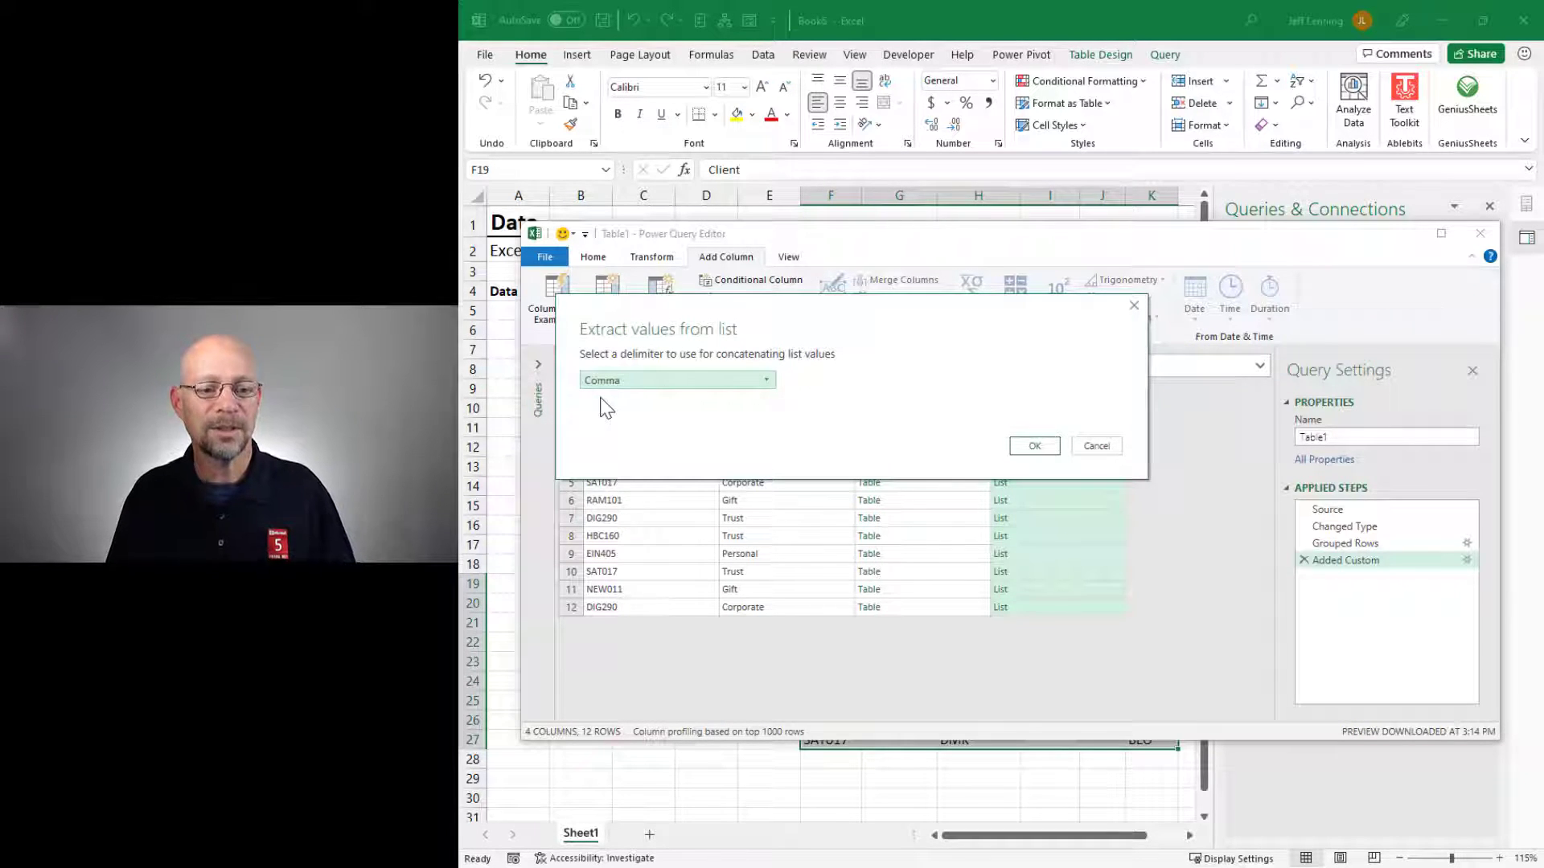
click(1033, 445)
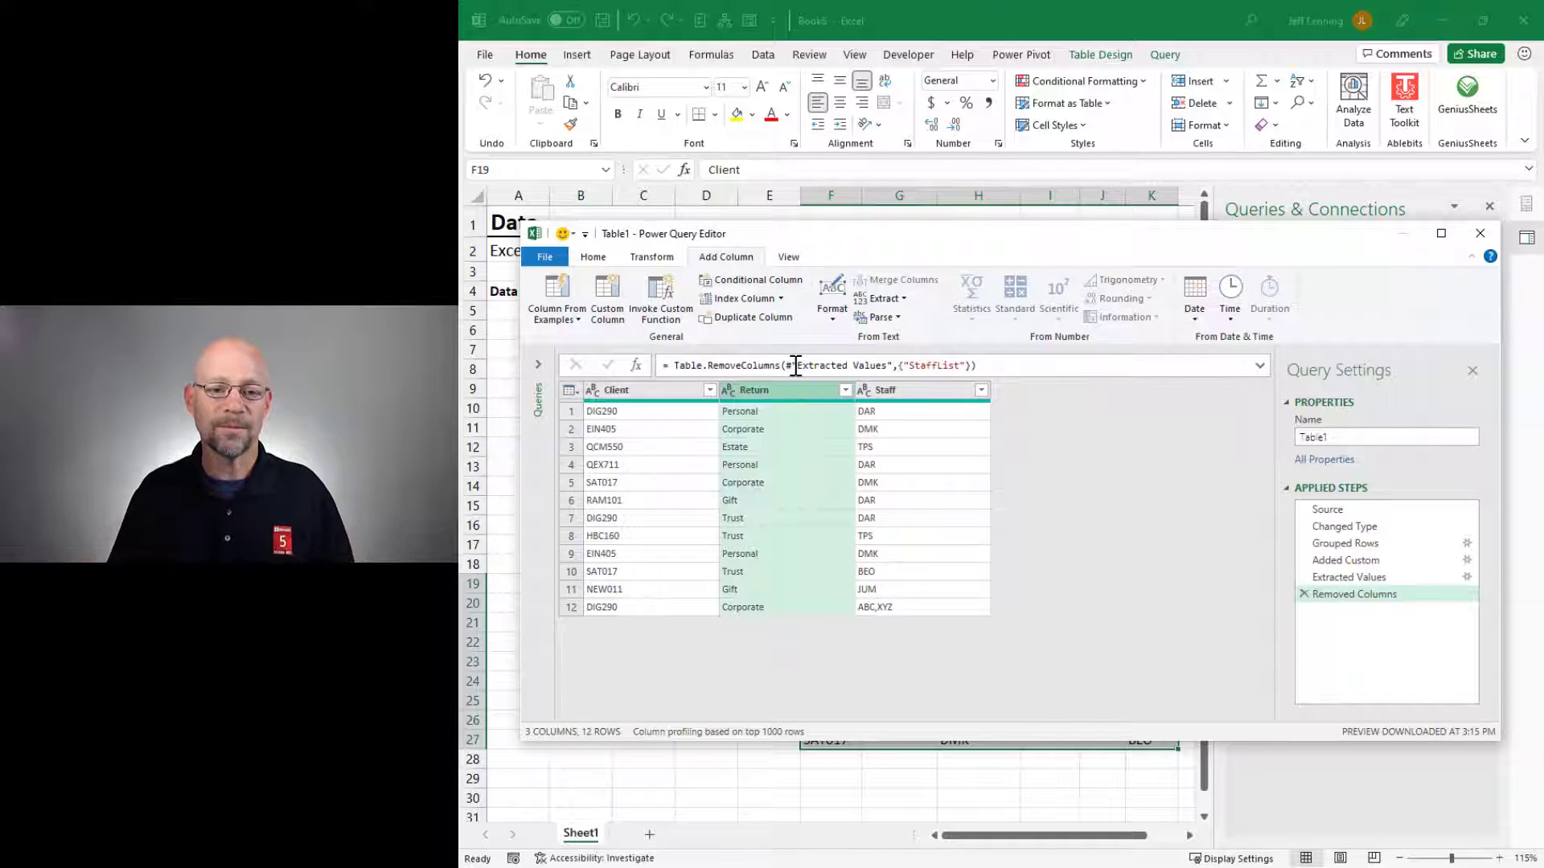
Step: Pivot the Return column with Staff values unaggregated, giving DAR under Personal and ABC,XYZ under Corporate for DIG290
click(651, 257)
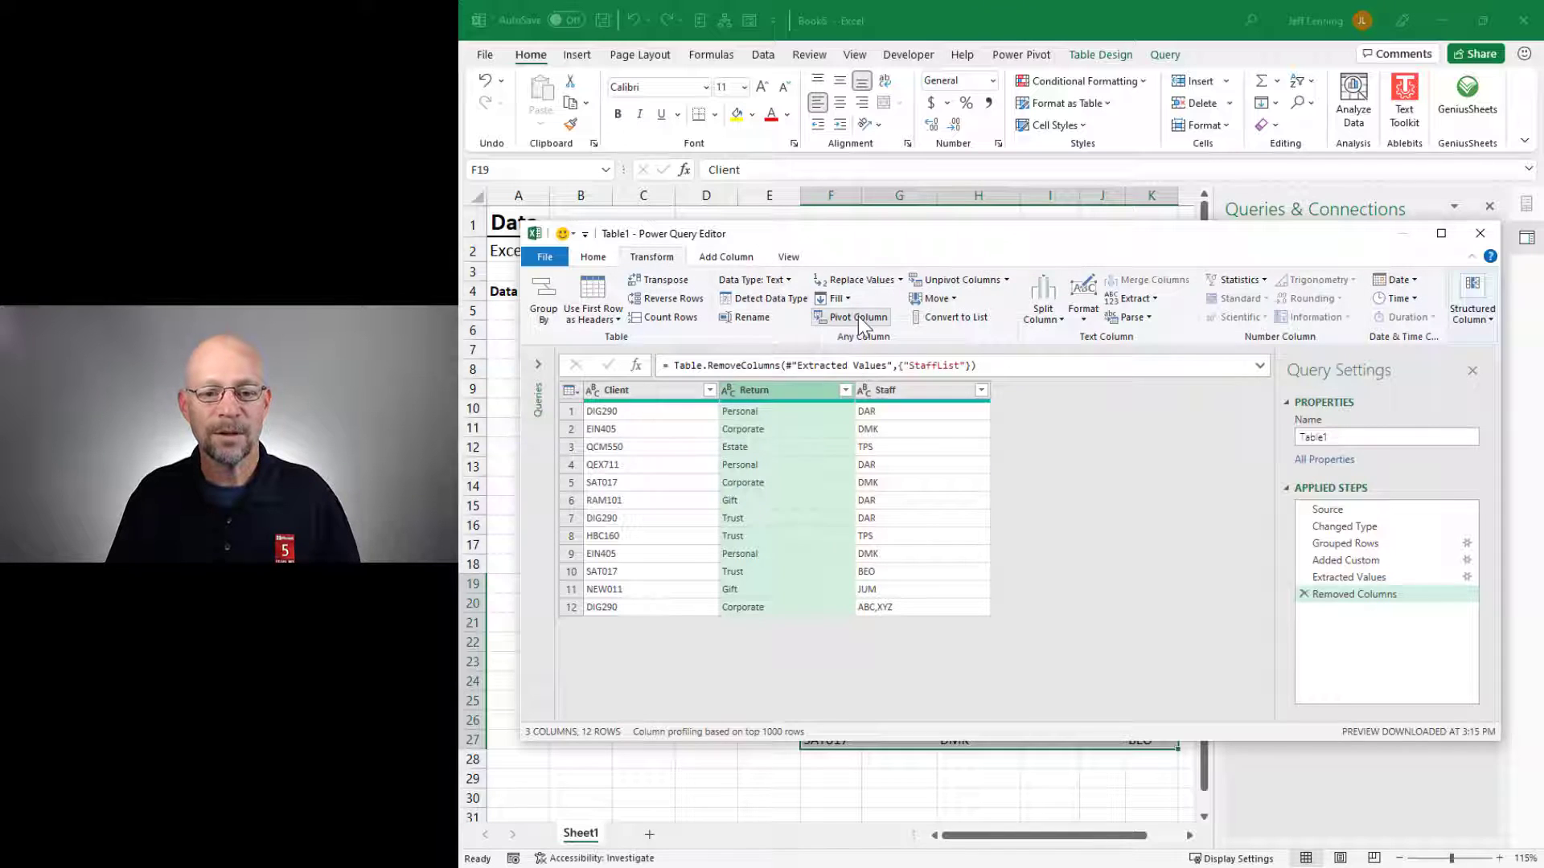
click(857, 316)
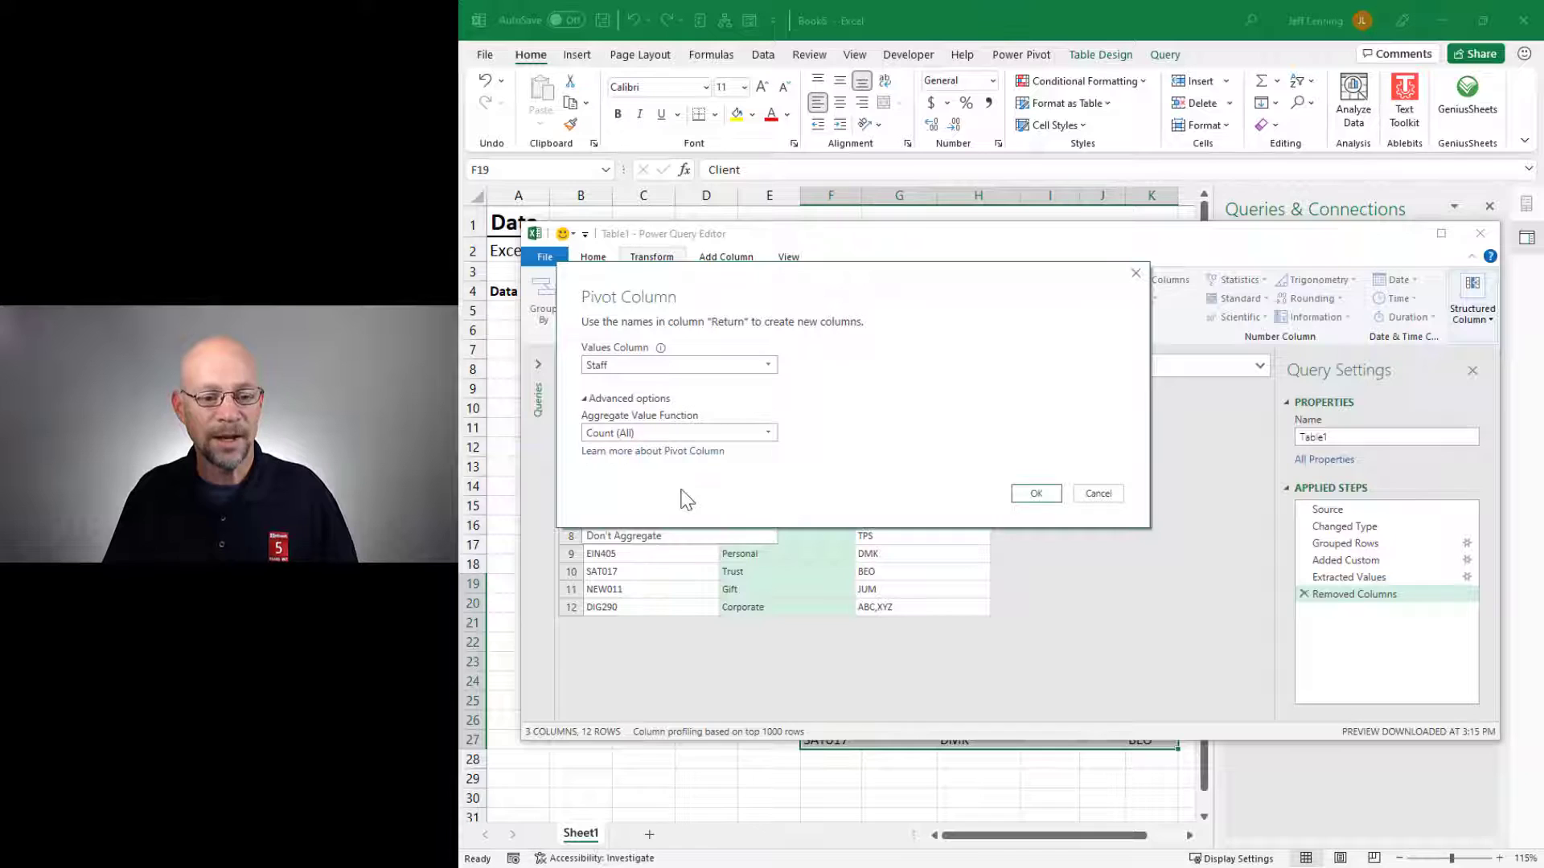
click(1034, 493)
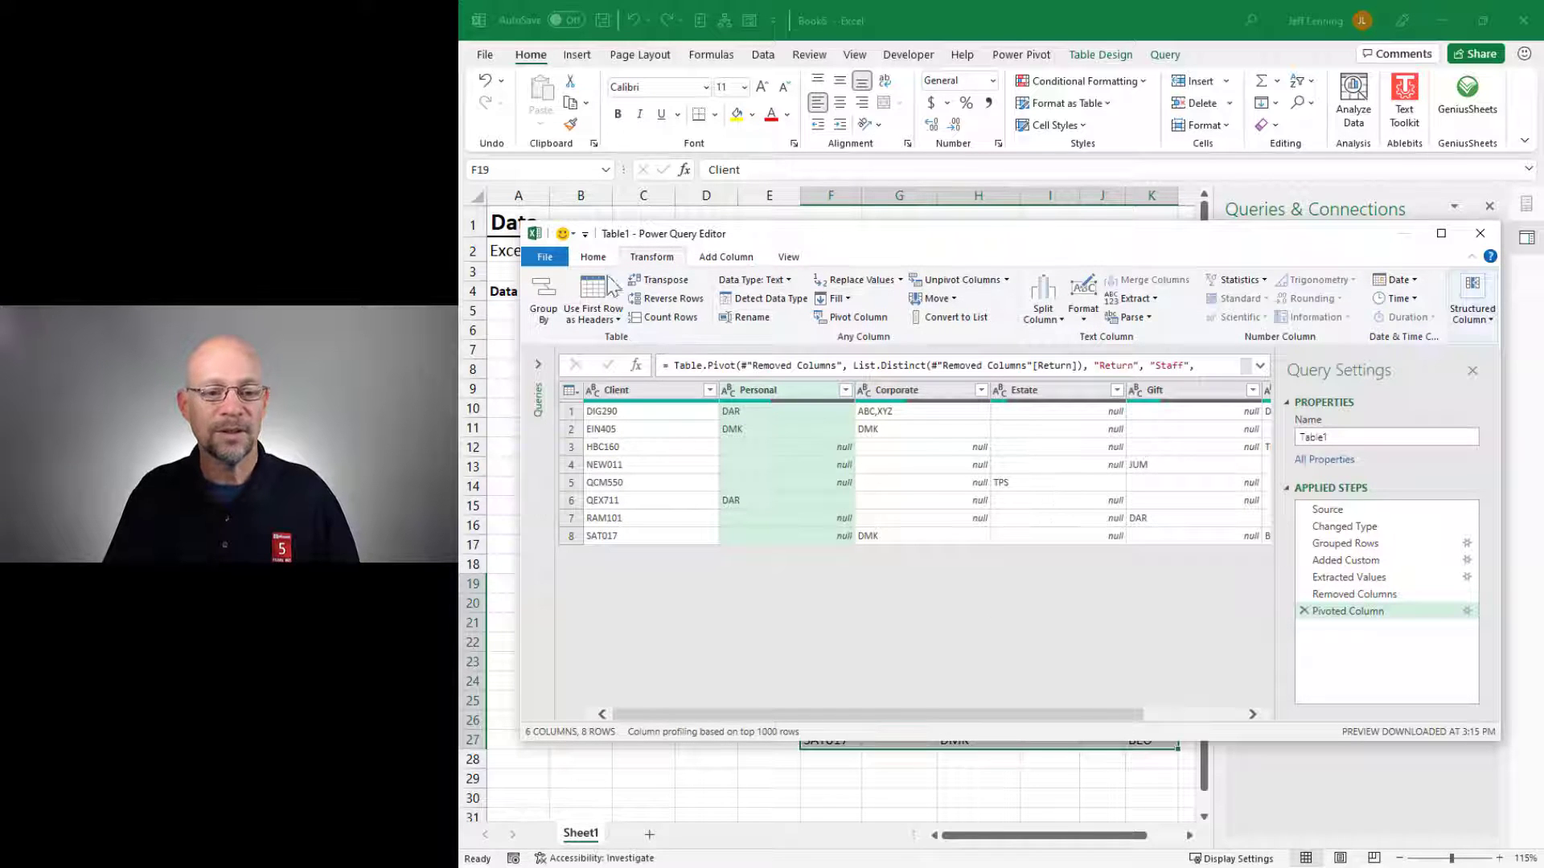